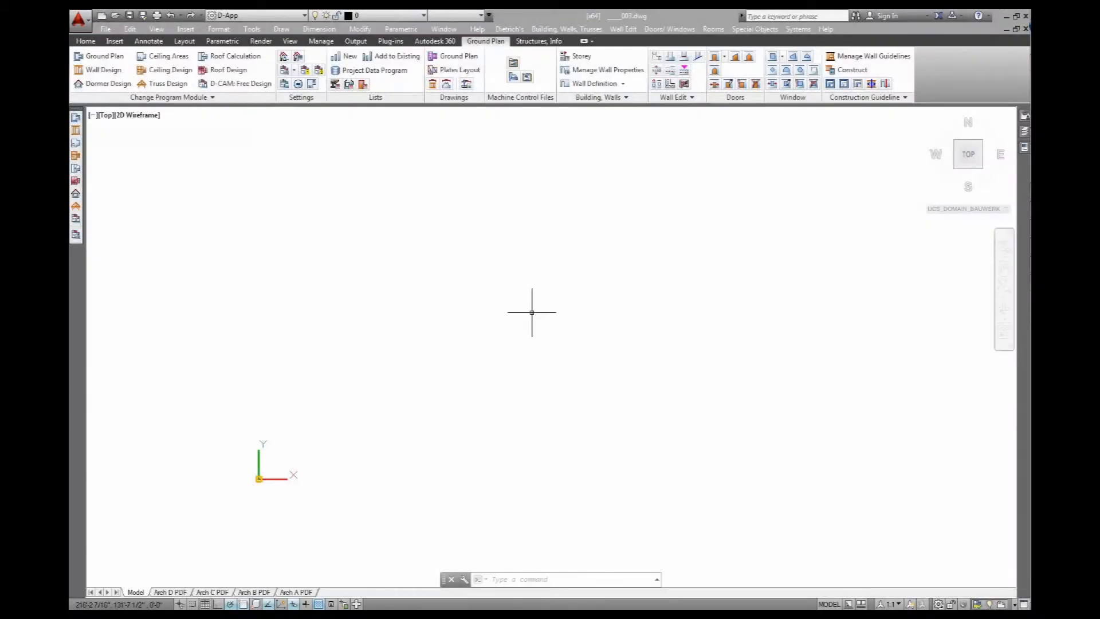
mouse_move(830, 208)
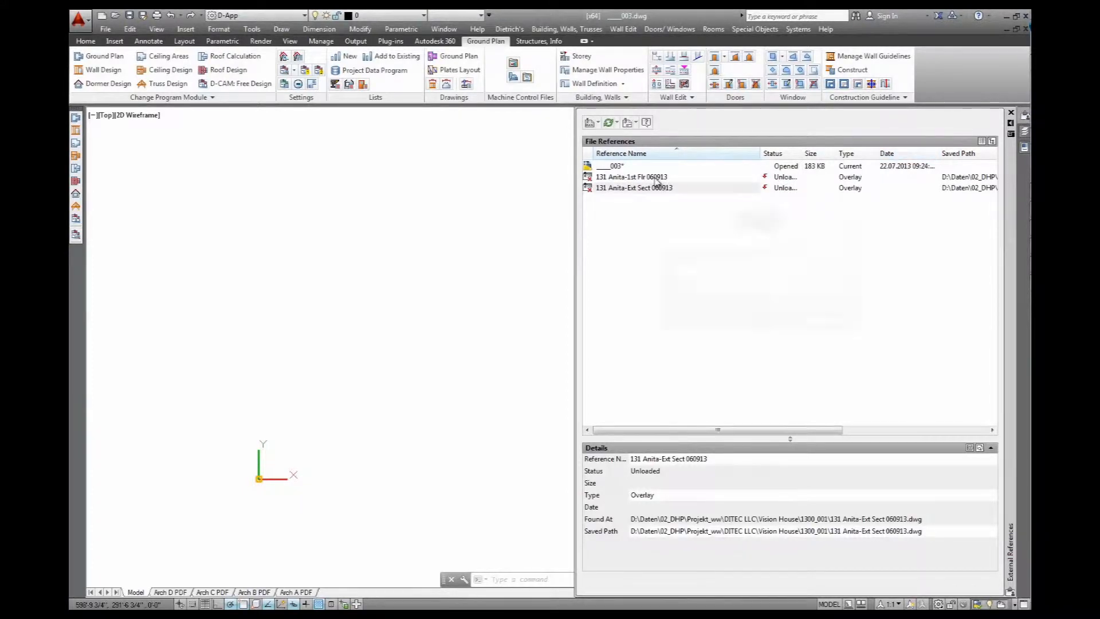
- Reload the 131 Anita-1st Flr 060913 reference and bring the section with storey heights into view
right_click(630, 176)
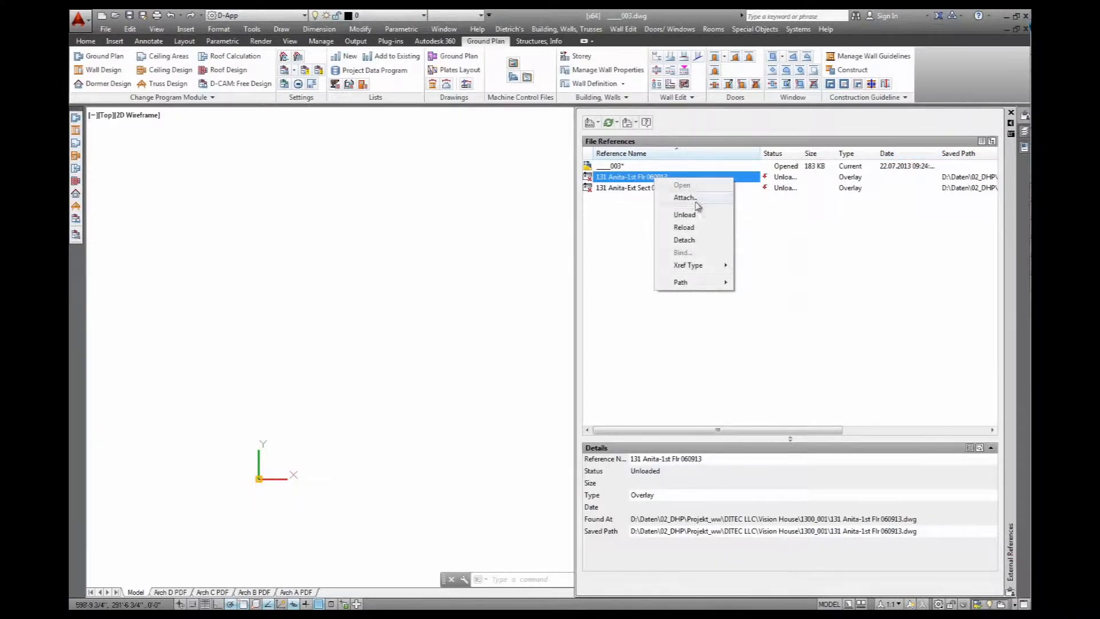
left_click(684, 227)
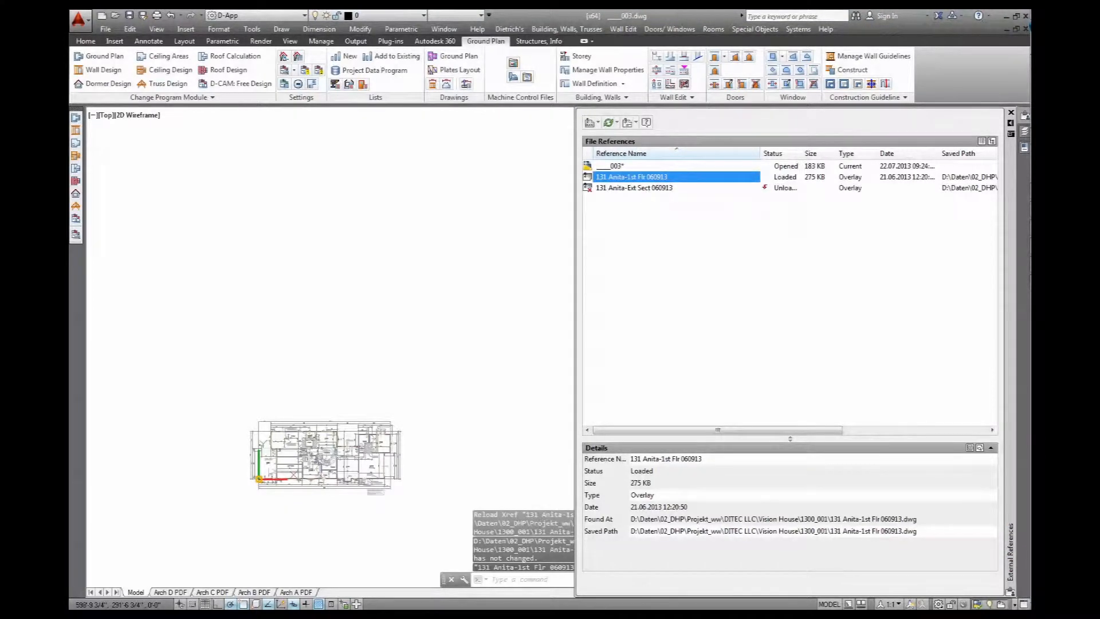
left_click(1011, 112)
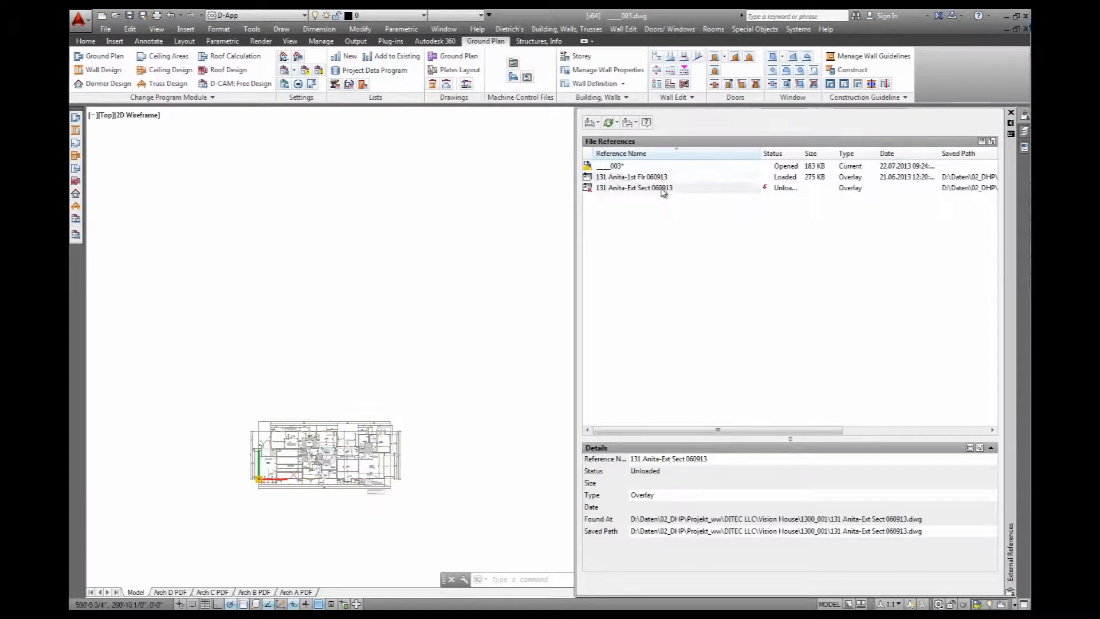
left_click(633, 187)
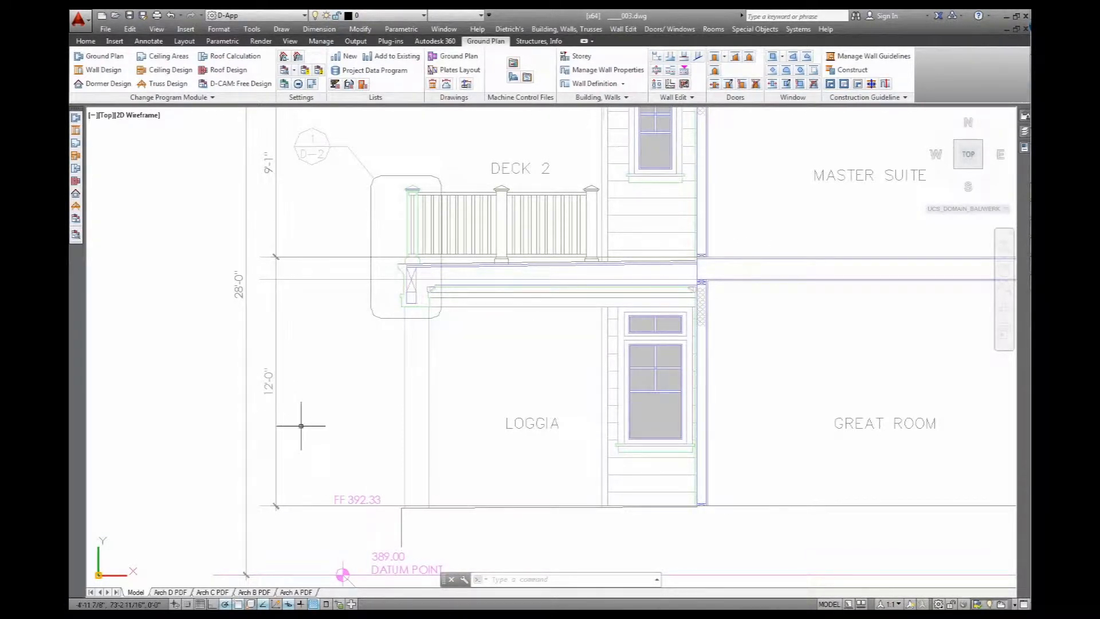
- Create storey GF 1 with bottom edge 0' and height 12'
scroll("down", 3)
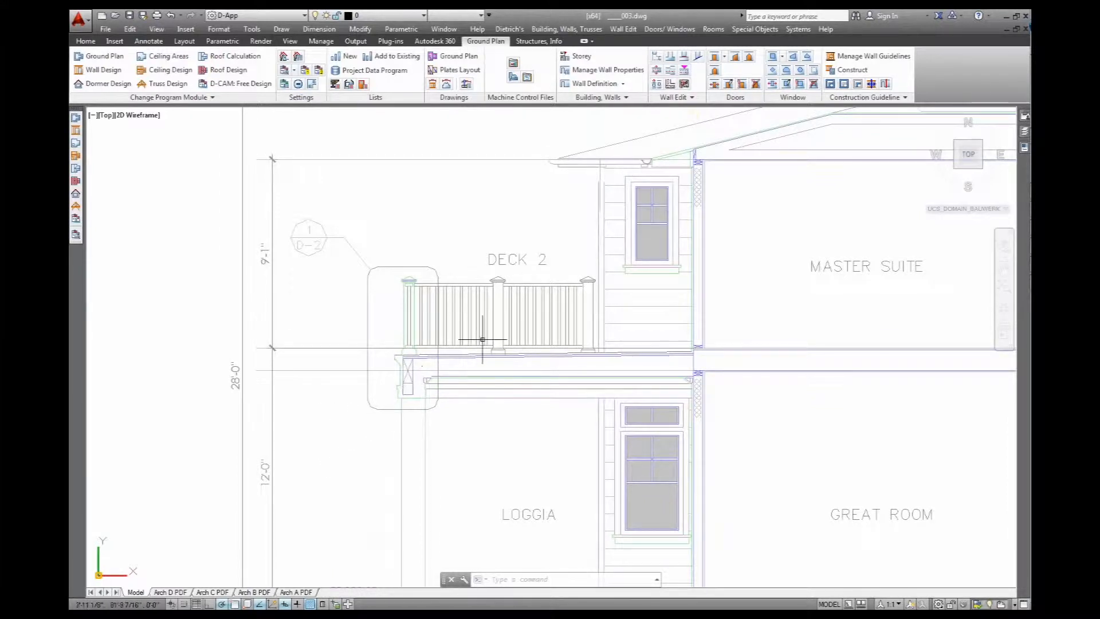
mouse_move(577, 56)
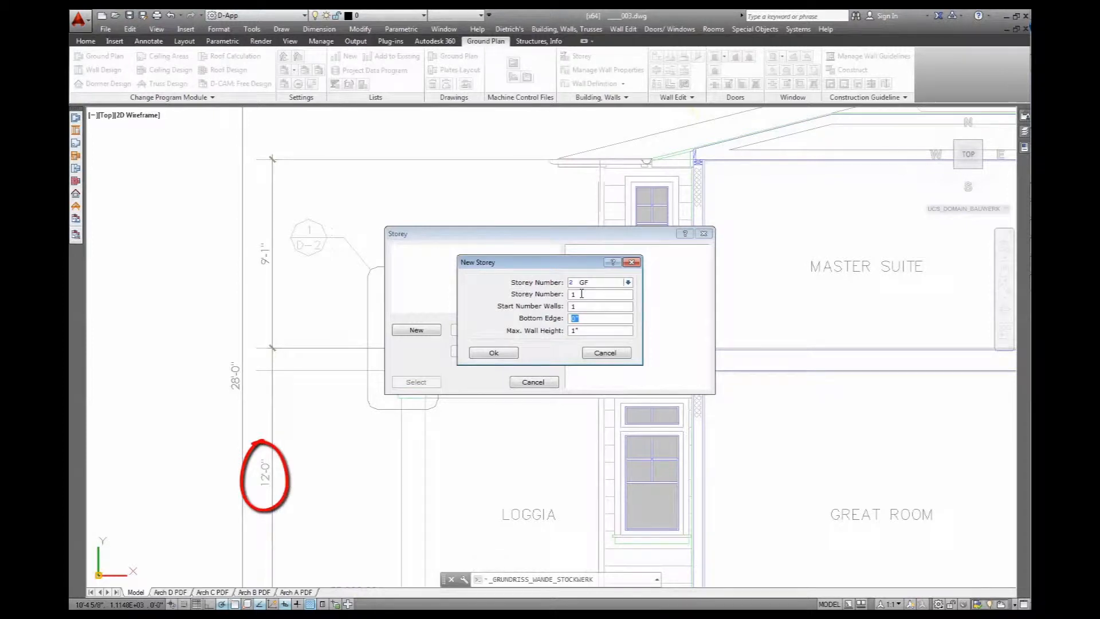
type("12'")
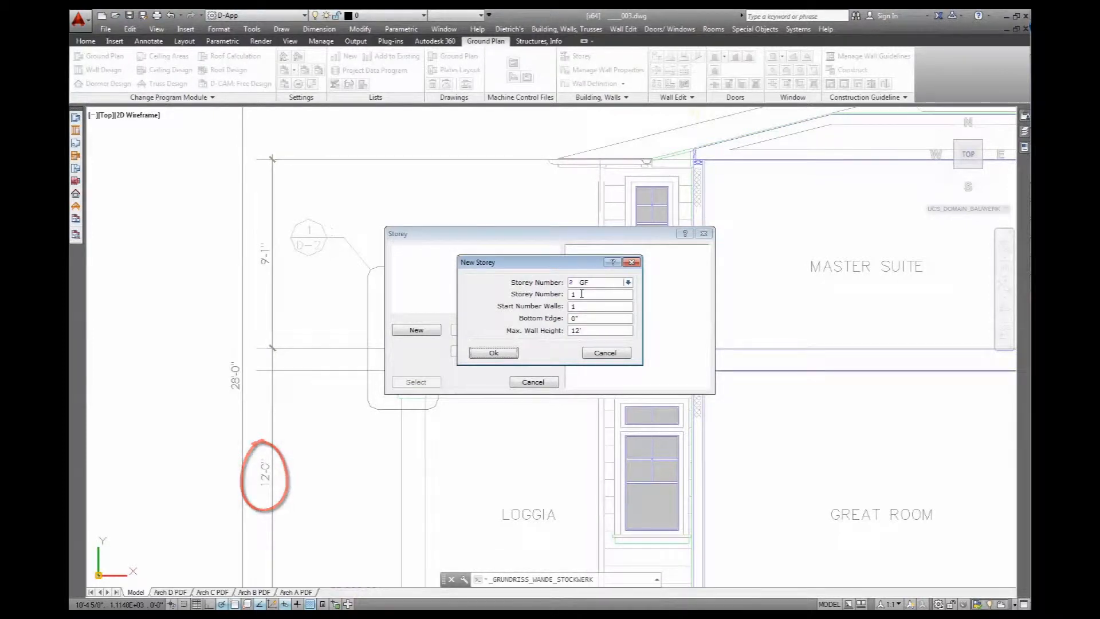
left_click(493, 353)
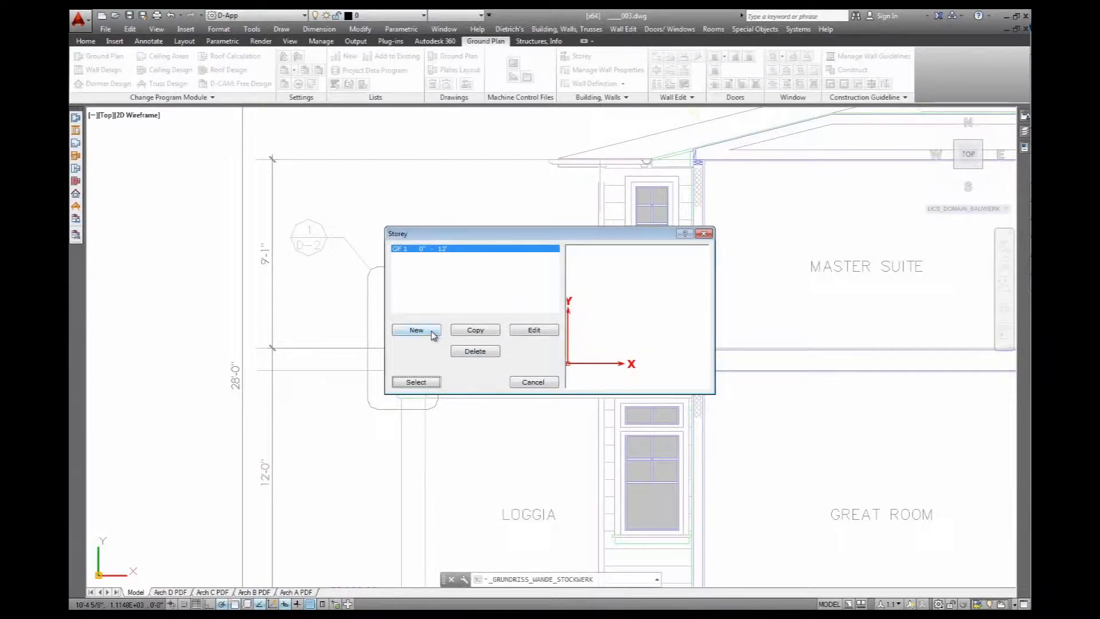
- Add storey 1F 2 with bottom edge 12' and height 9'-1", then make GF 1 current
left_click(415, 330)
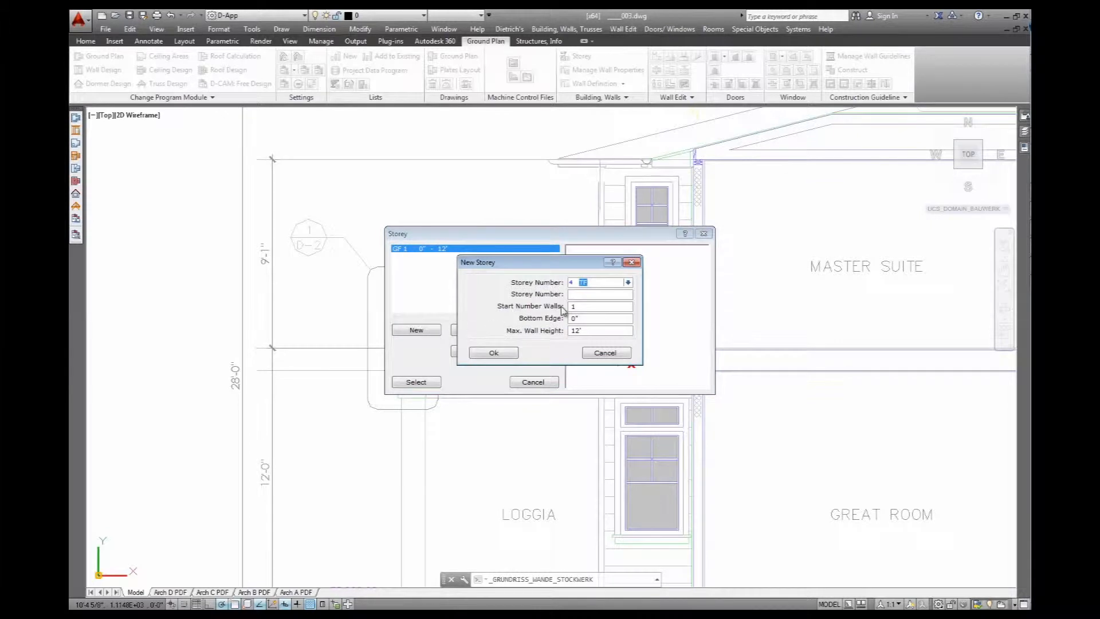
left_click(626, 282)
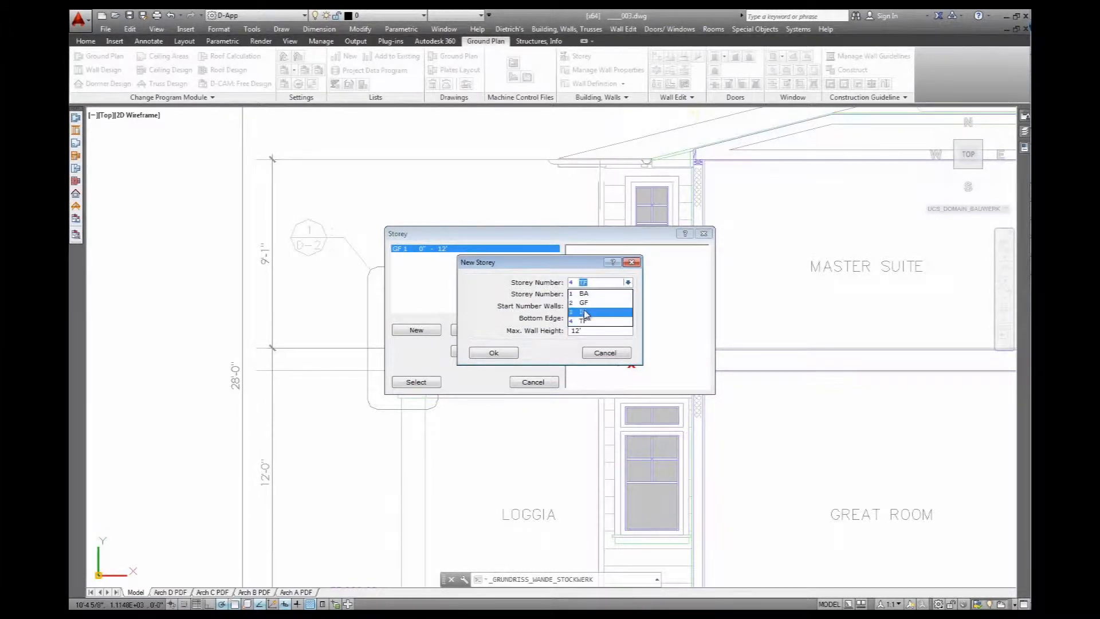
left_click(585, 312)
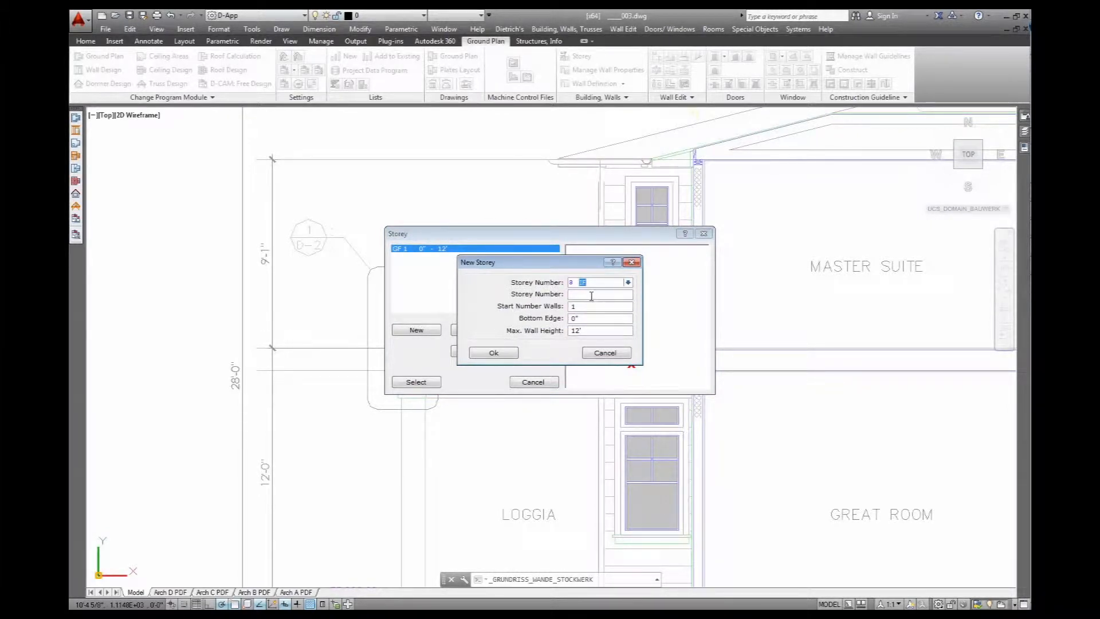
type("2")
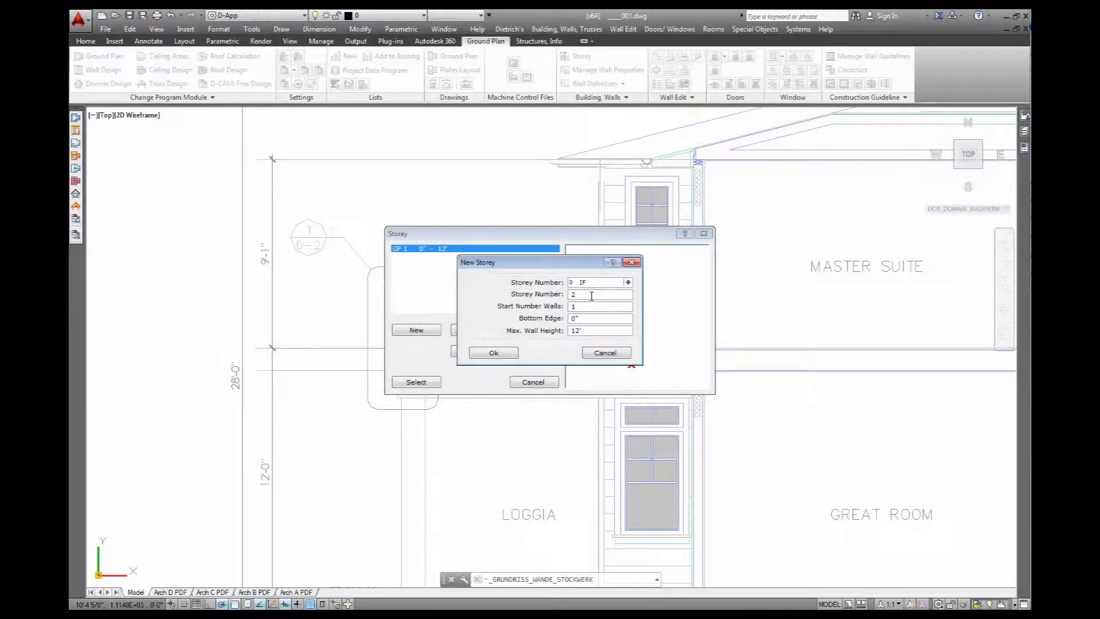
left_click(600, 318)
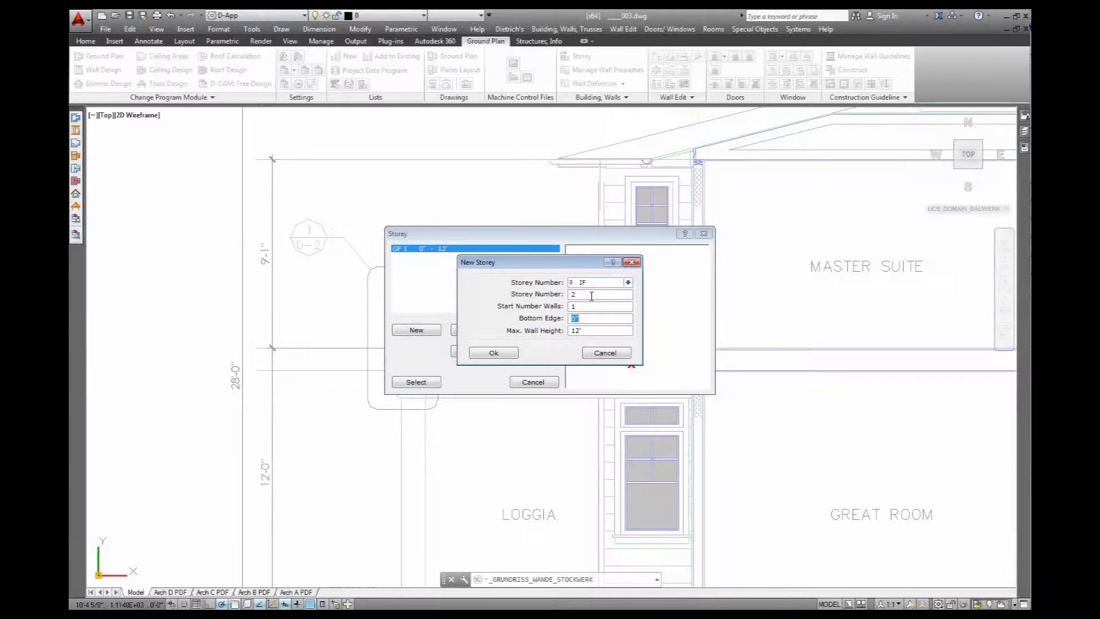
type("12")
left_click(600, 330)
type("9.")
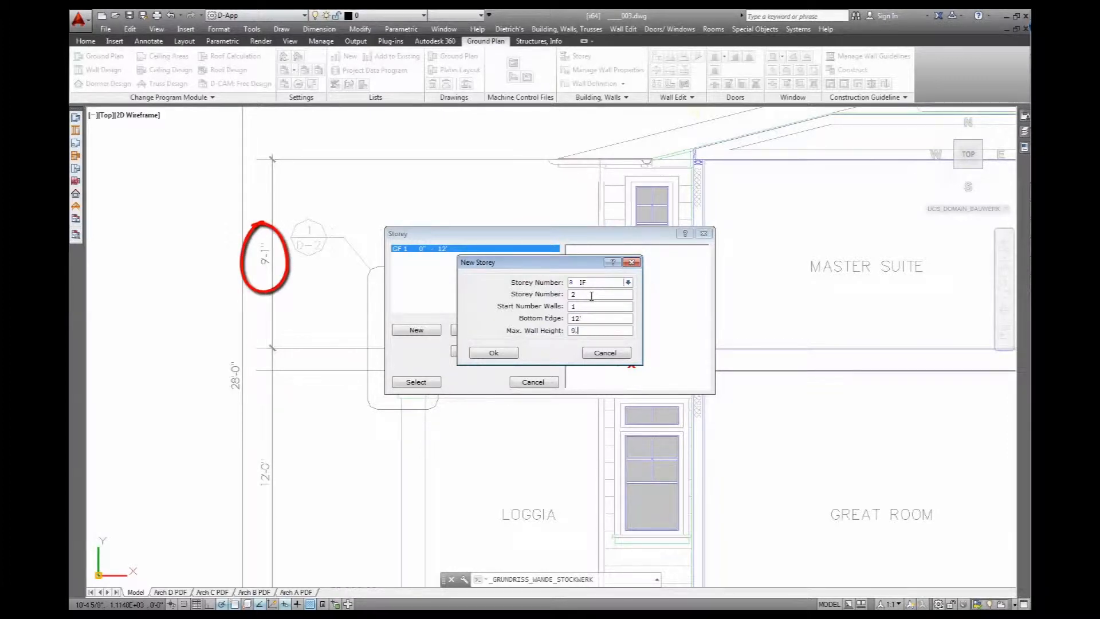
type("'-1\"")
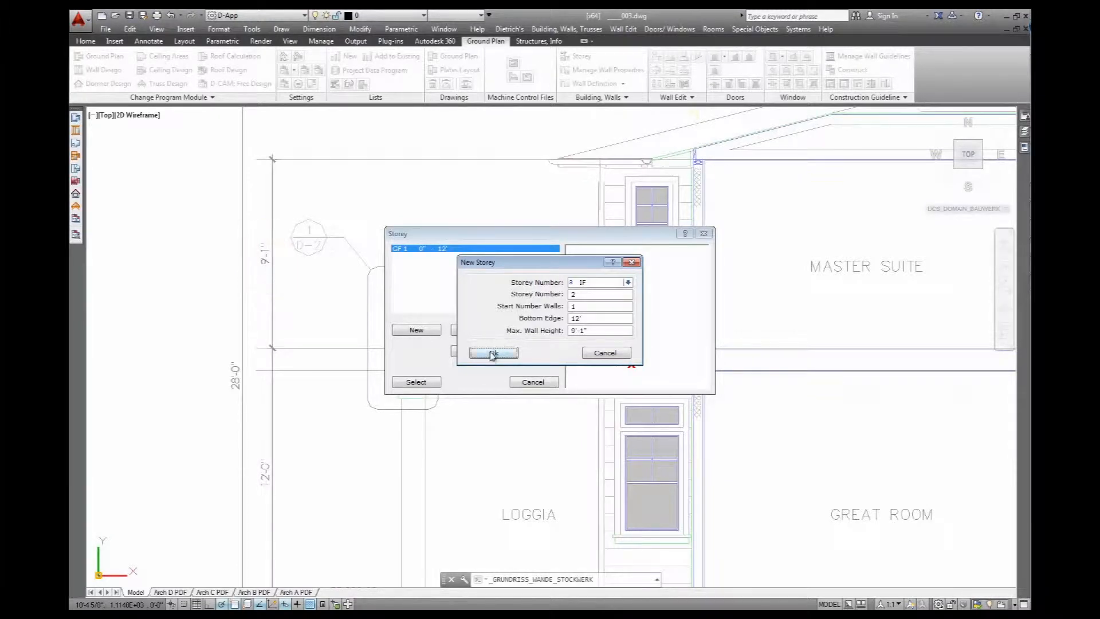
left_click(494, 352)
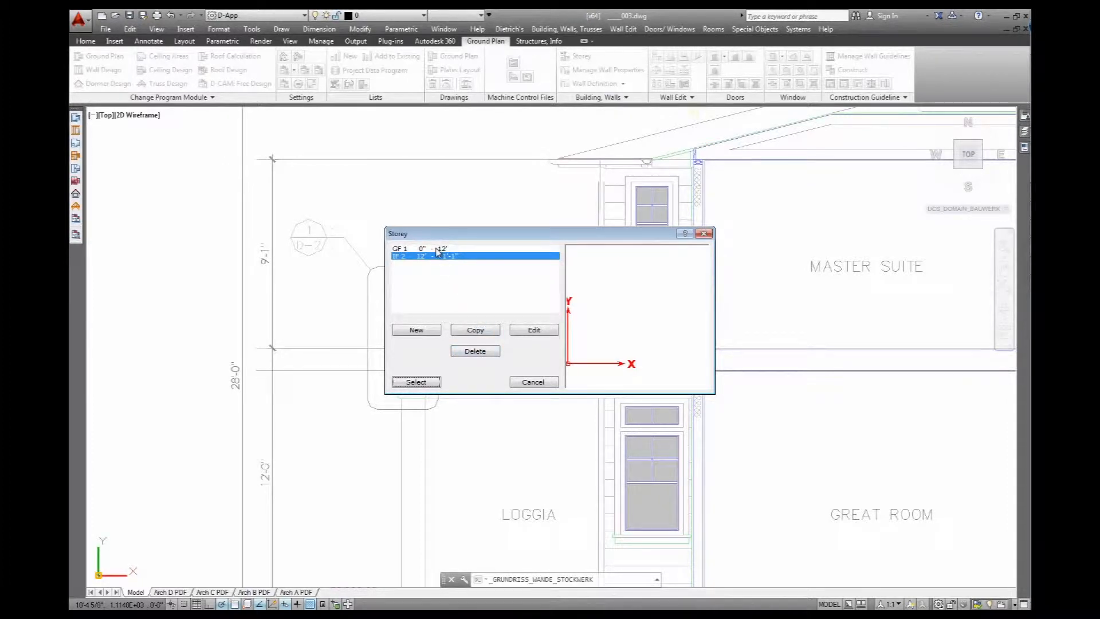
left_click(434, 248)
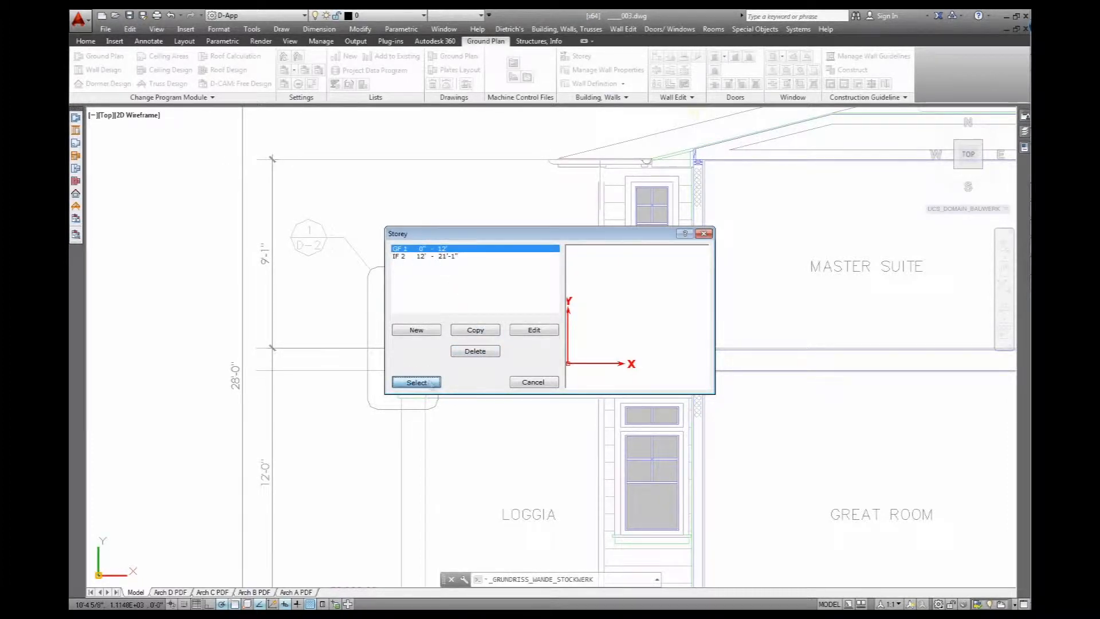
left_click(415, 382)
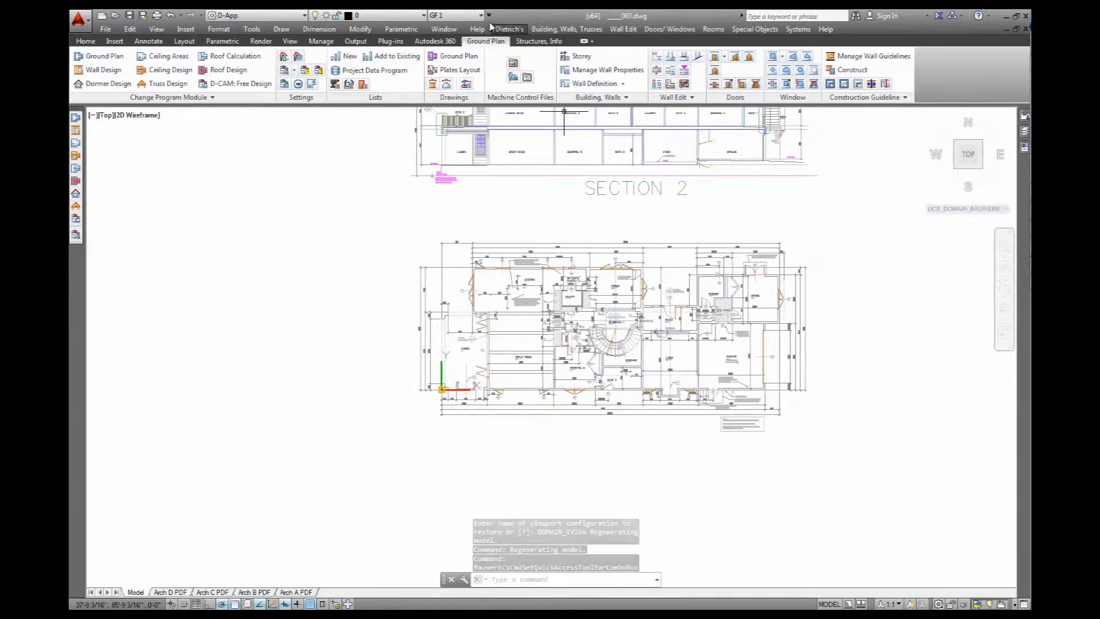
- Keep GF 1 as working storey, measure a distance with DIST, and choose E US_Vent_Siding
left_click(484, 15)
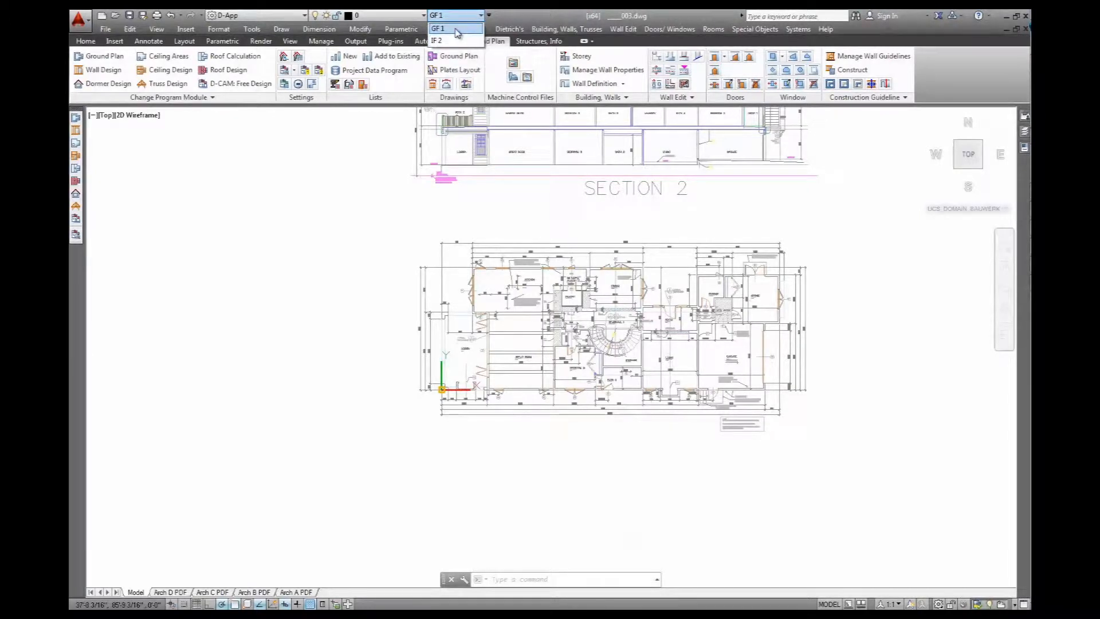
left_click(438, 29)
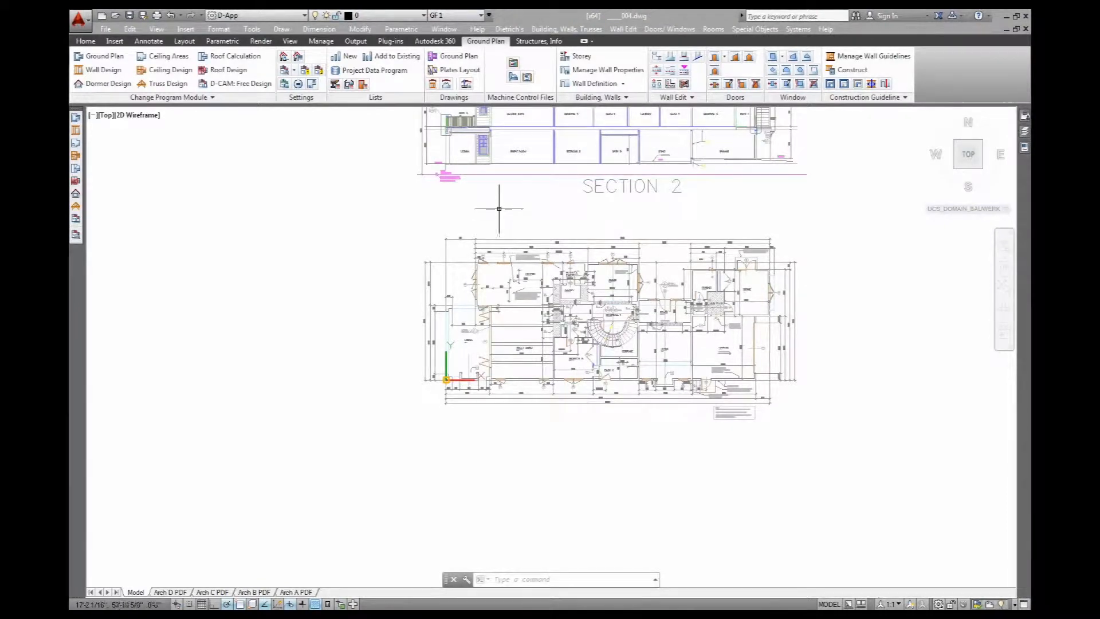
mouse_move(510, 204)
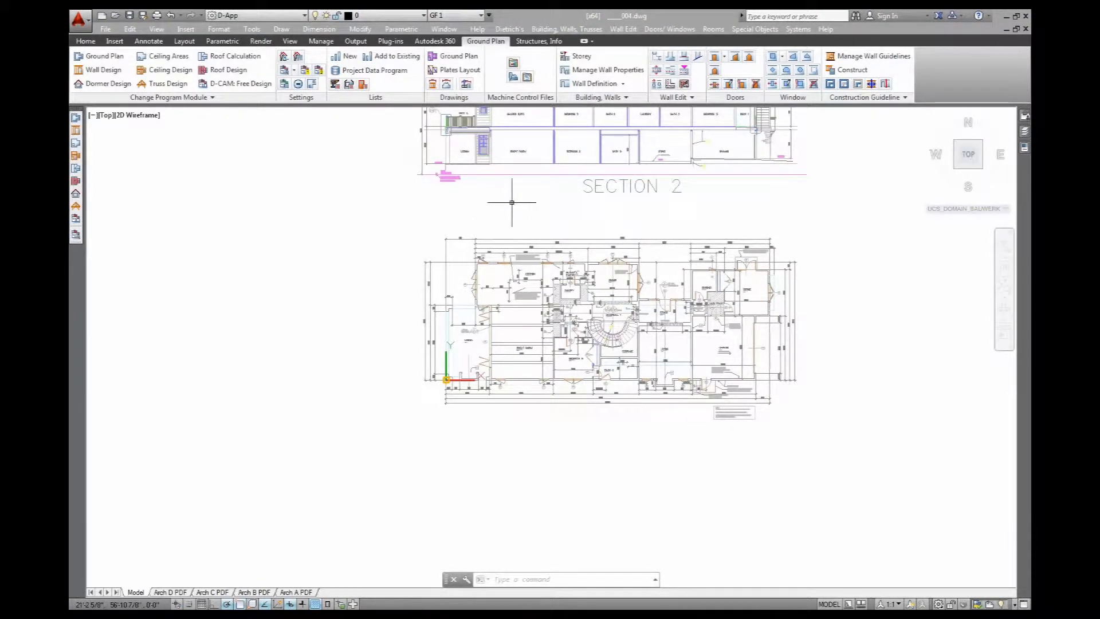
mouse_move(502, 409)
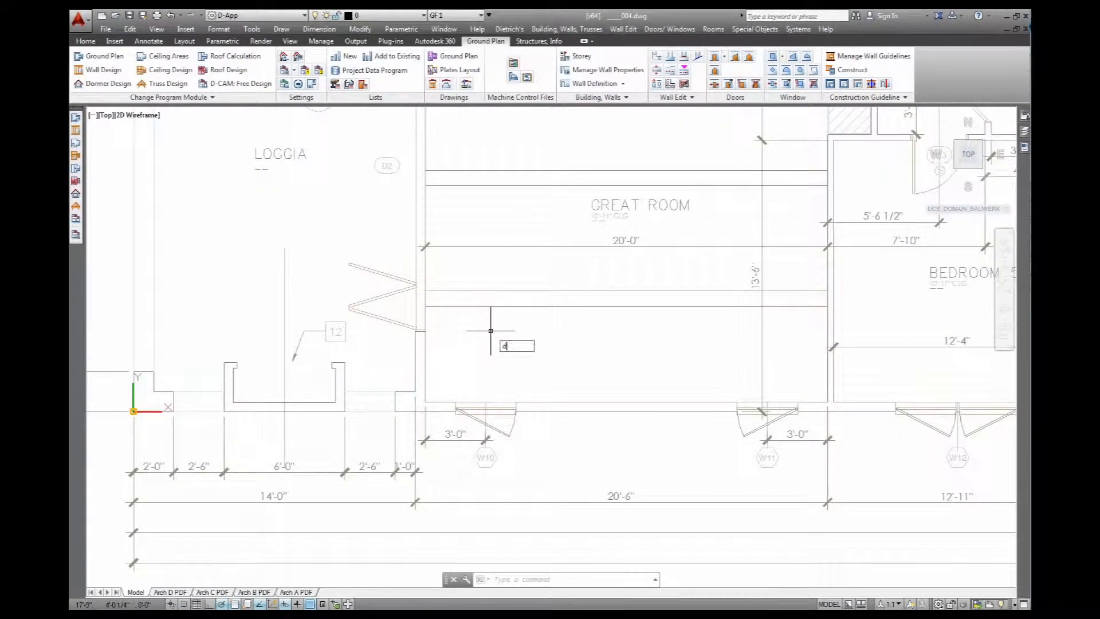
type("DIST Specify first point:")
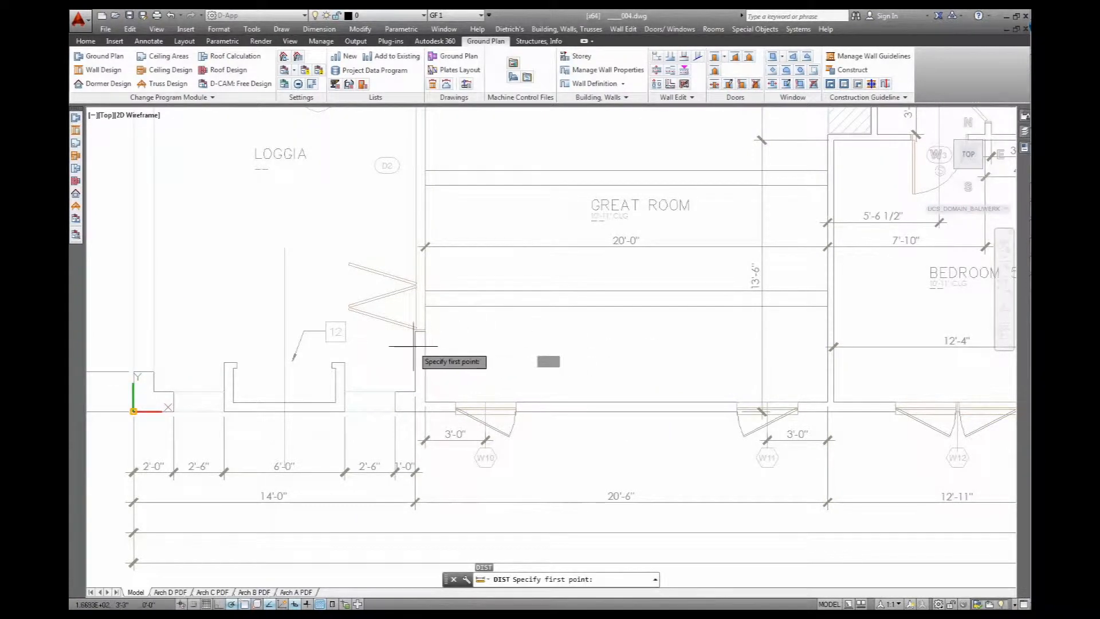
left_click(426, 331)
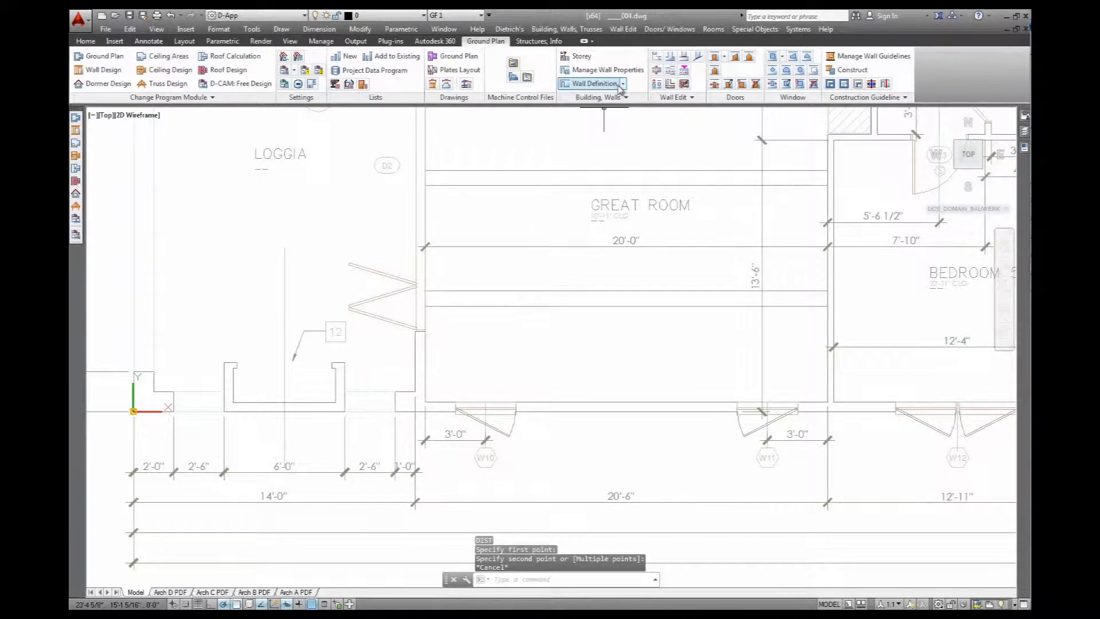
left_click(623, 84)
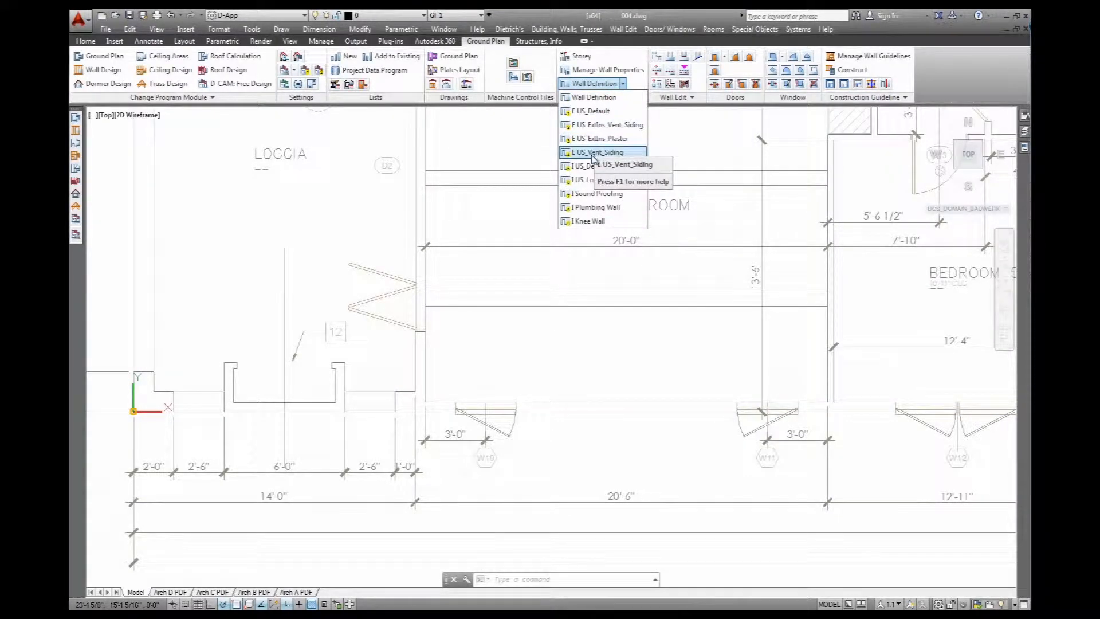
left_click(597, 152)
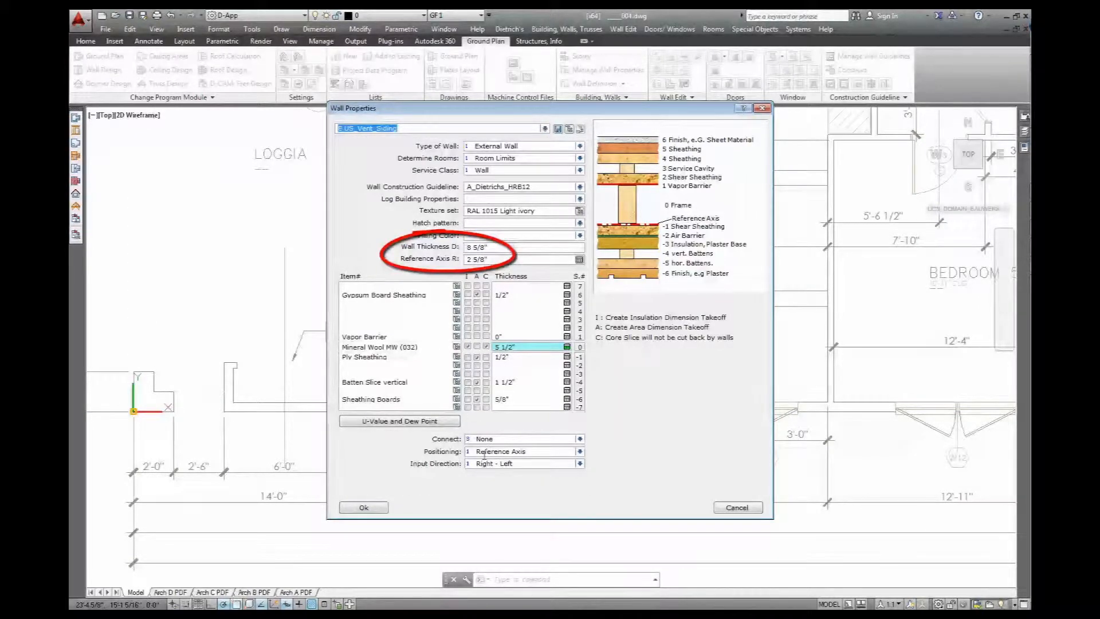
- Accept the E US_Vent_Siding properties and start wall input with Connect set to All
left_click(363, 507)
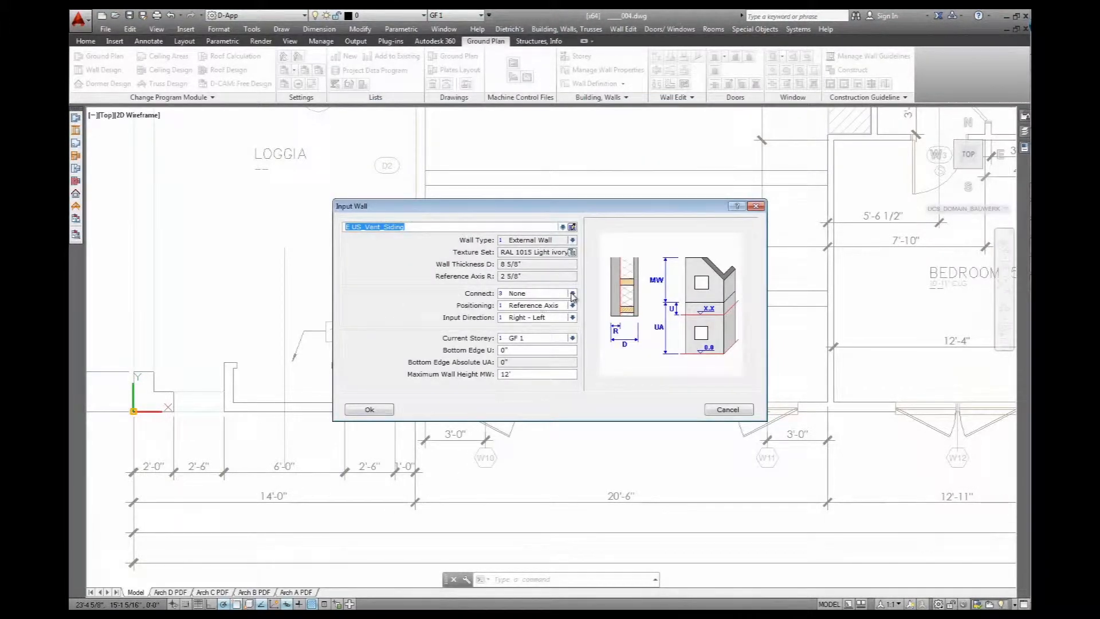
left_click(572, 292)
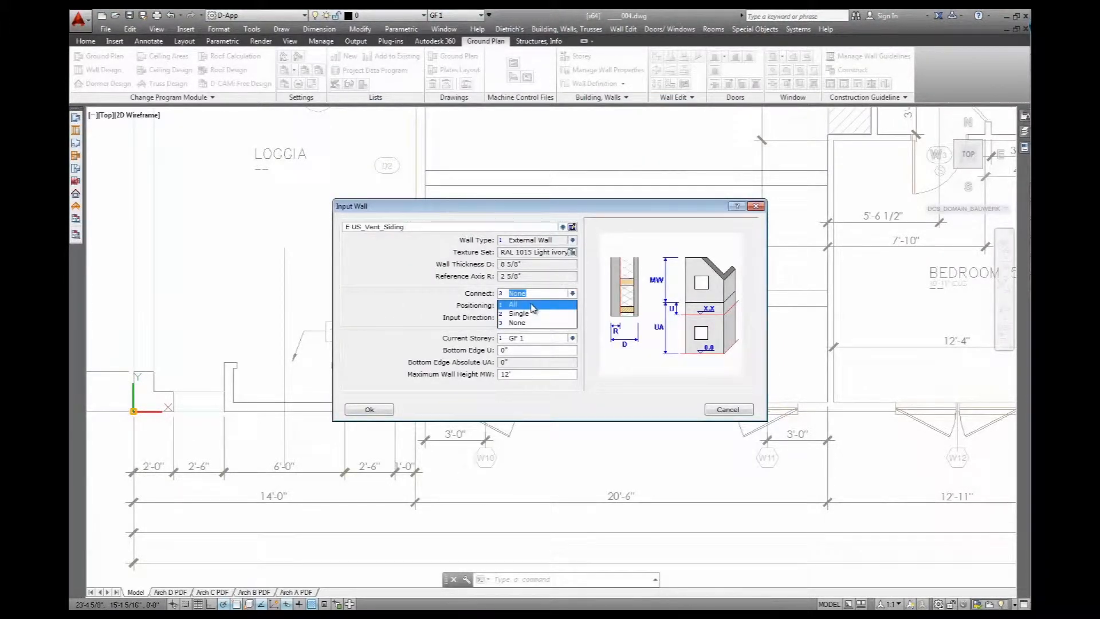
left_click(513, 304)
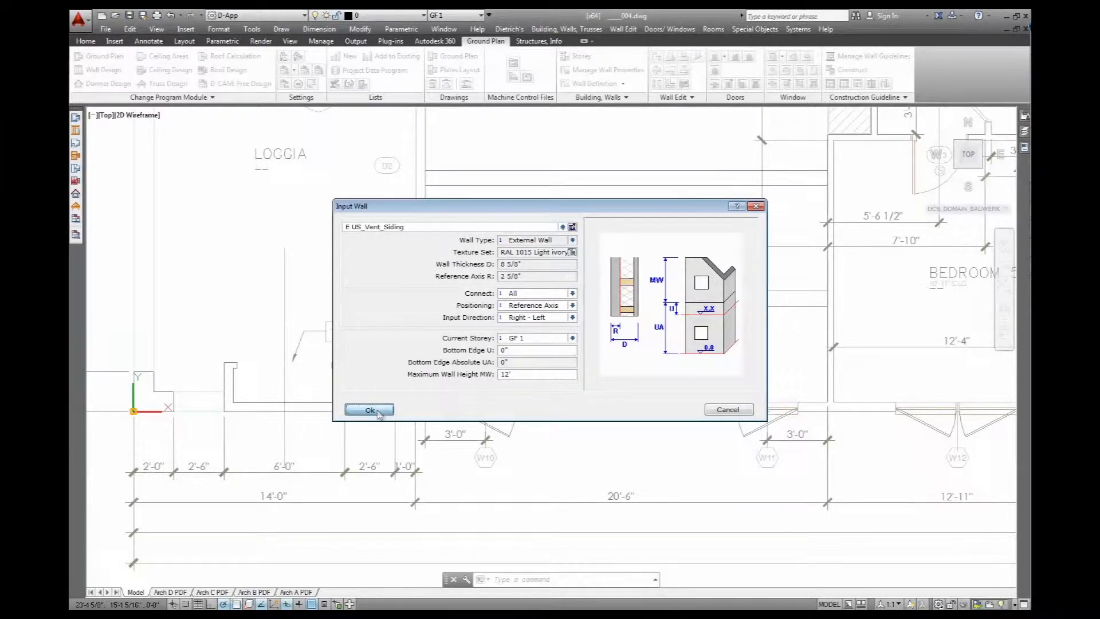
left_click(369, 410)
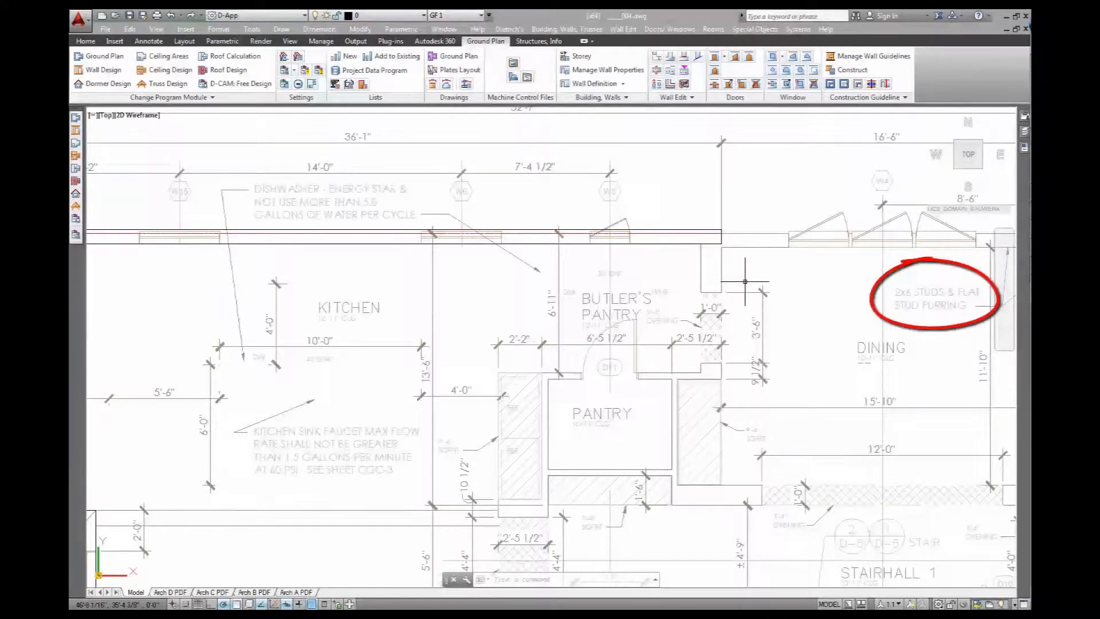
mouse_move(740, 246)
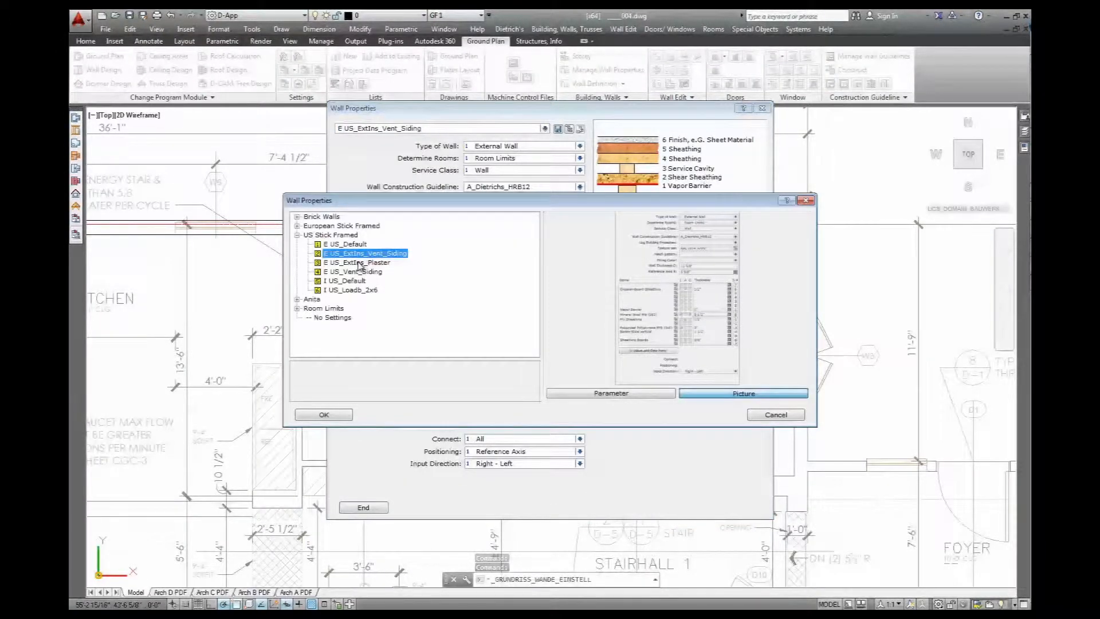
- Add a Service Cavity layer from Batten Slices to the E US_Vent_Siding wall build-up
left_click(353, 271)
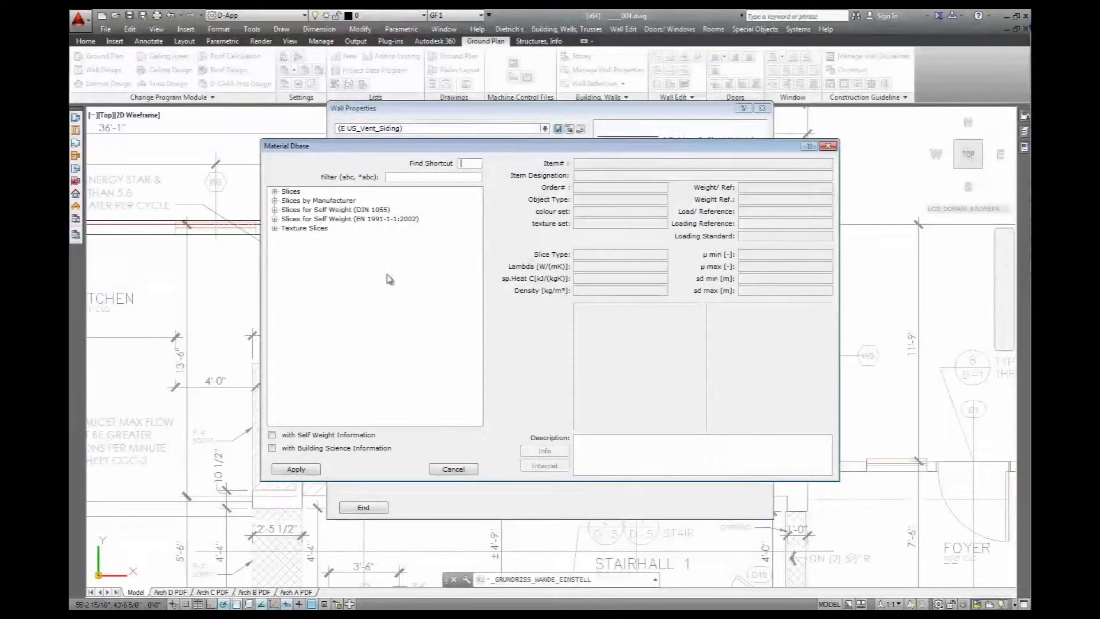
left_click(275, 191)
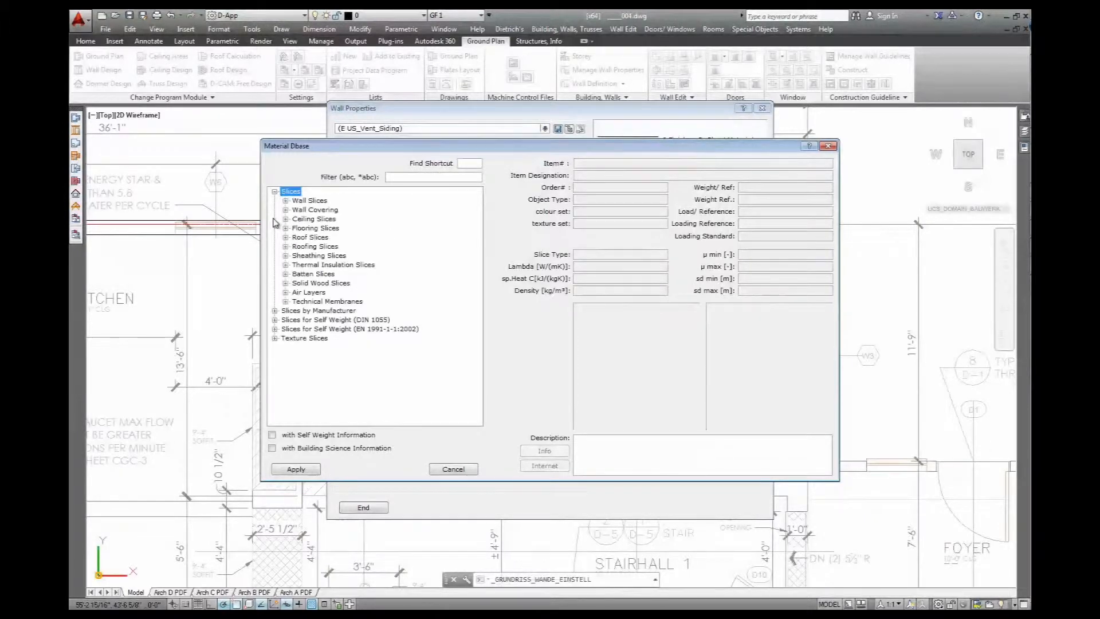
left_click(285, 274)
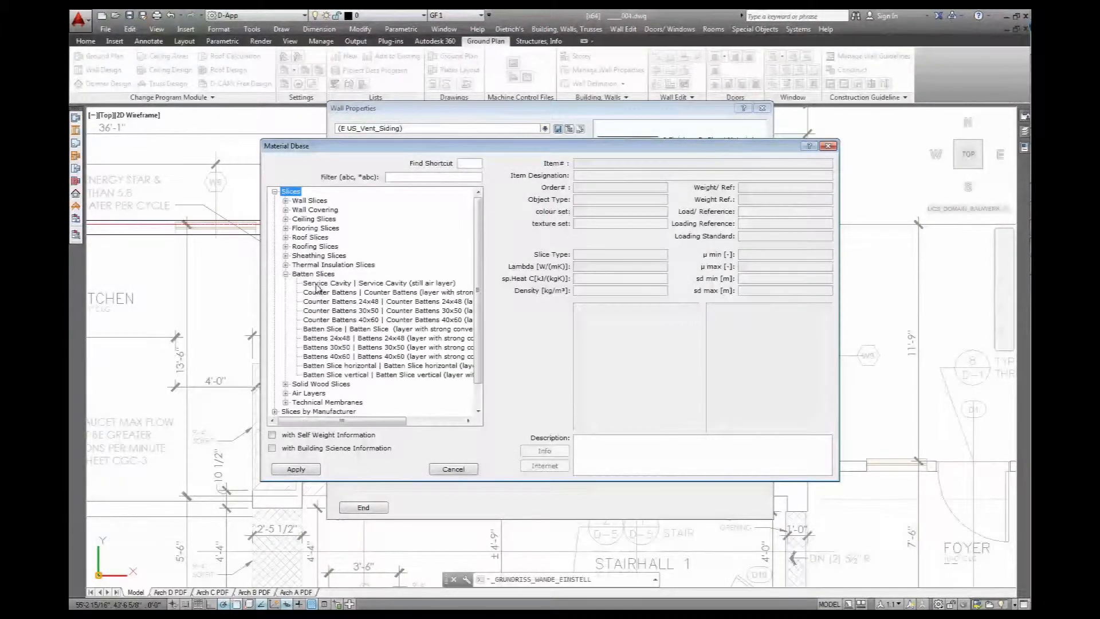
left_click(379, 283)
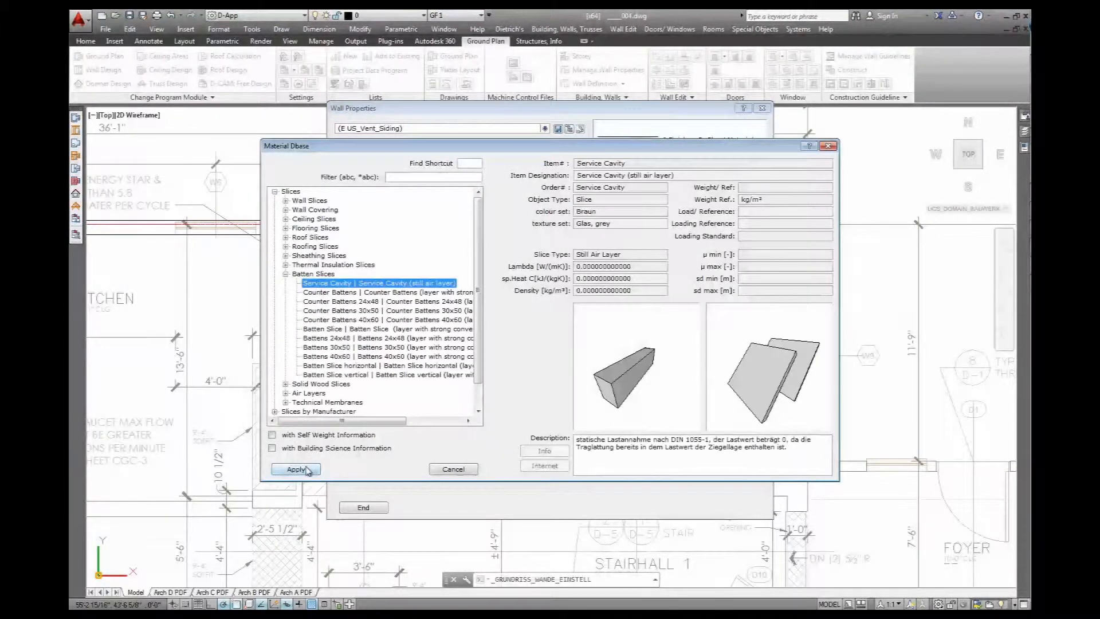
left_click(295, 468)
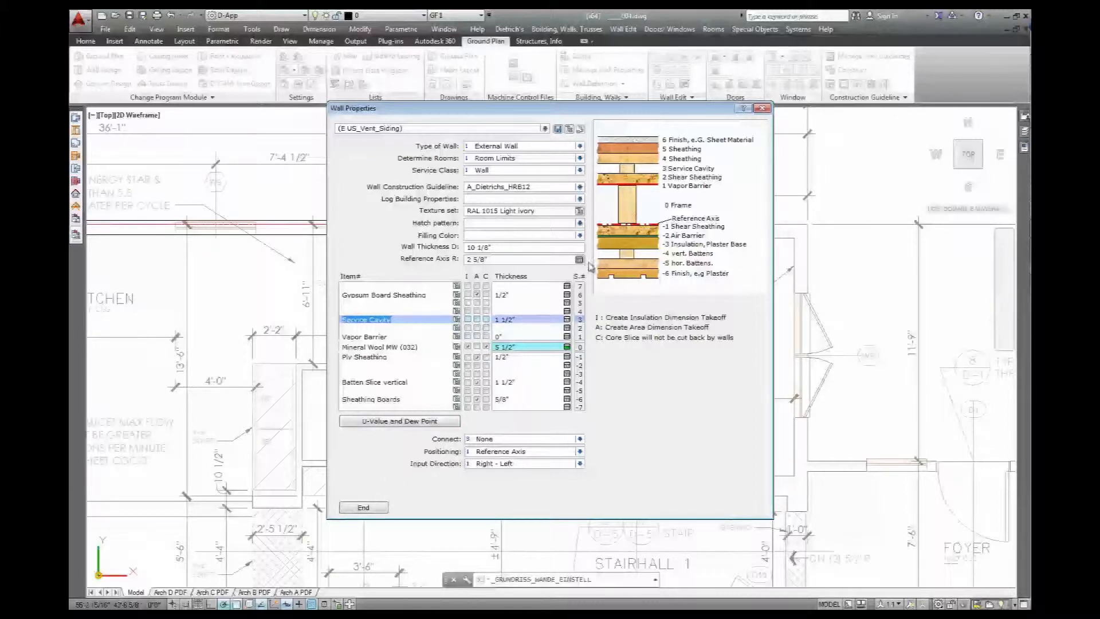
- Save the build-up as the new wall setting E US_Vent_Siding_Furring
left_click(557, 129)
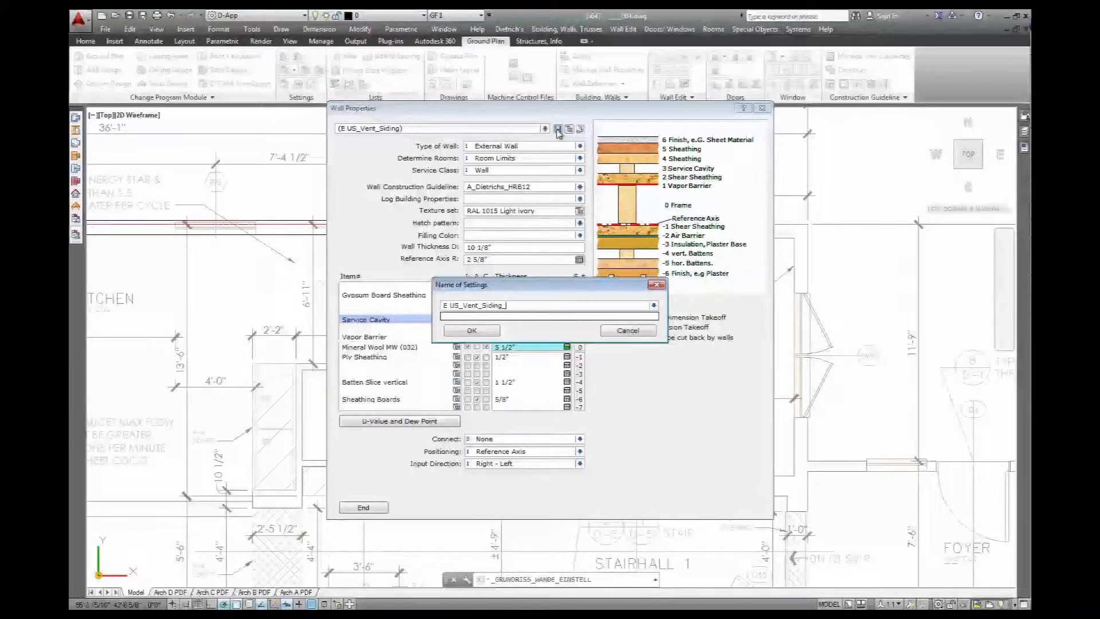
type("Furring")
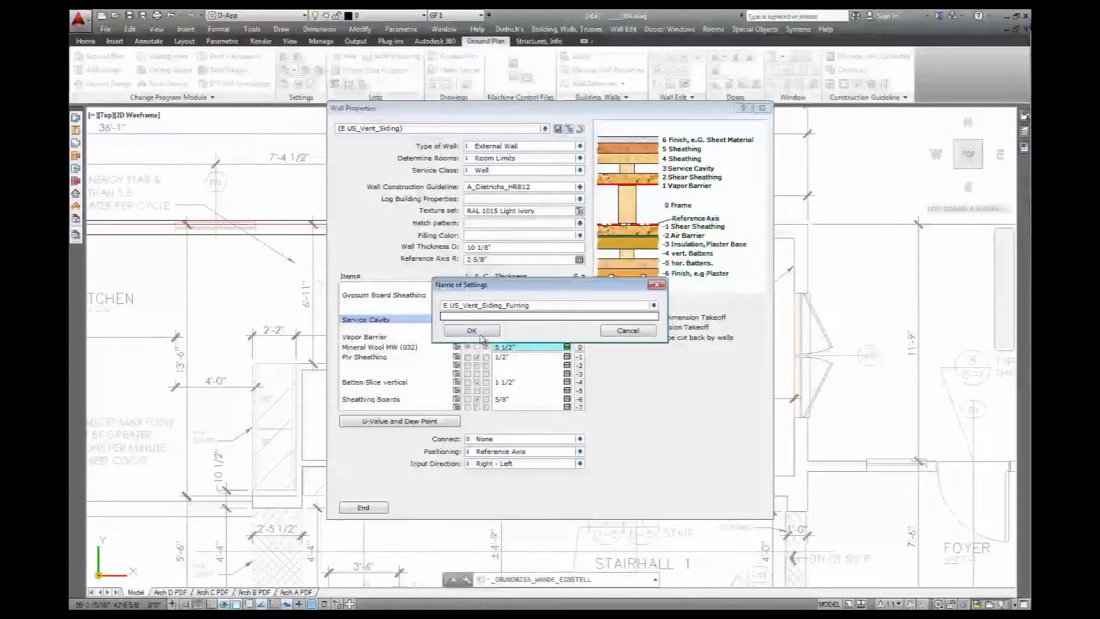
left_click(471, 330)
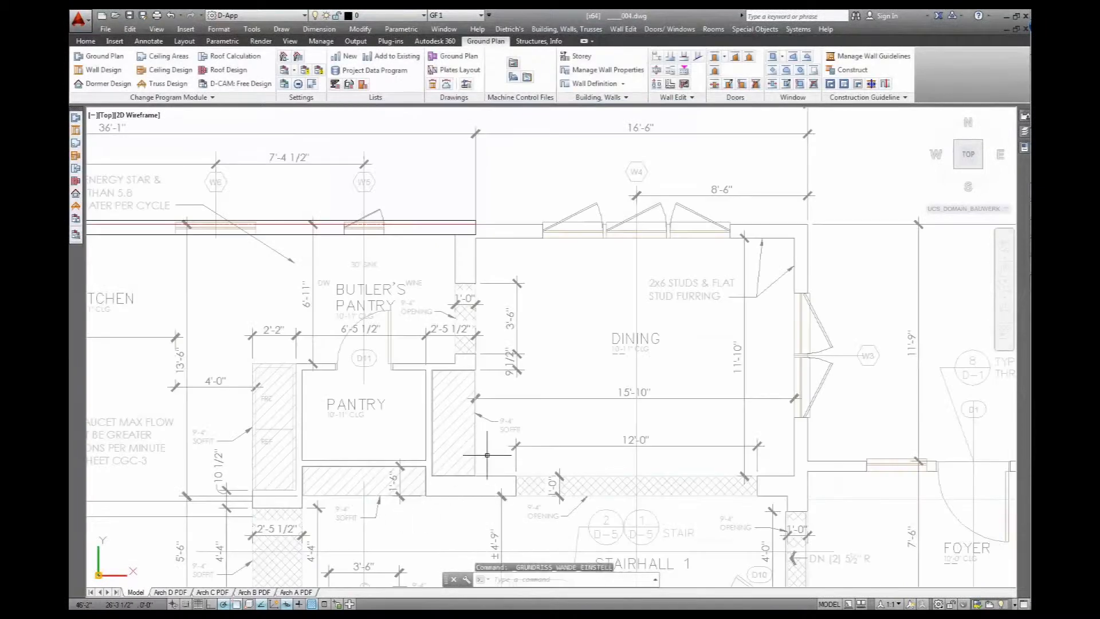
- Draw the dining room exterior walls as E US_Vent_Siding_Furring with Connect set to All
left_click(594, 83)
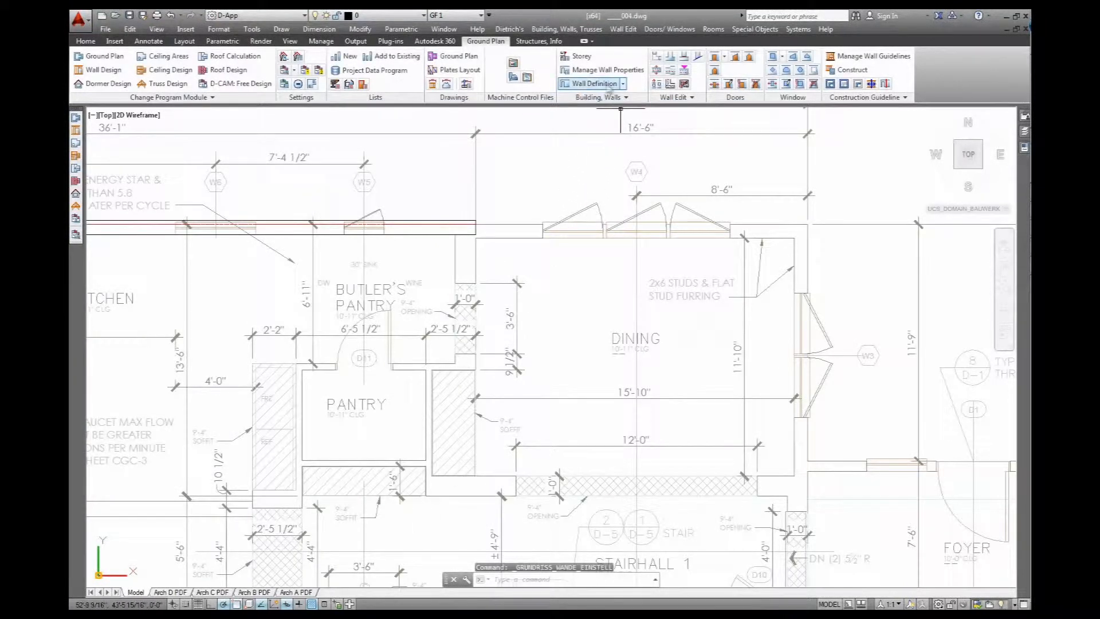
left_click(591, 83)
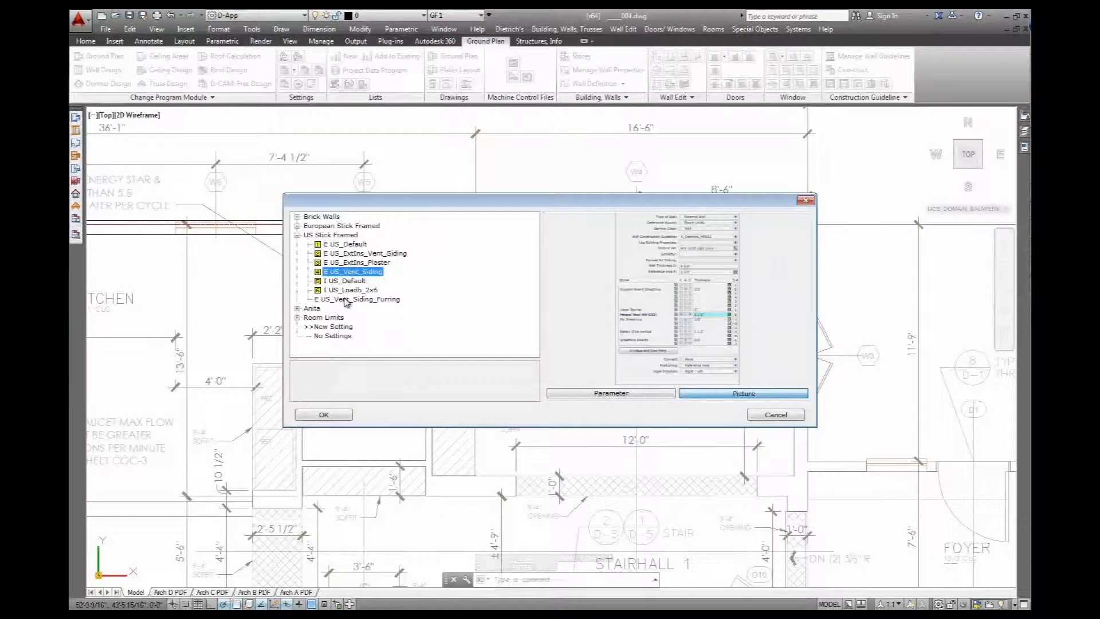
left_click(324, 413)
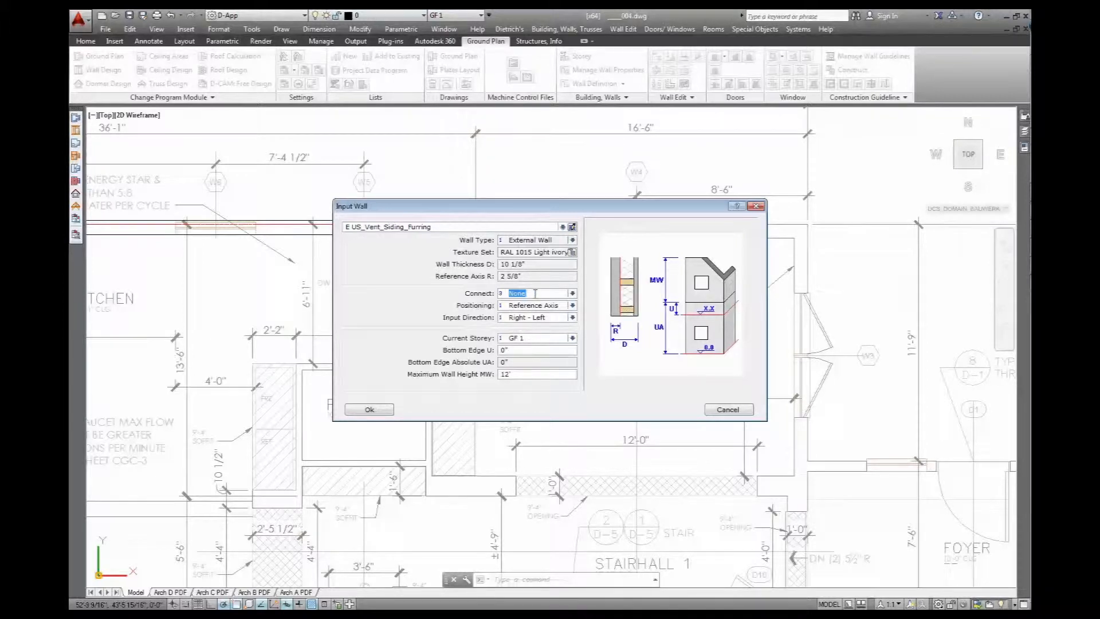
left_click(572, 304)
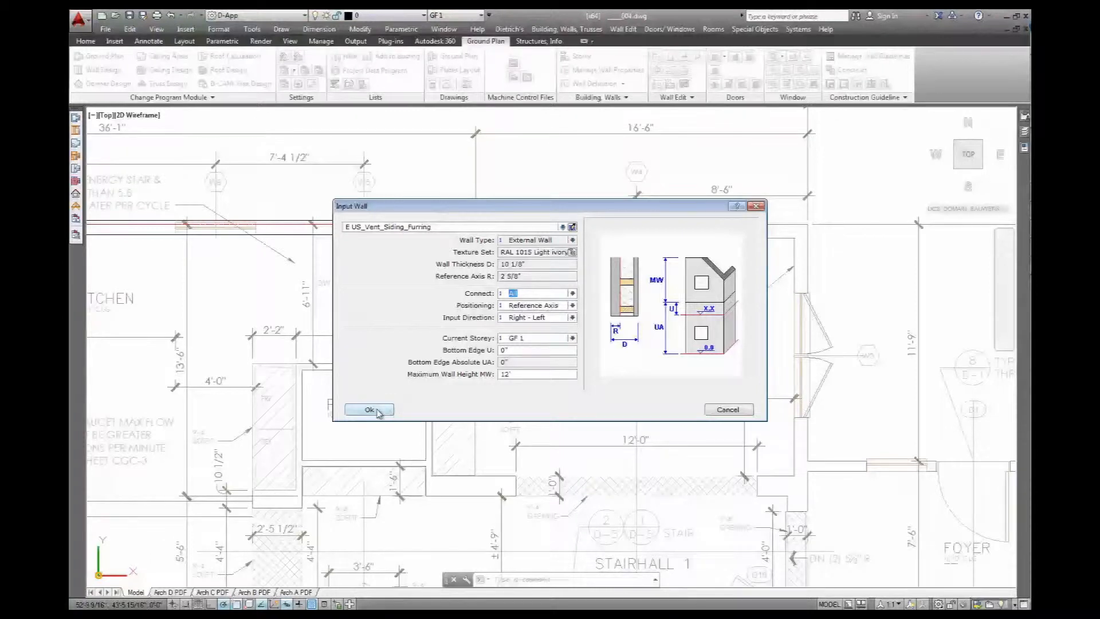
left_click(370, 410)
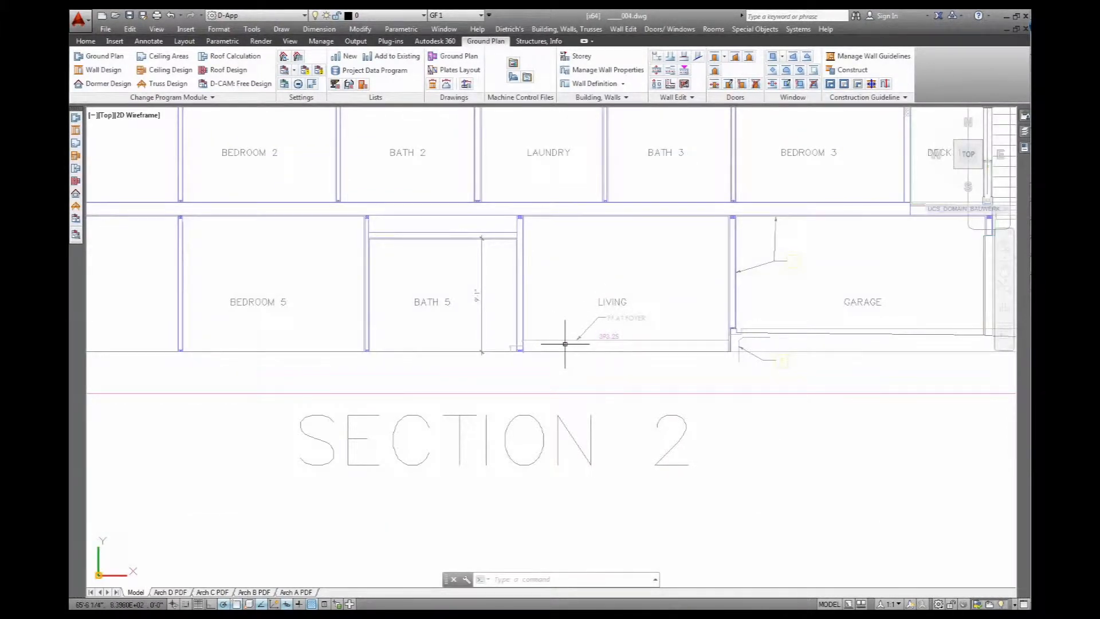
type("DI")
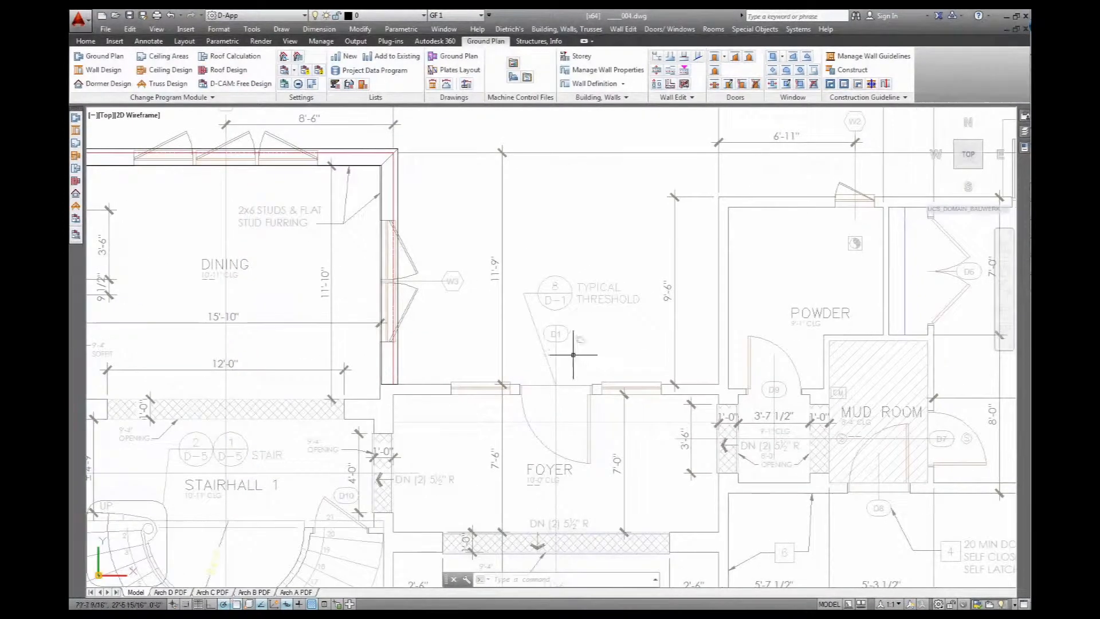
- Draw an E US_Vent_Siding wall along the foyer top with an 11" bottom edge
left_click(623, 84)
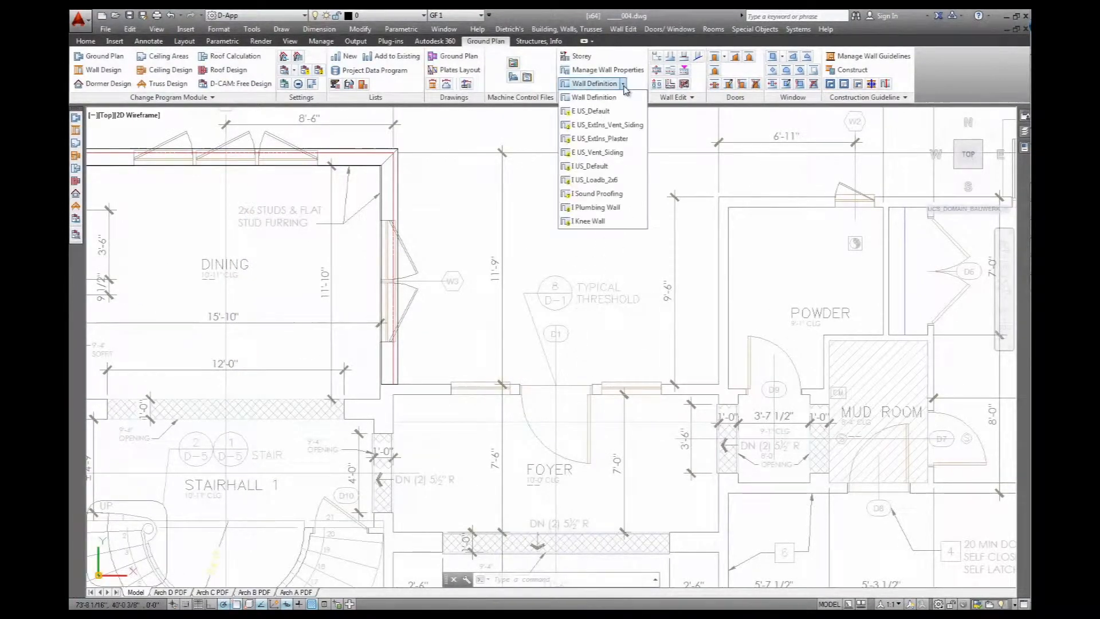
mouse_move(597, 152)
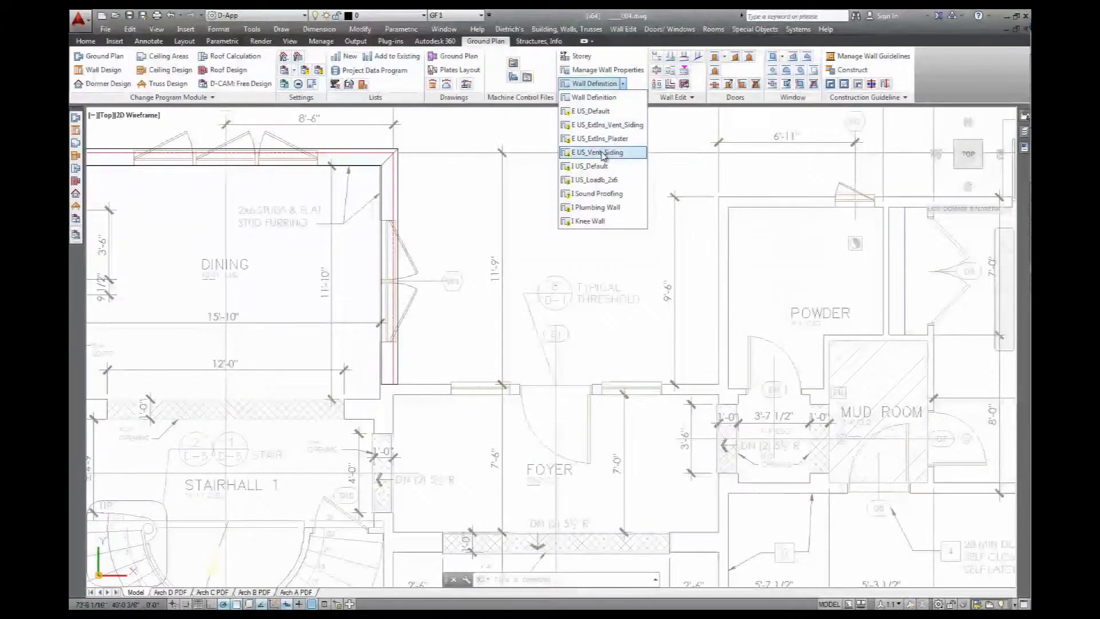
left_click(596, 152)
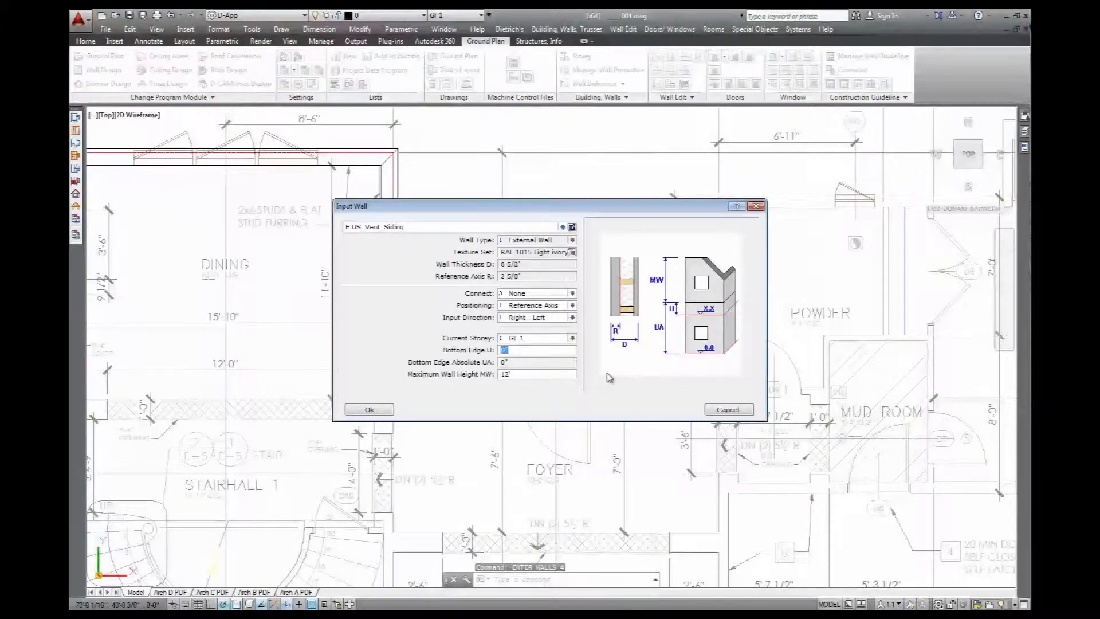
type("11")
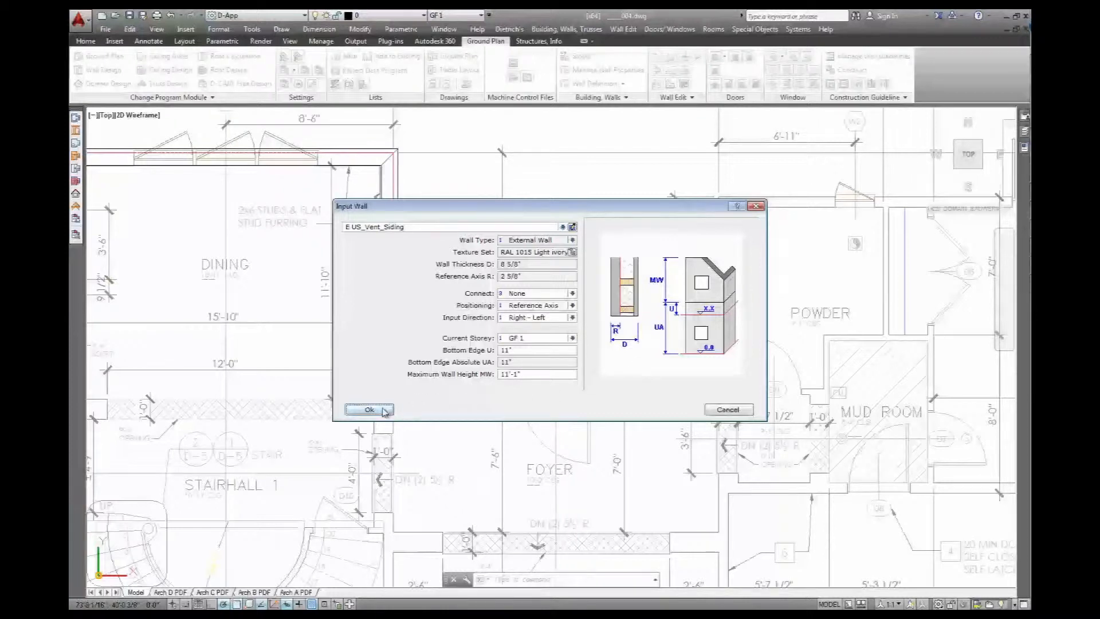
left_click(369, 410)
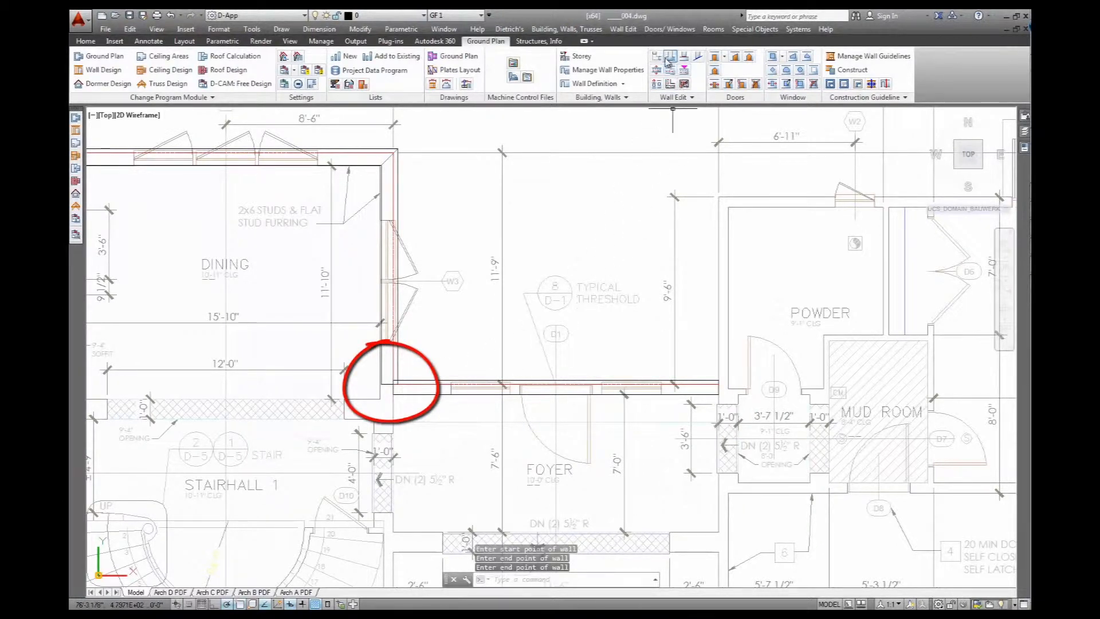
- Join the dining room and foyer walls at their corner with Wall Edit Corner
left_click(667, 57)
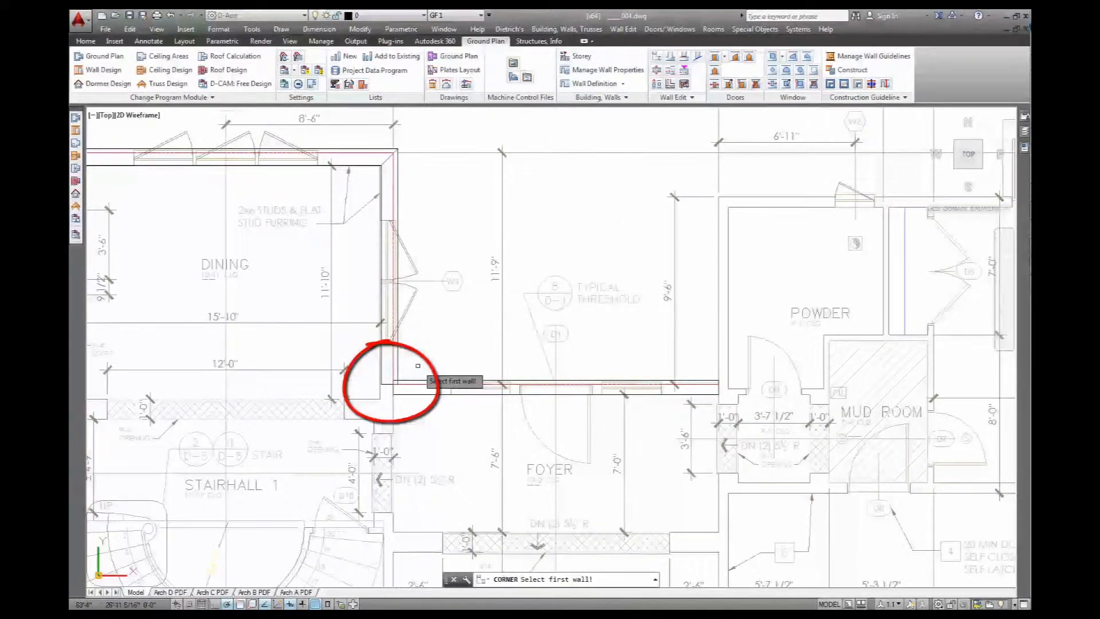
left_click(386, 372)
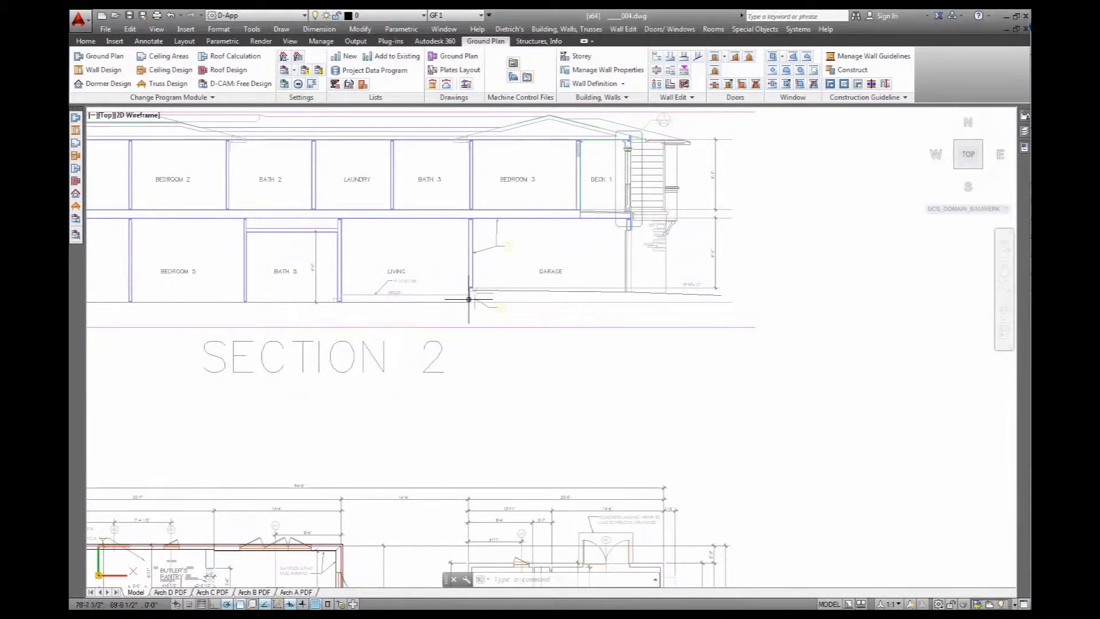
mouse_move(557, 300)
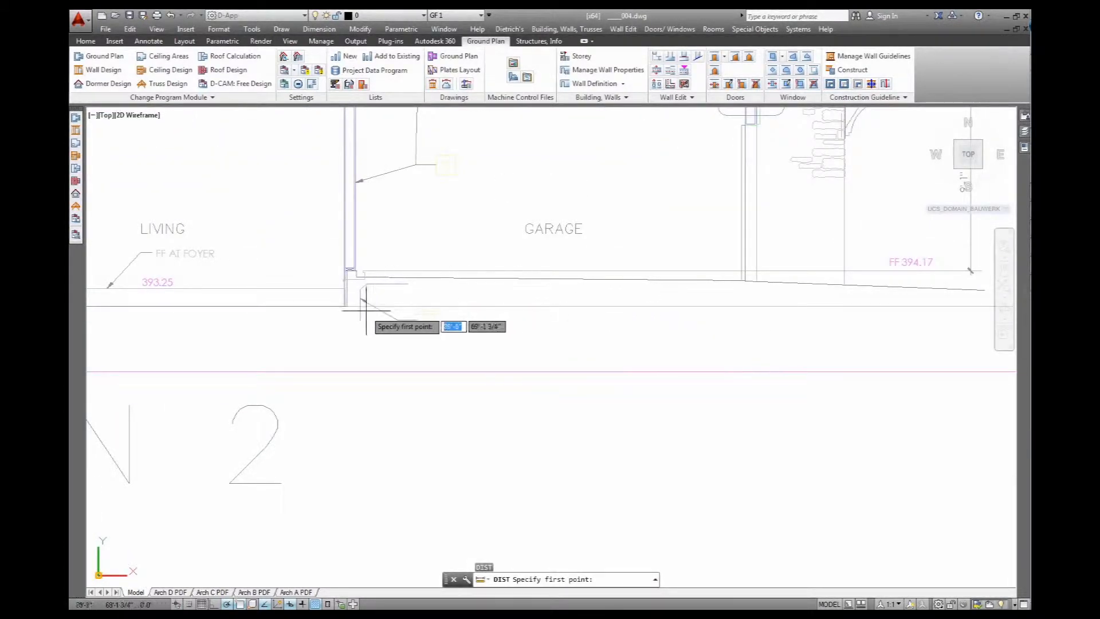
mouse_move(337, 315)
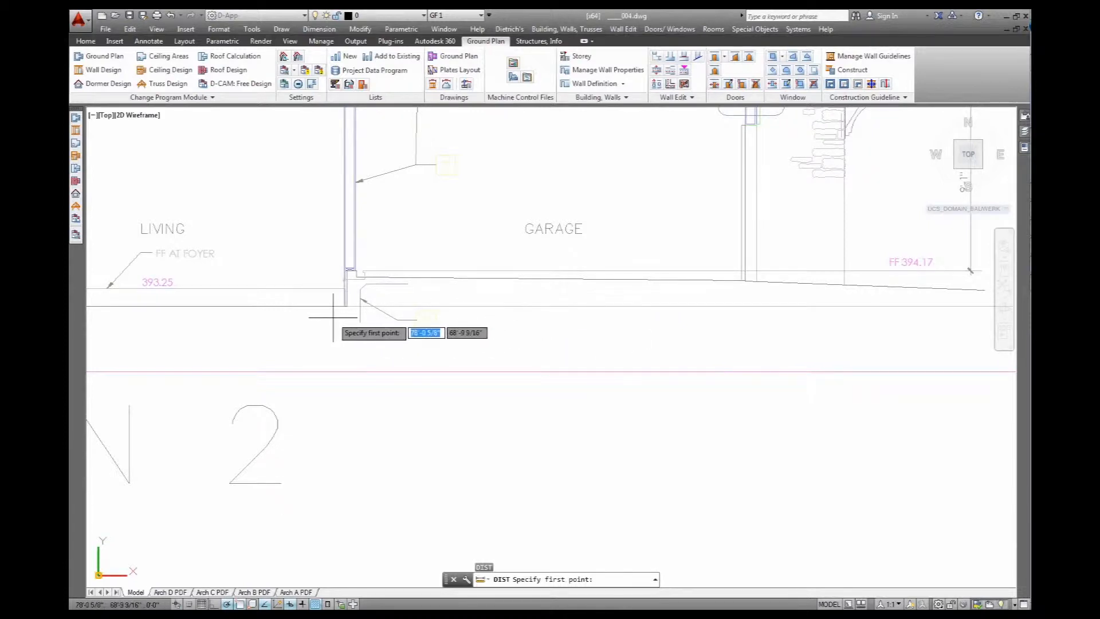
- Measure the floor-level difference between the foyer and garage lines with DIST
left_click(362, 272)
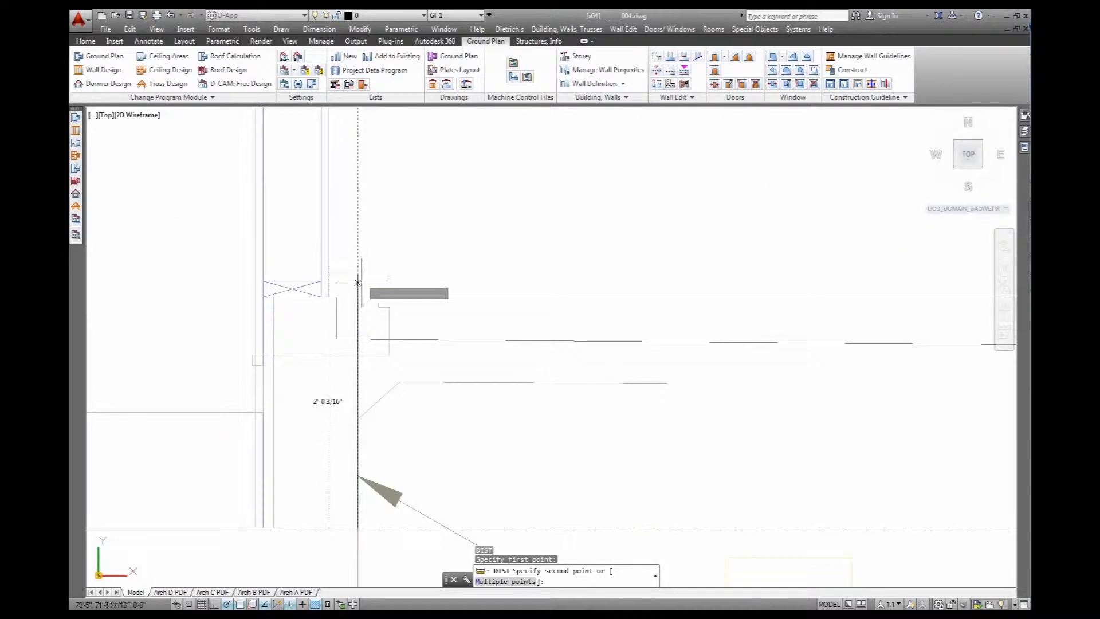
mouse_move(357, 298)
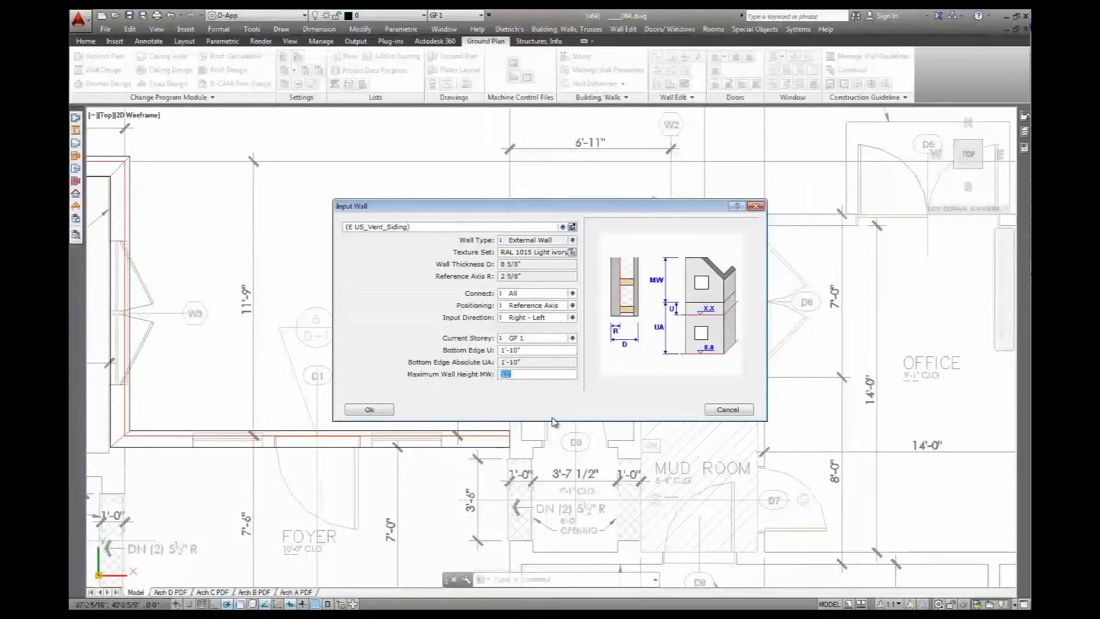
- Set the maximum wall height to 10'-2" and start tracing the exterior walls
type("10.")
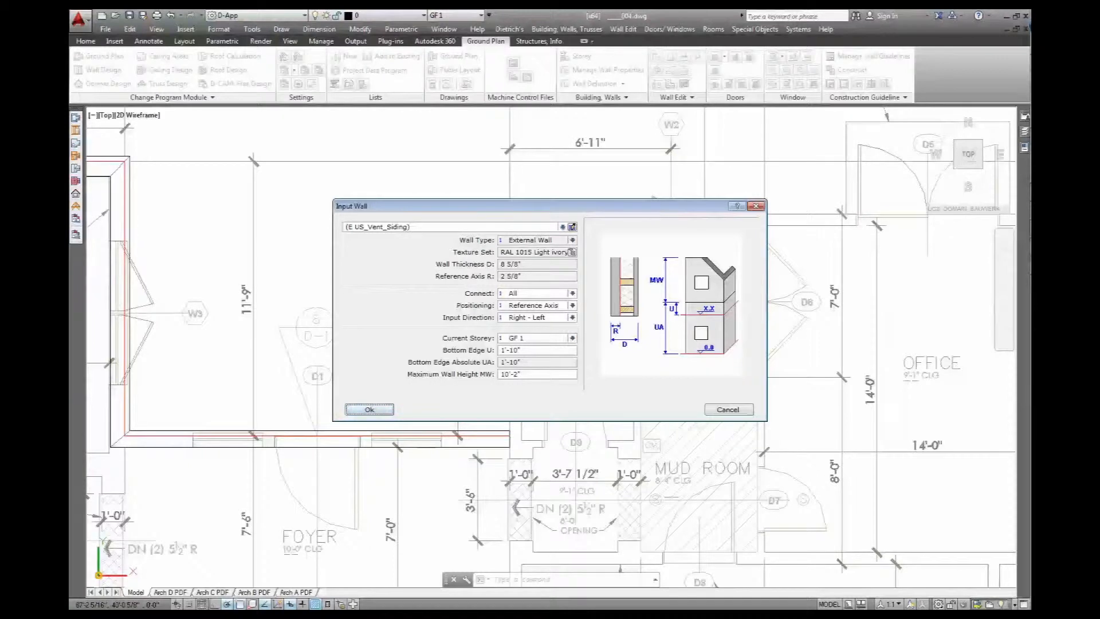
left_click(369, 409)
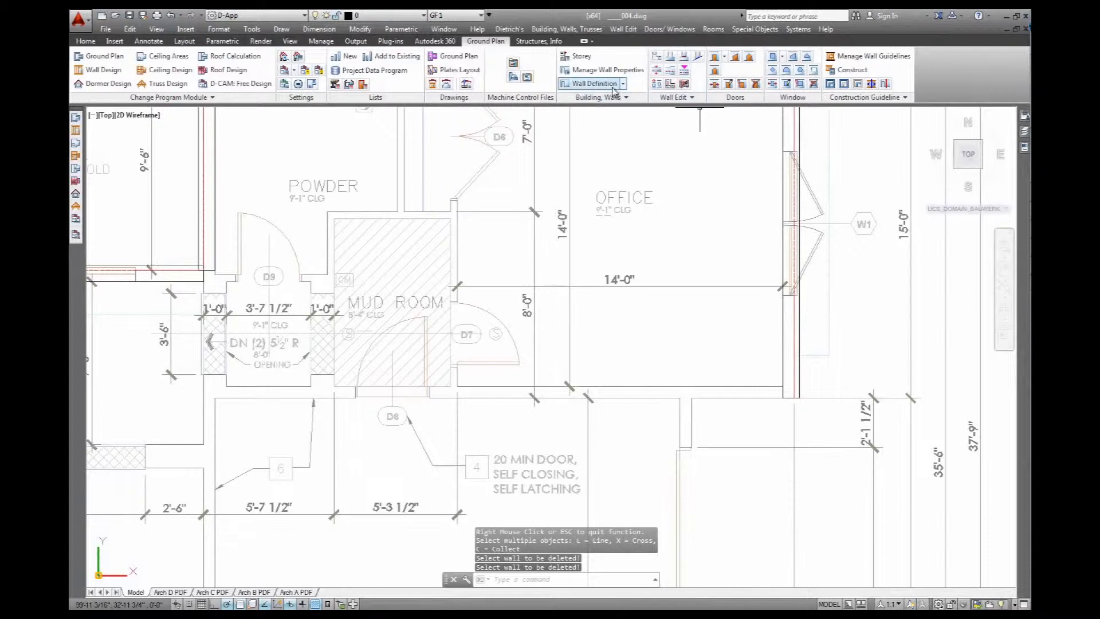
- Reopen Wall Definition and keep the existing 10'-2" vented-siding wall settings
left_click(591, 84)
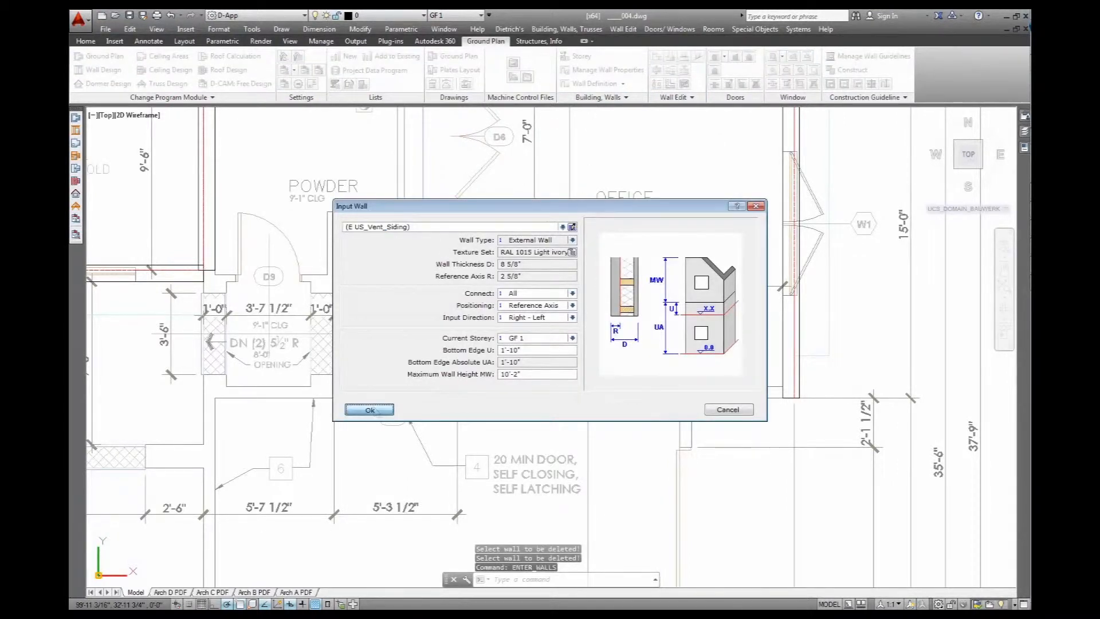
left_click(369, 410)
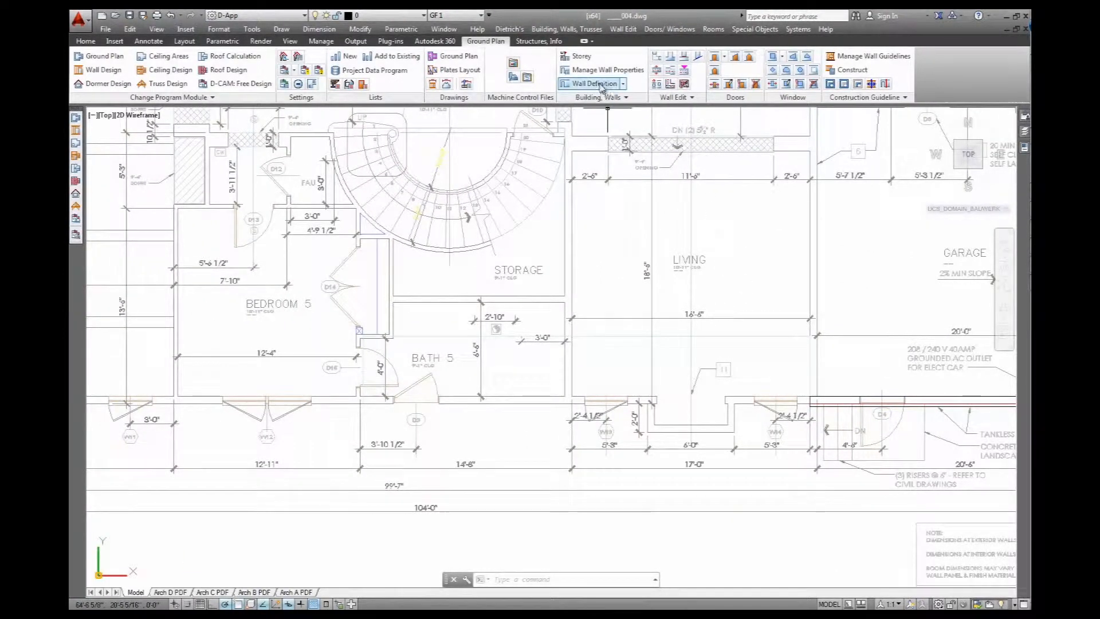
- Set a 12' wall height from a 0" bottom edge and draw walls along the south front
left_click(591, 83)
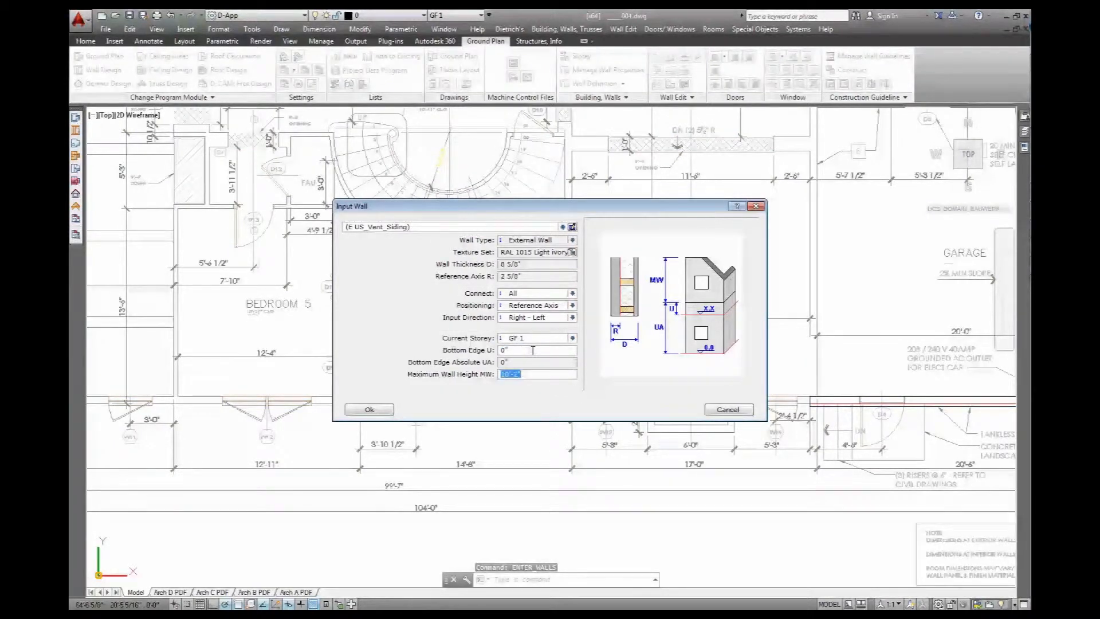
type("12'")
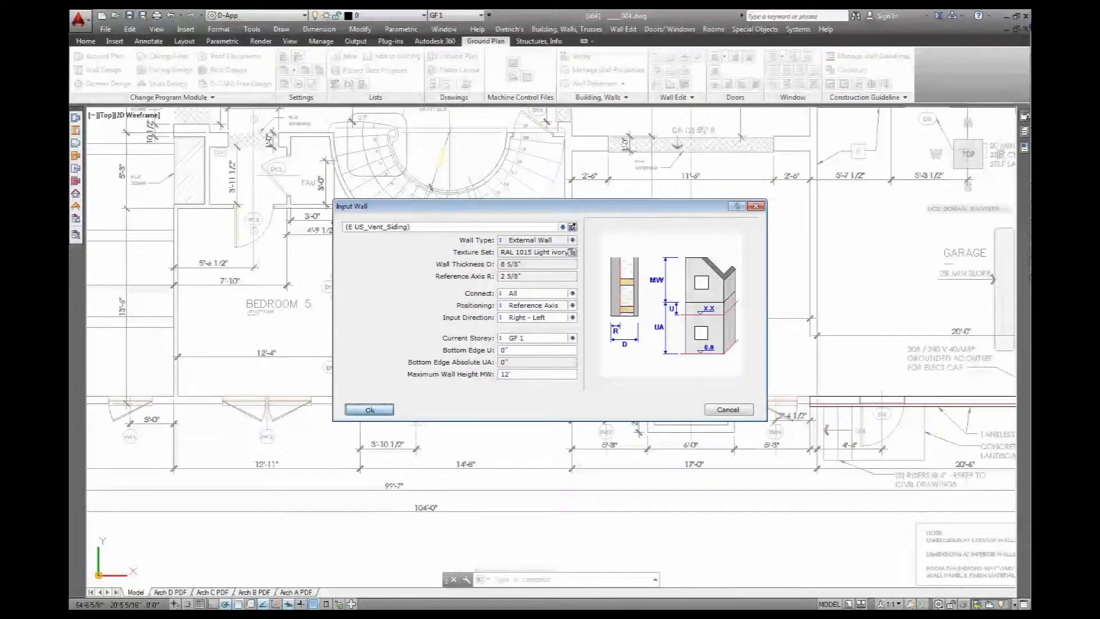
left_click(369, 410)
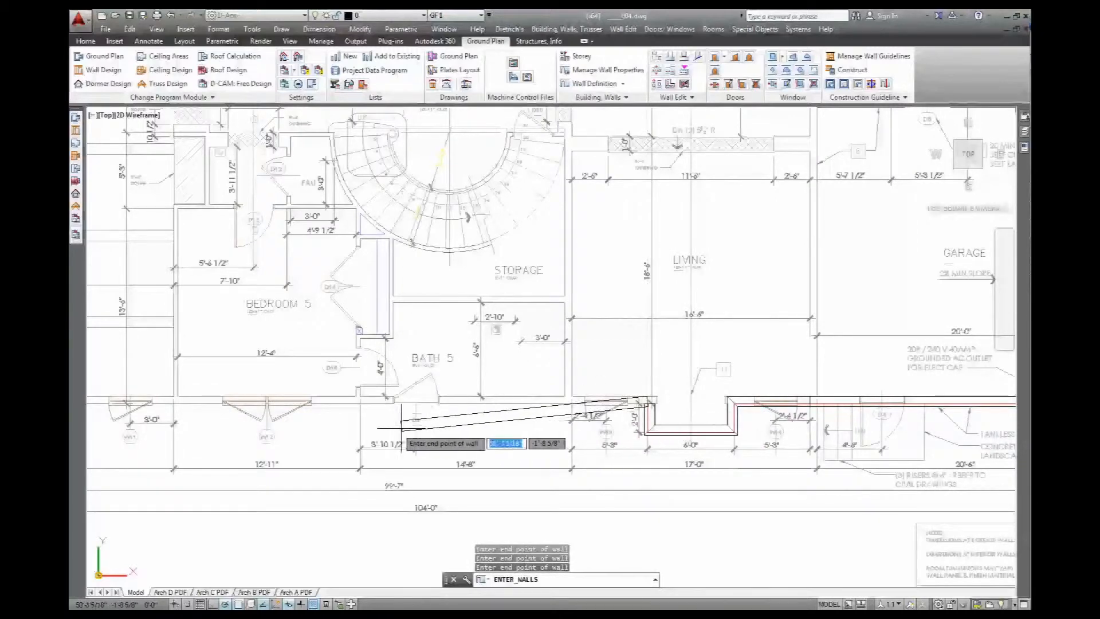
scroll("right", 3)
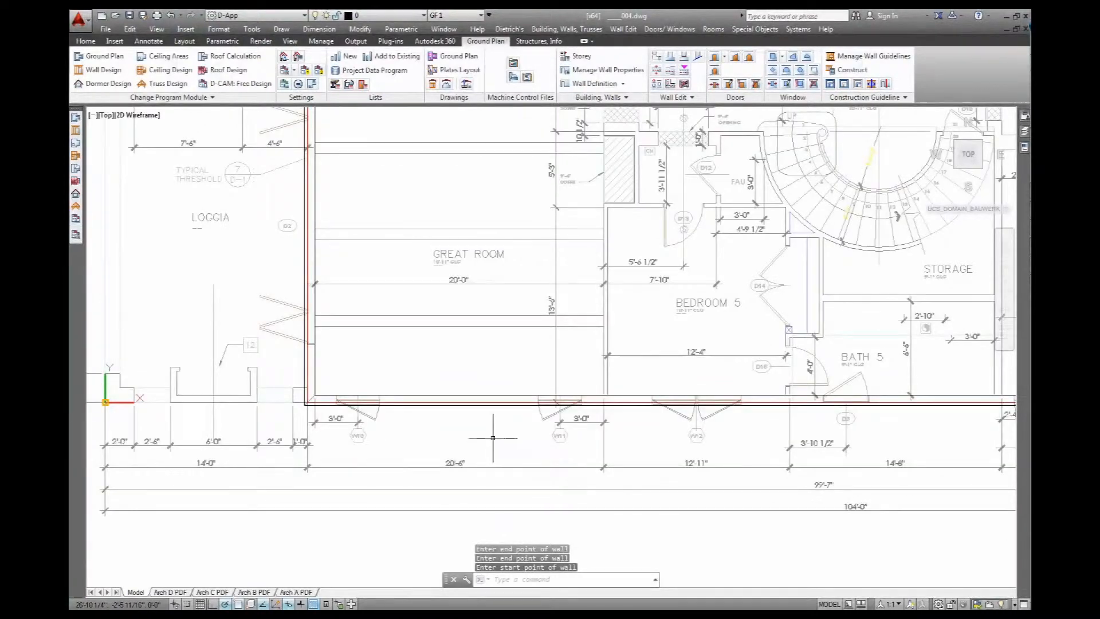
scroll("down", 3)
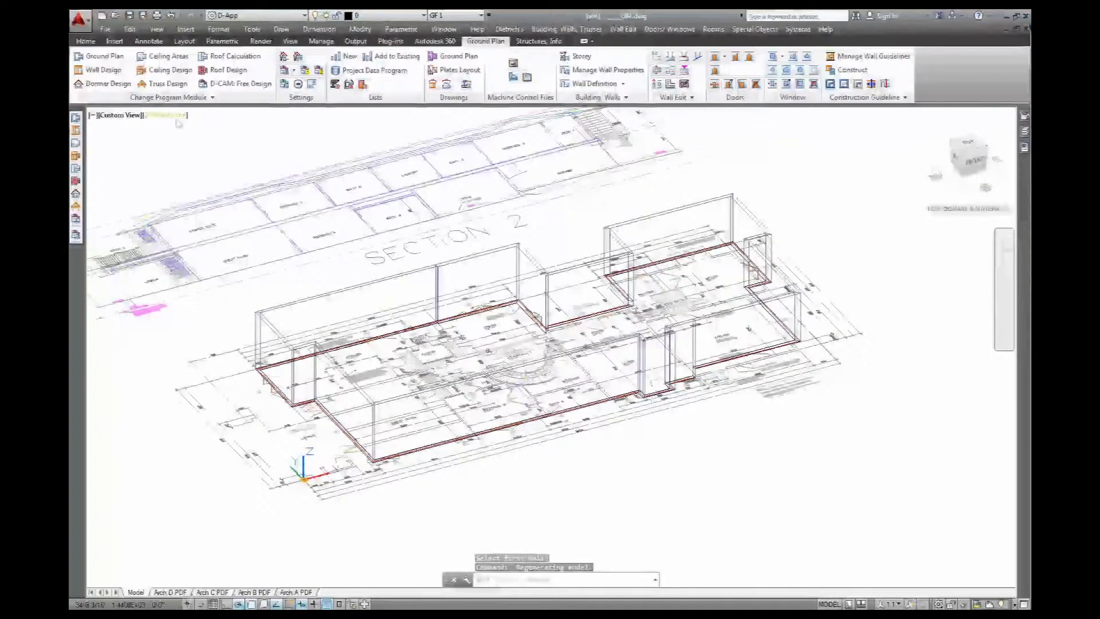
- Switch the 3D viewport to the D-Transparent custom visual style
left_click(162, 116)
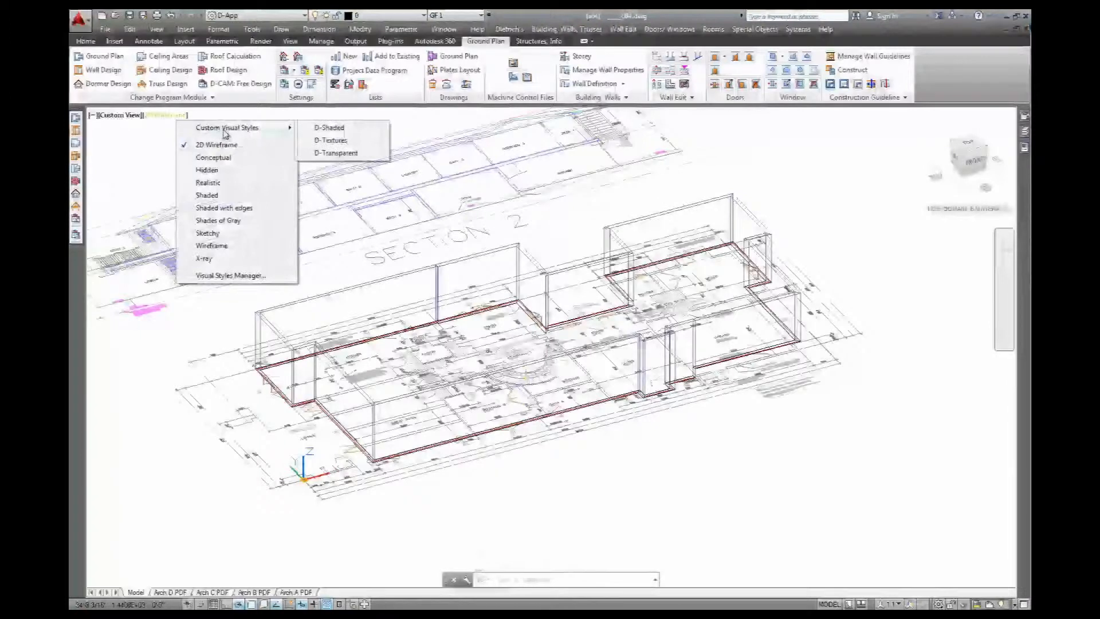
left_click(328, 128)
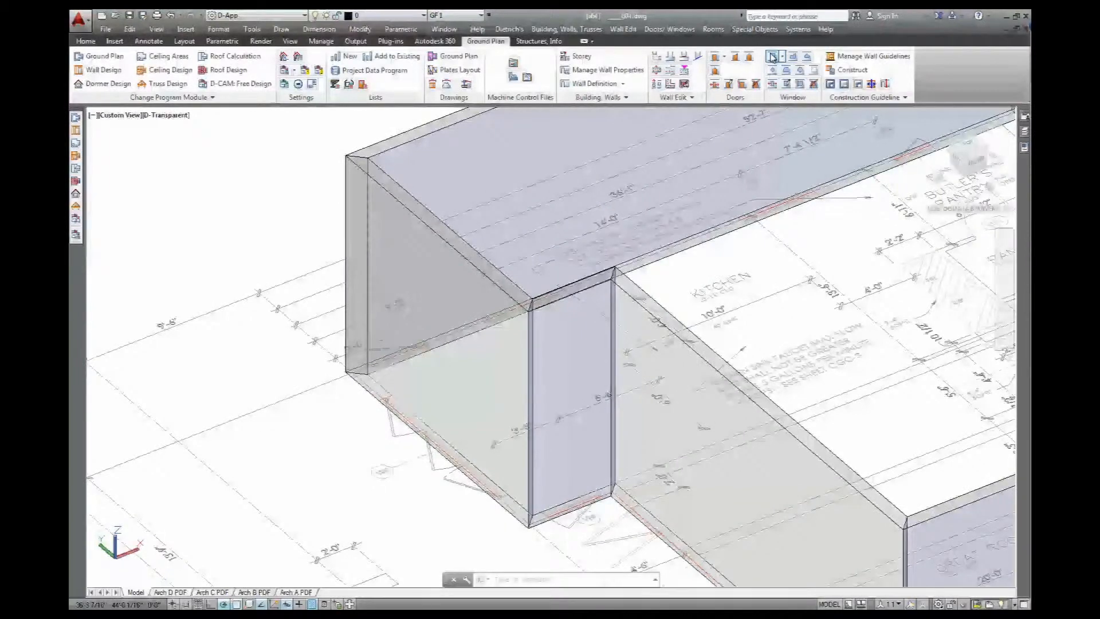
- Start Square Windows kitchen window W 8, review its info, and show the 9'-4" x 5' rough opening
left_click(772, 56)
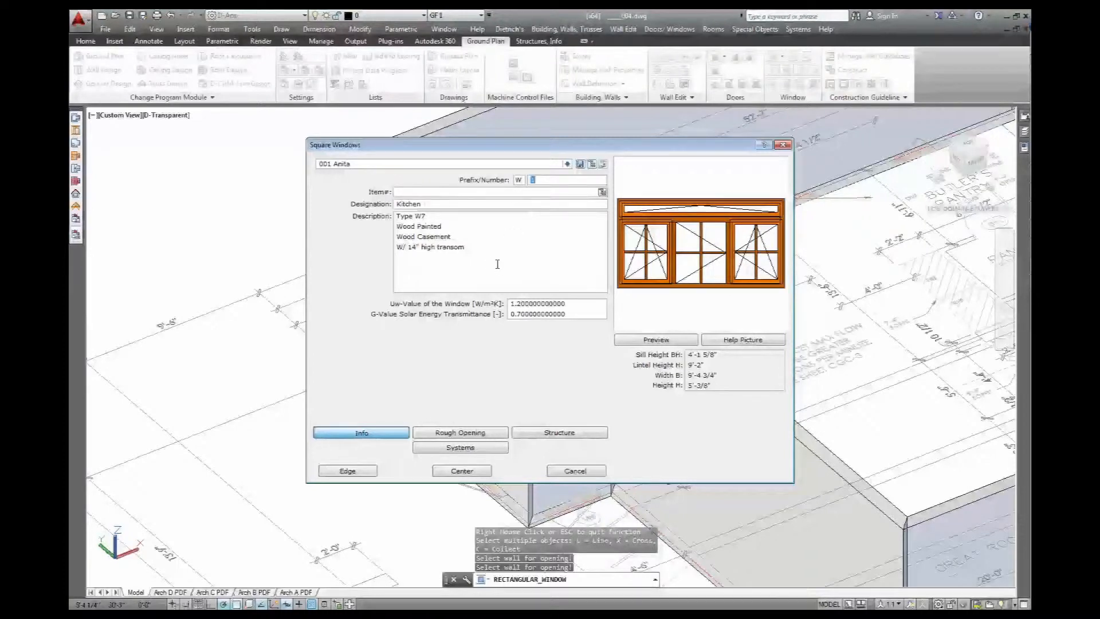
type("8")
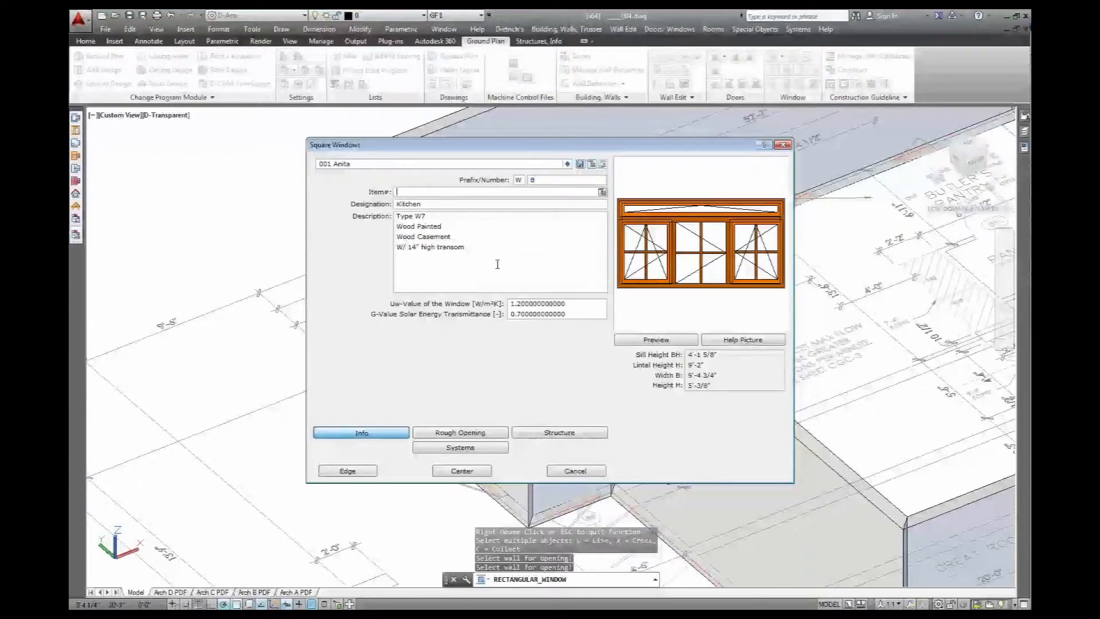
double_click(409, 203)
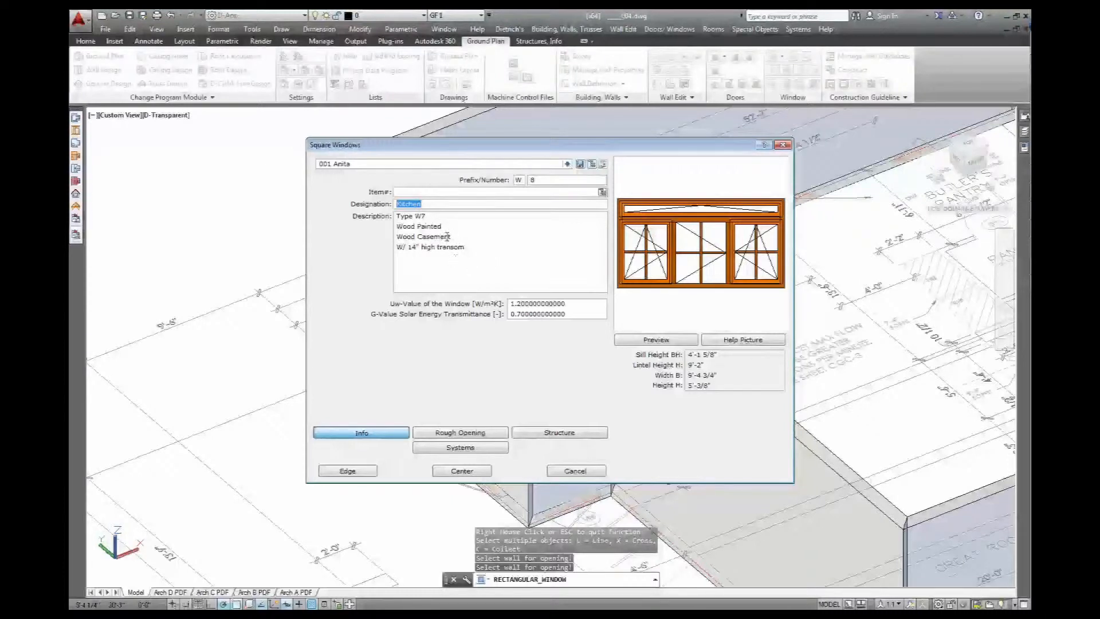
left_click(410, 215)
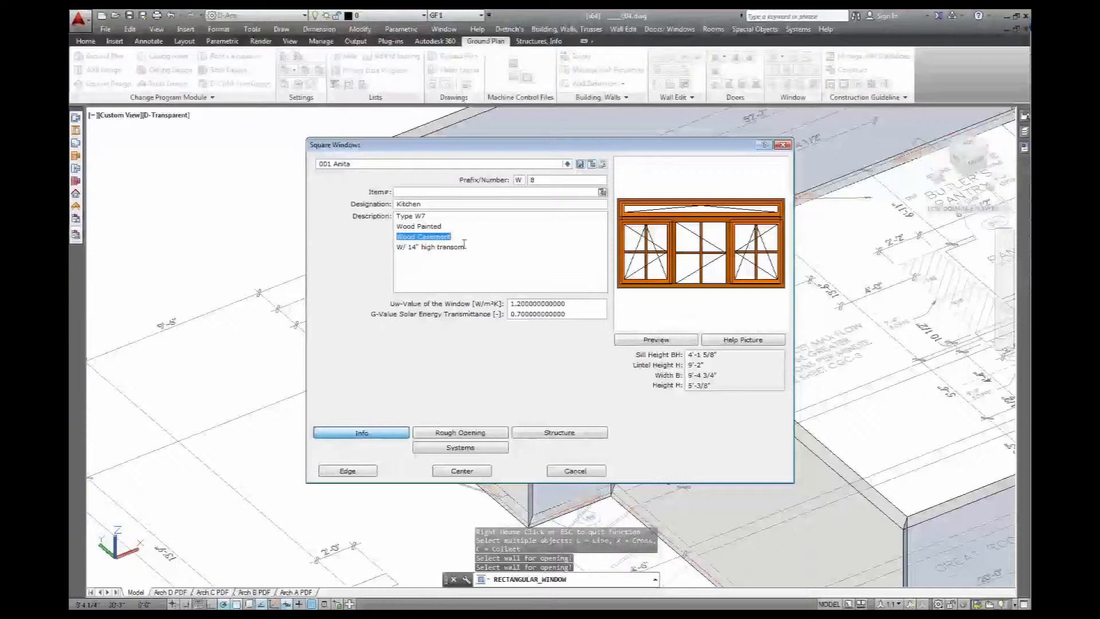
left_click(432, 246)
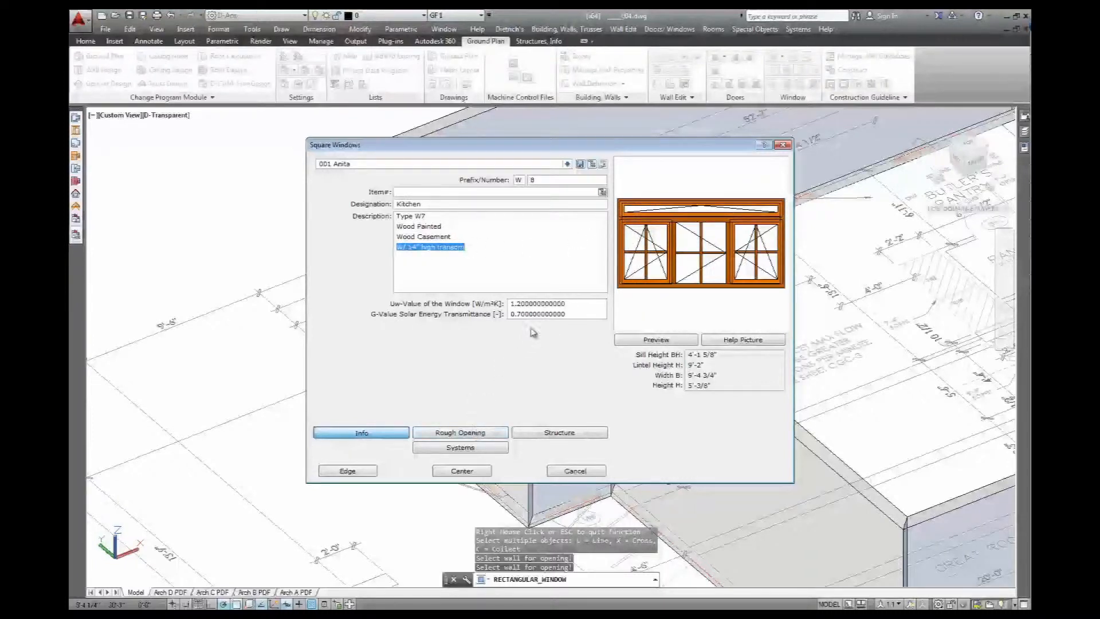
left_click(538, 303)
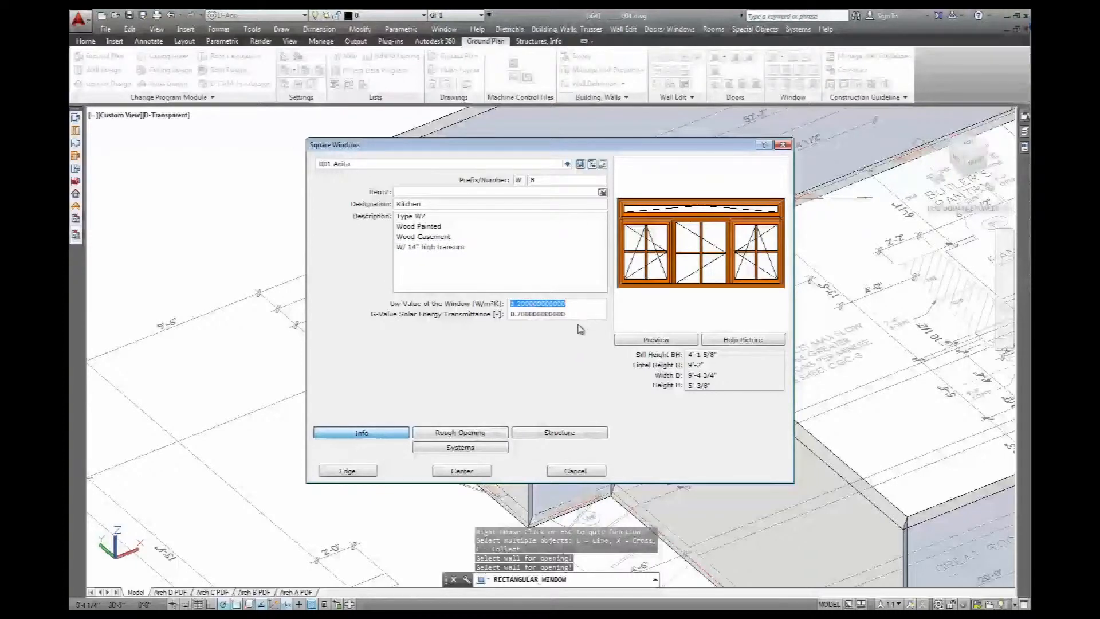
left_click(555, 314)
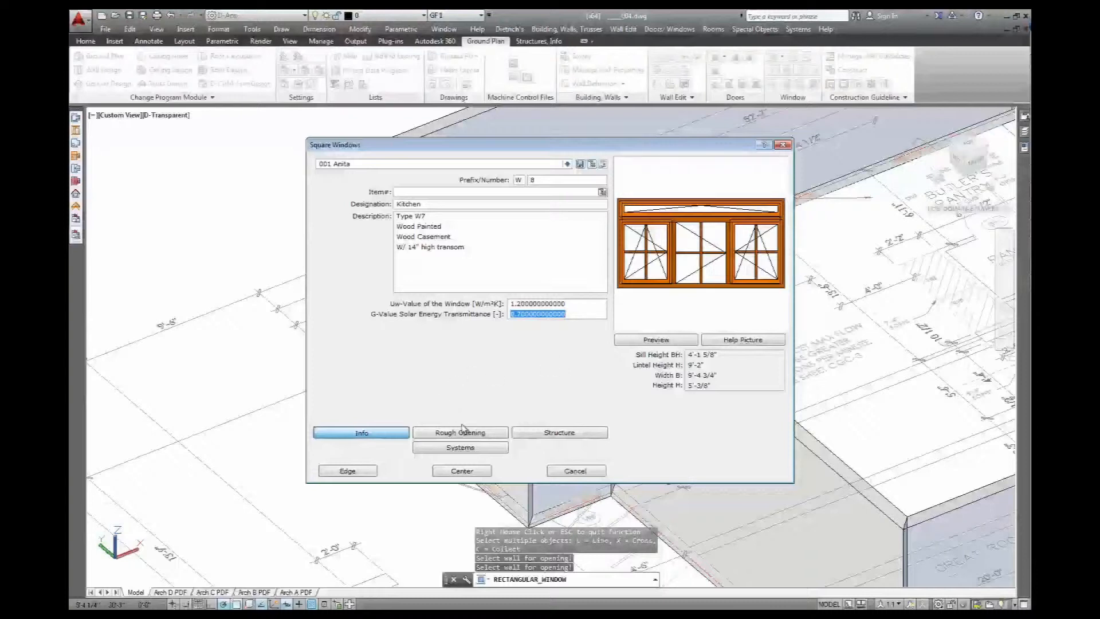
left_click(461, 432)
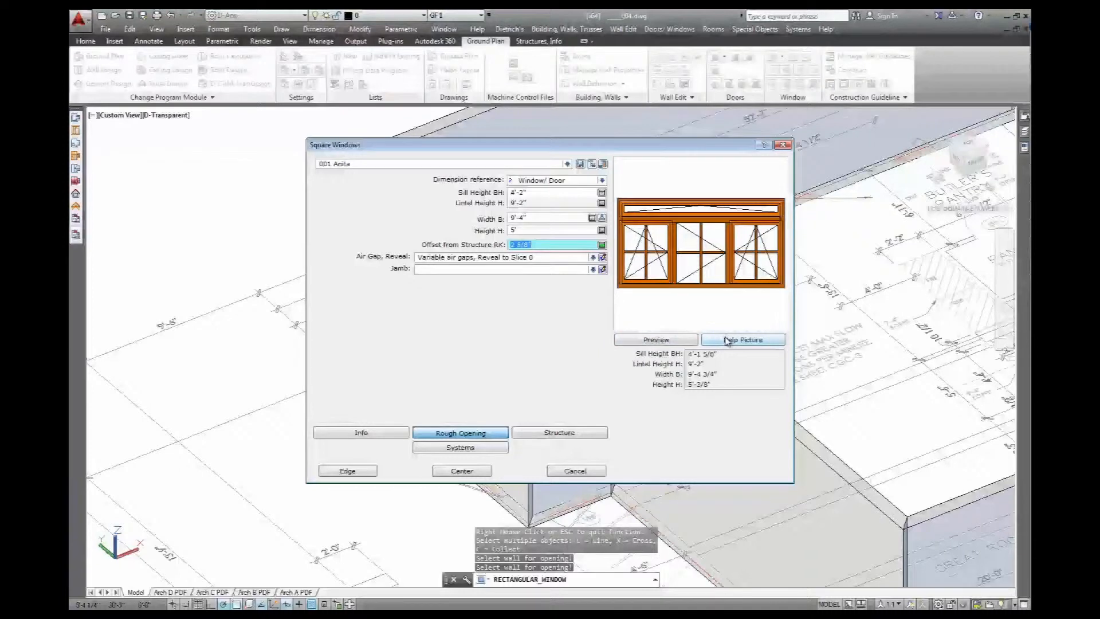
left_click(742, 340)
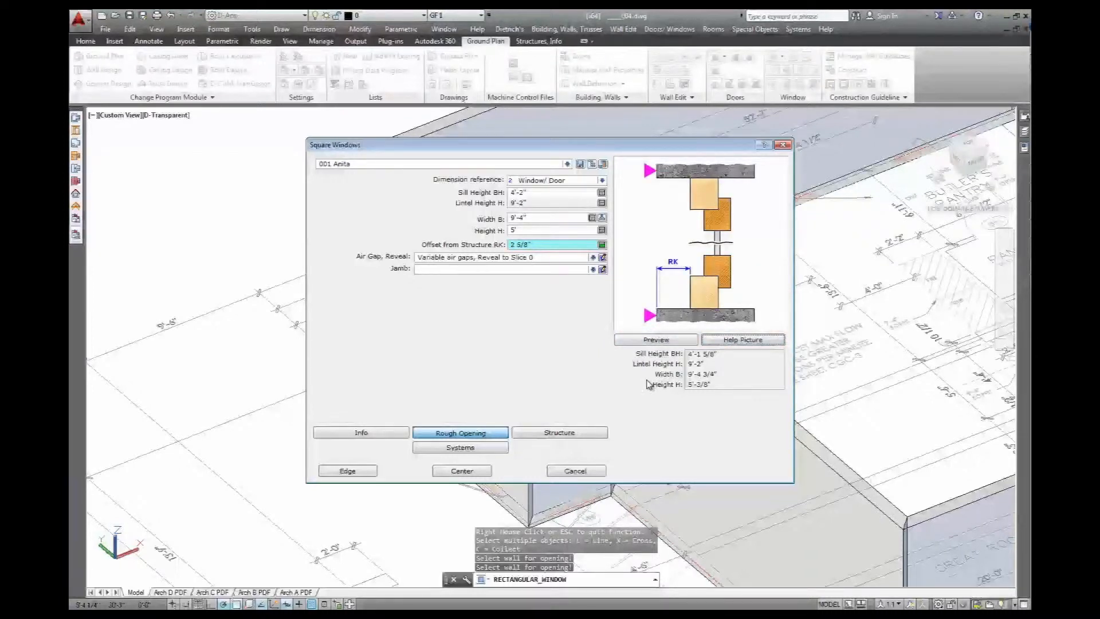
left_click(655, 339)
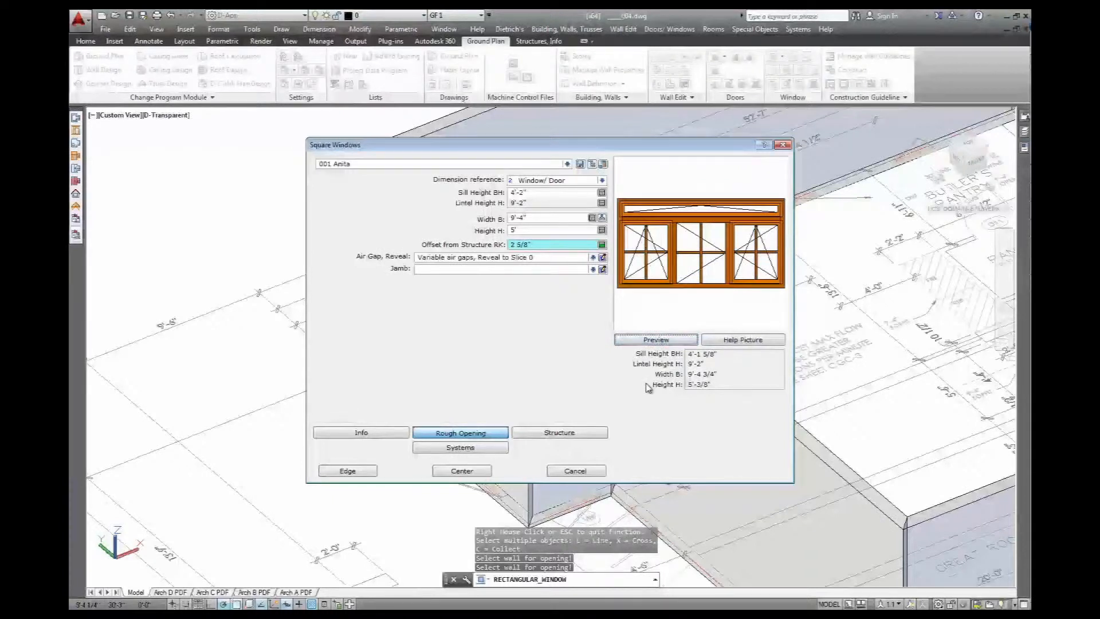
left_click(559, 432)
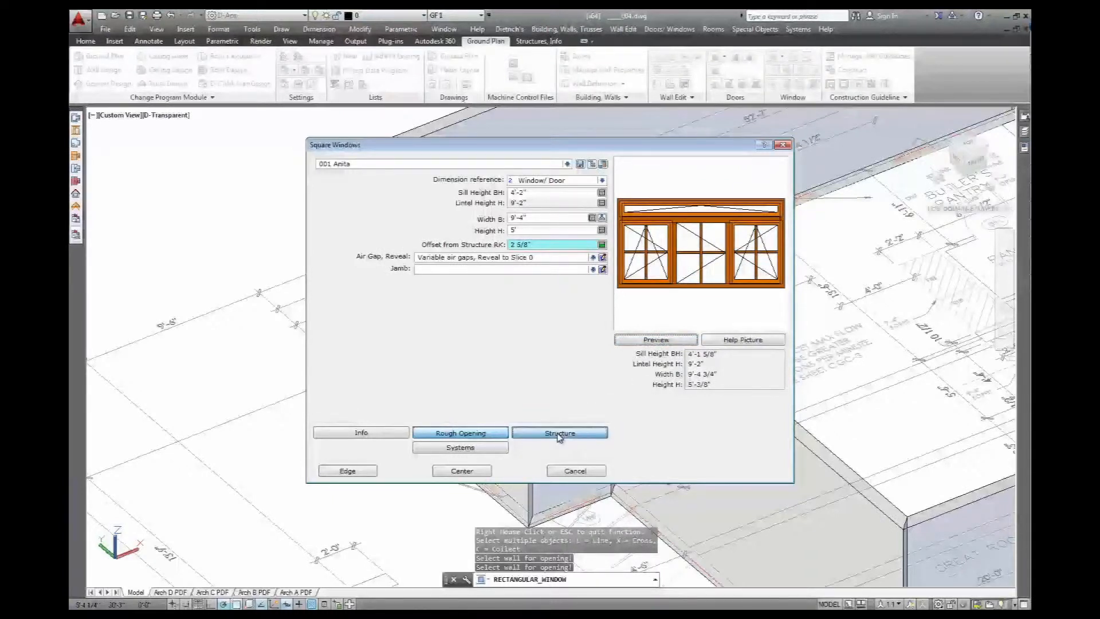
- Make kitchen window sashes 1 and 3 Turn openings and centre the window
left_click(559, 432)
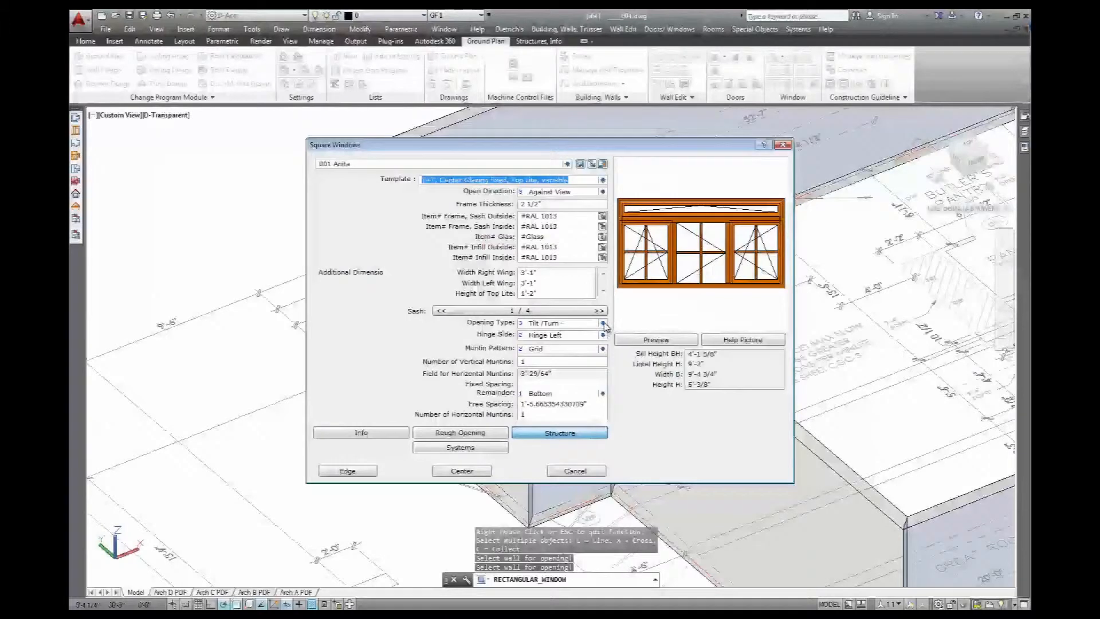
left_click(601, 322)
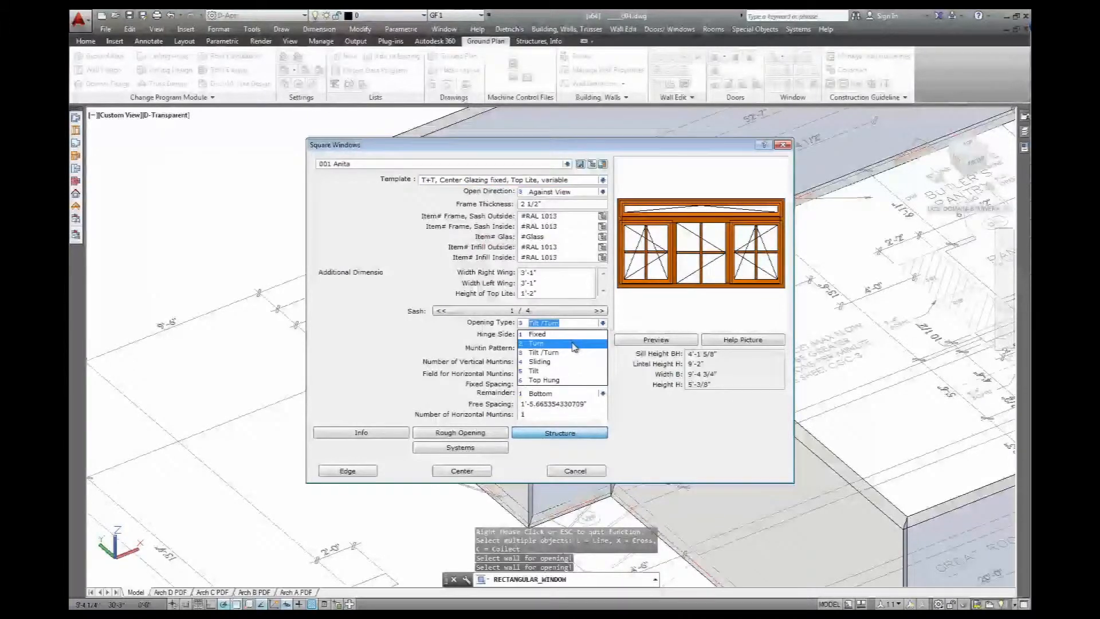
left_click(534, 343)
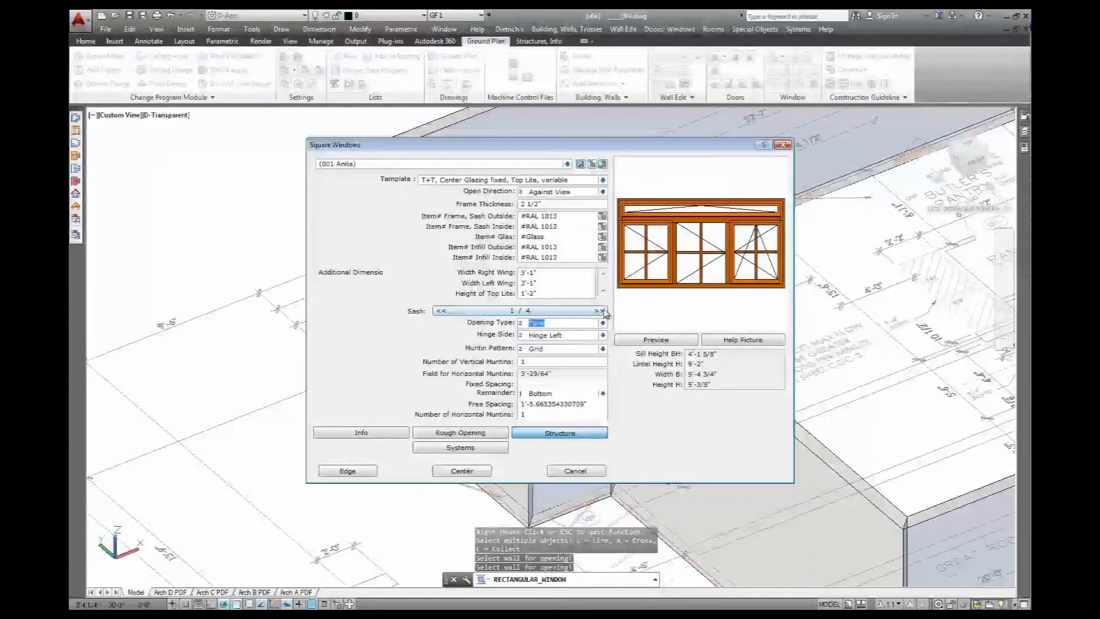
left_click(600, 311)
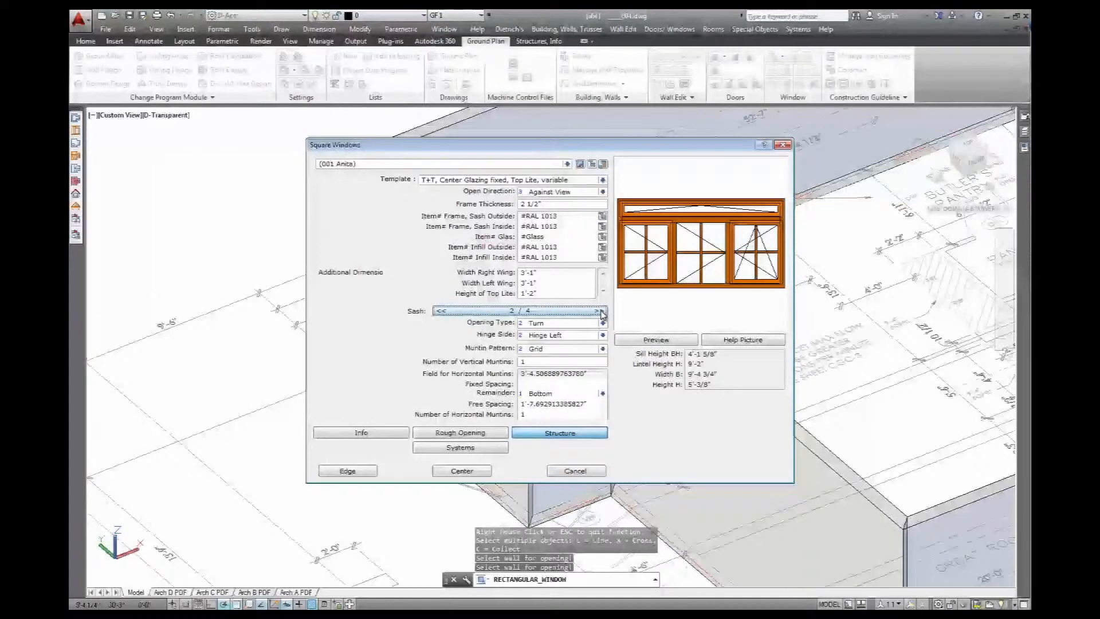
left_click(598, 310)
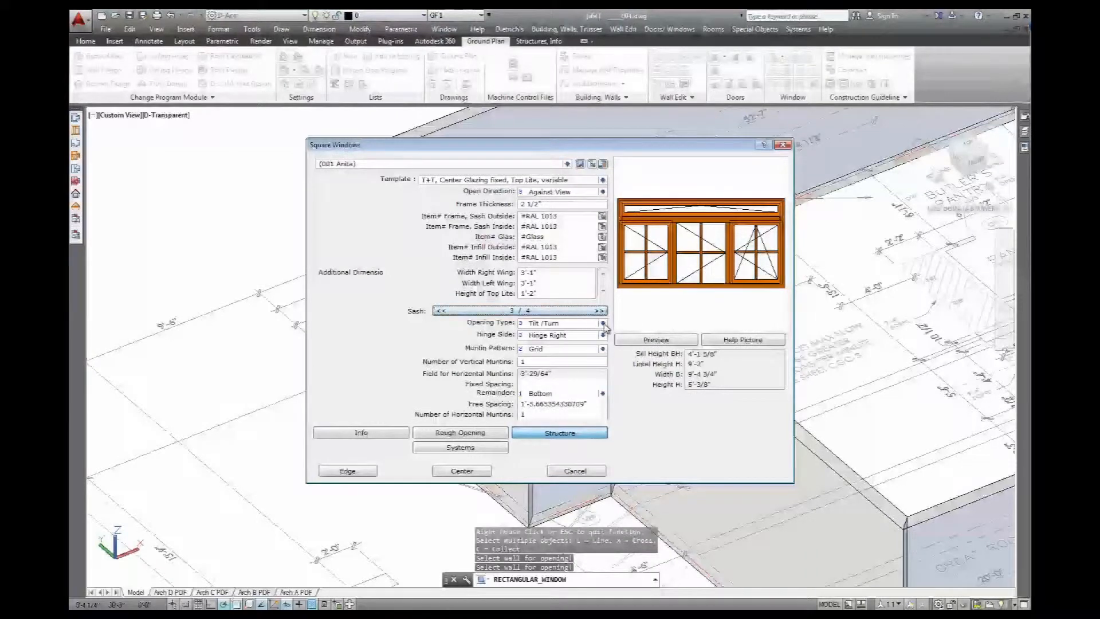
left_click(602, 322)
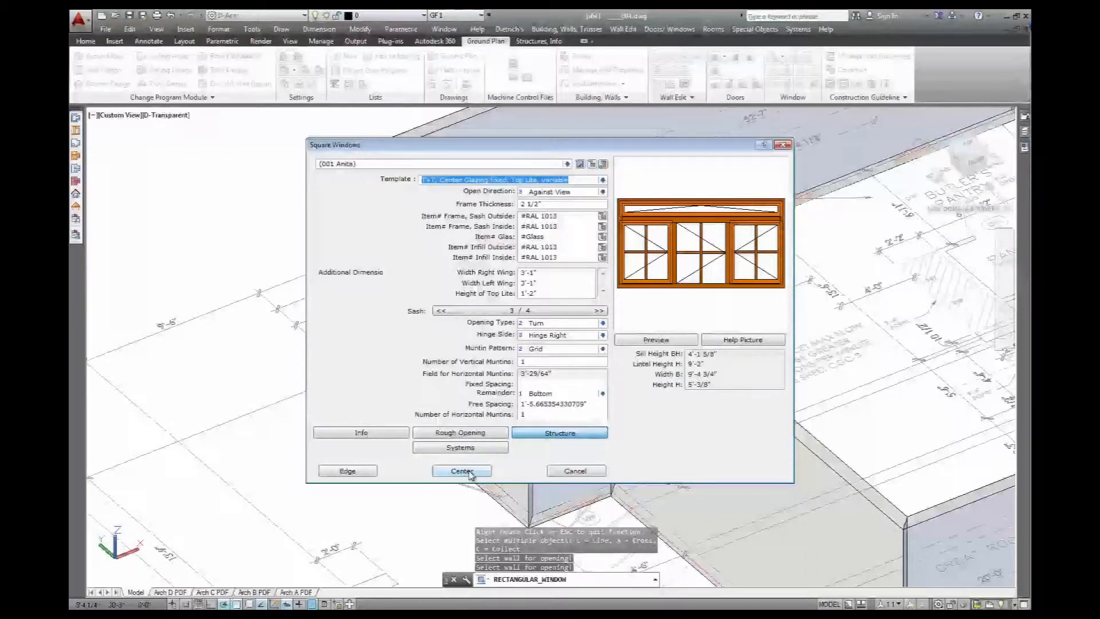
left_click(461, 471)
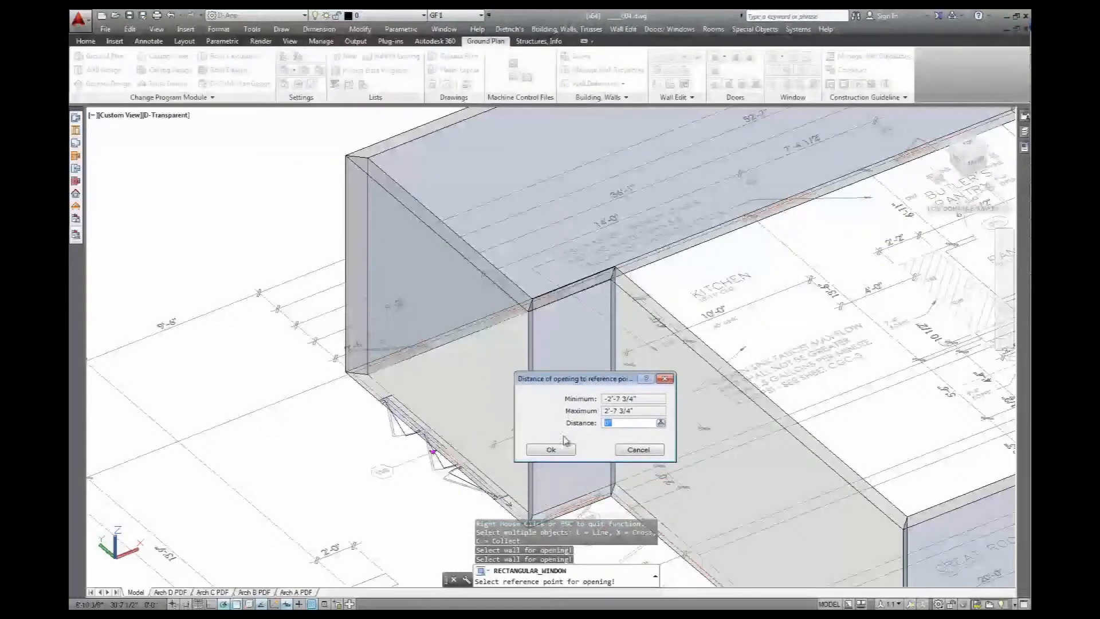
- Accept the reference-point distance to place the kitchen window opening
left_click(550, 450)
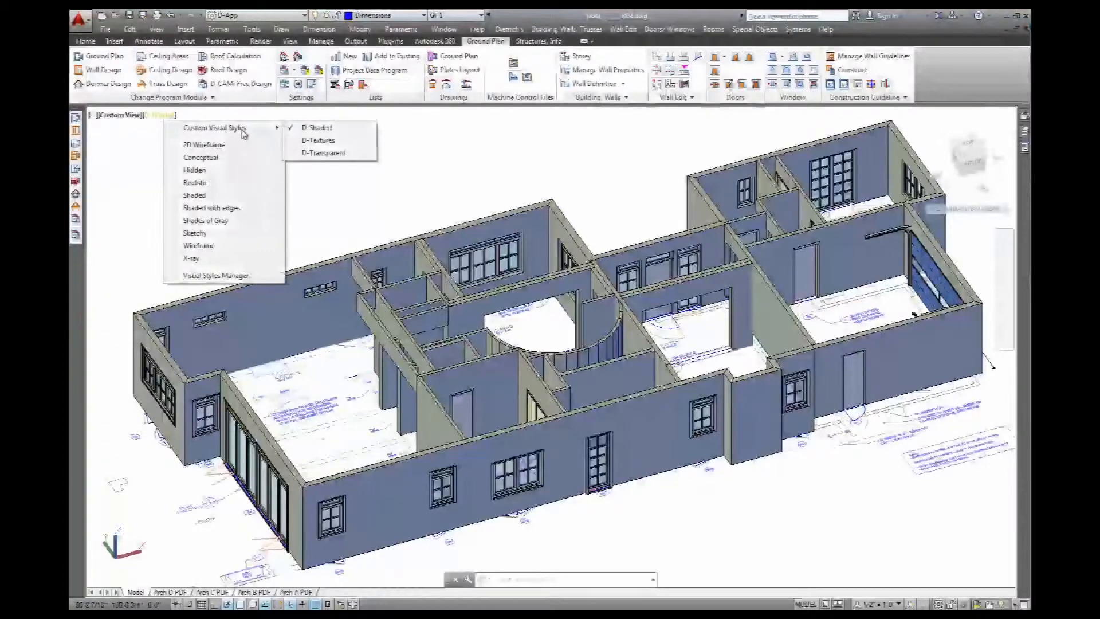
- Change the visual style from shaded back to D-Transparent
left_click(323, 153)
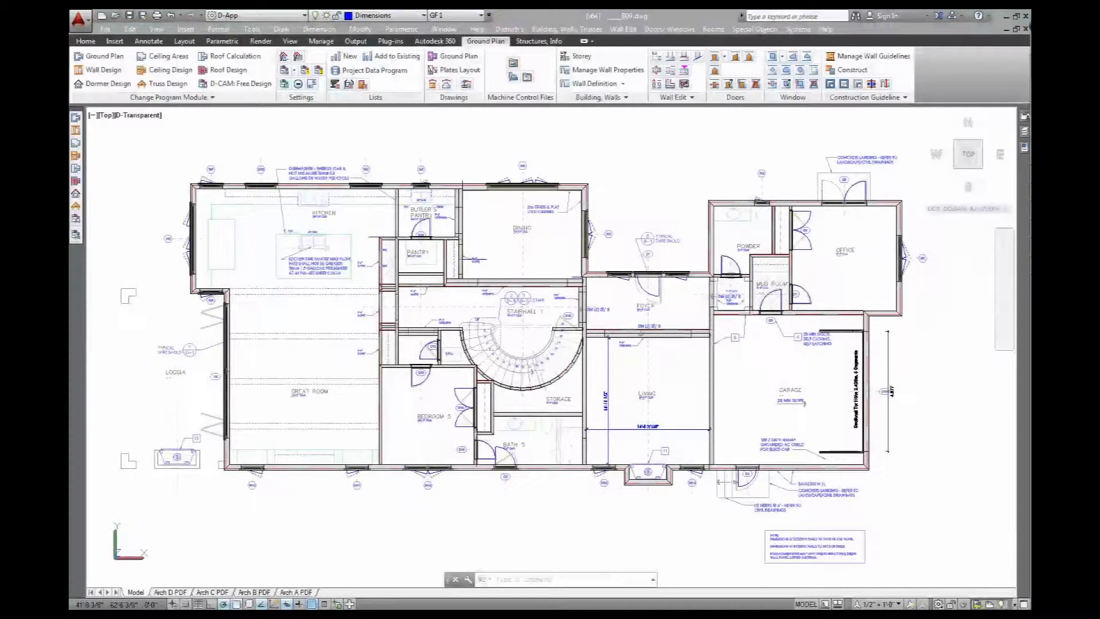
mouse_move(431, 148)
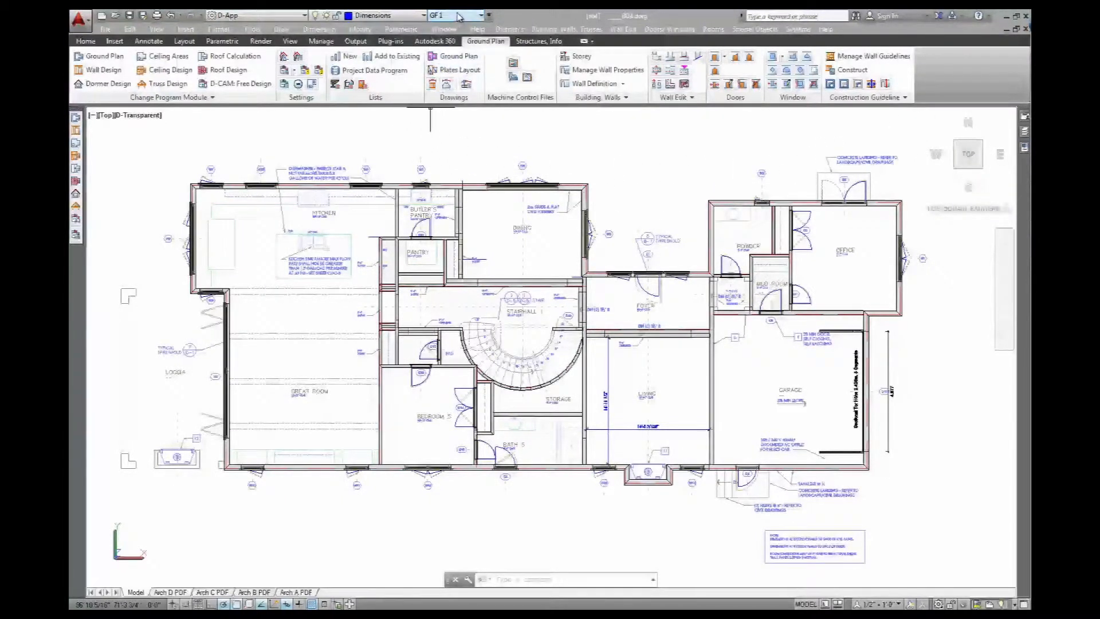
- Pick storey IF 2 from the quick access storey list
left_click(482, 15)
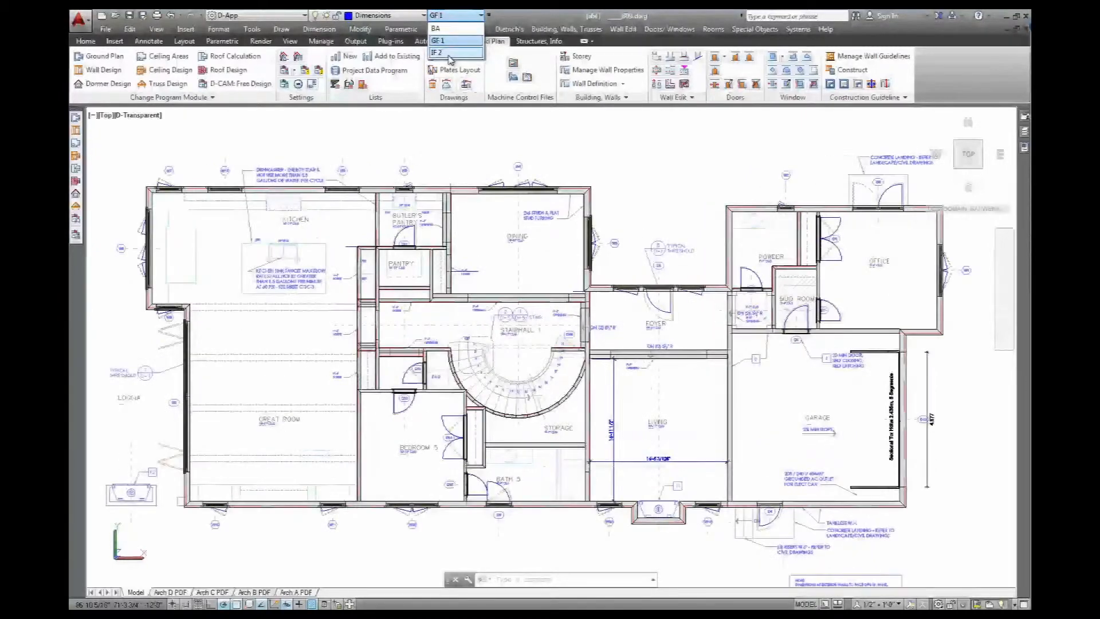
left_click(439, 53)
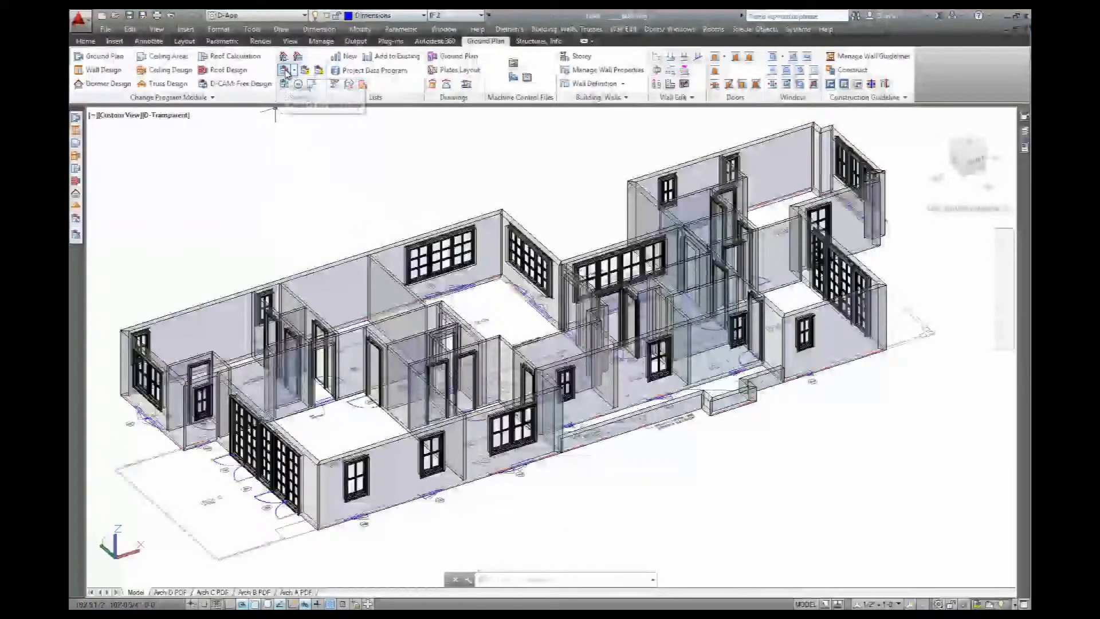
- Enable Walls and Windows/Doors in the storey display settings and apply them
left_click(284, 69)
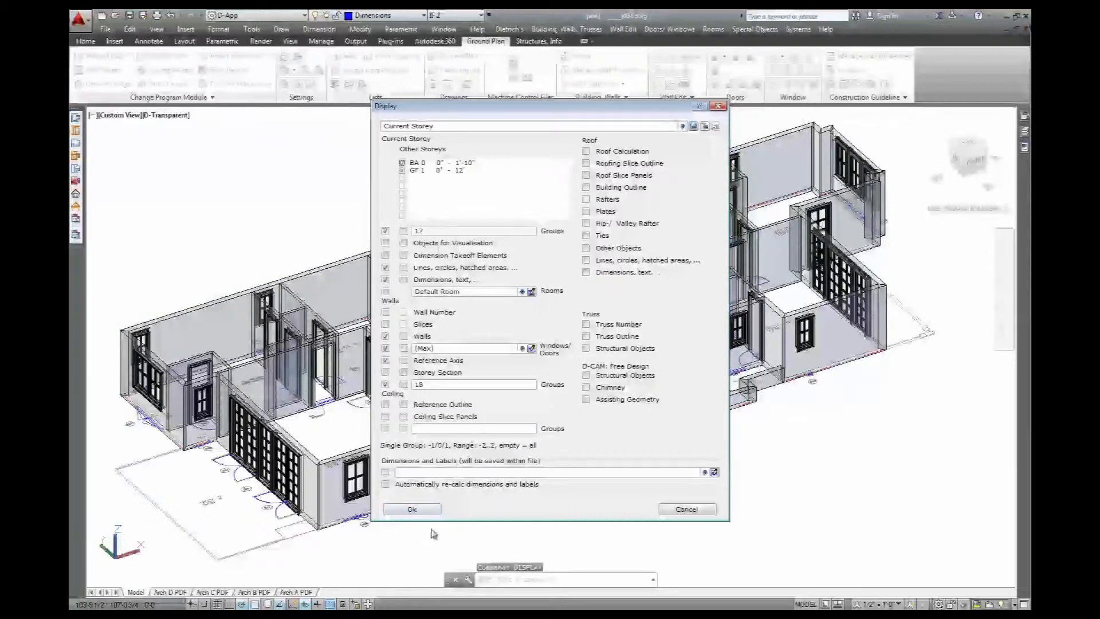
left_click(386, 337)
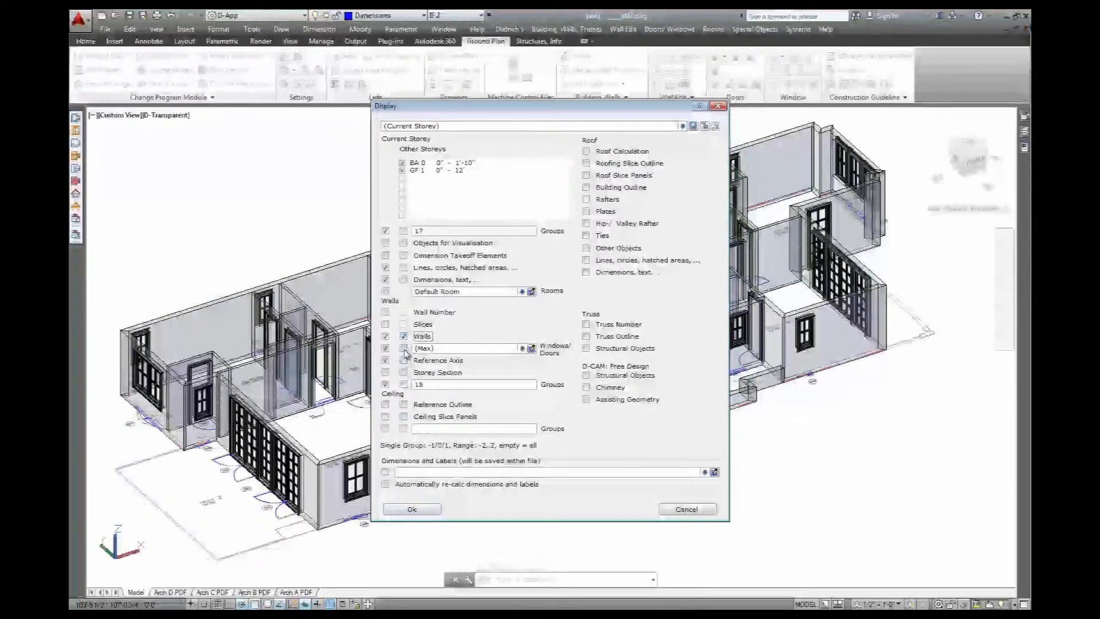
left_click(385, 360)
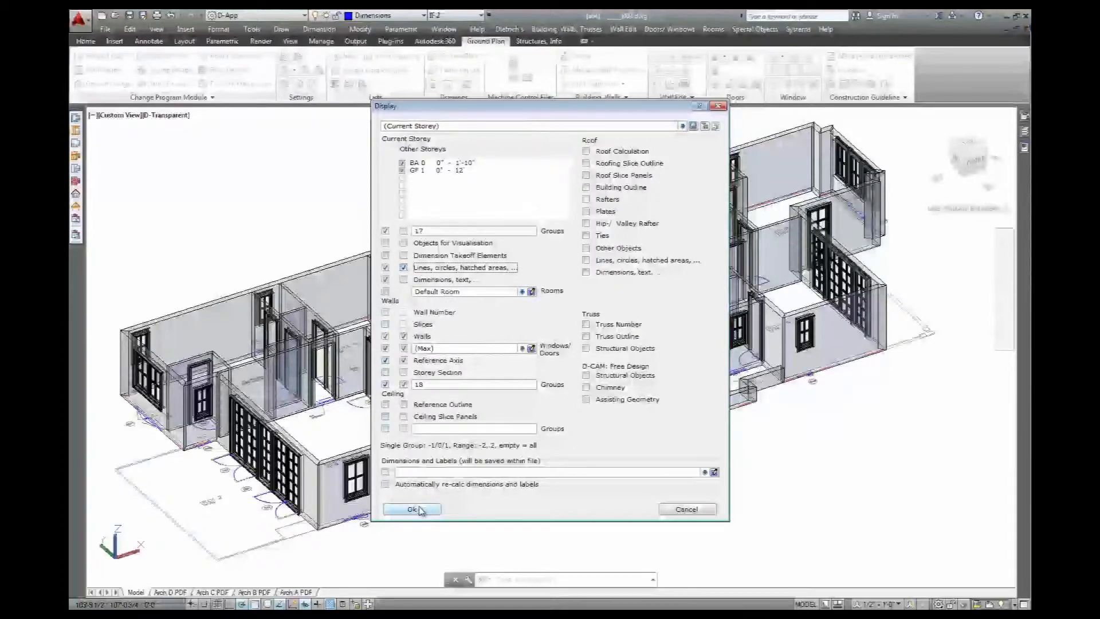
left_click(412, 508)
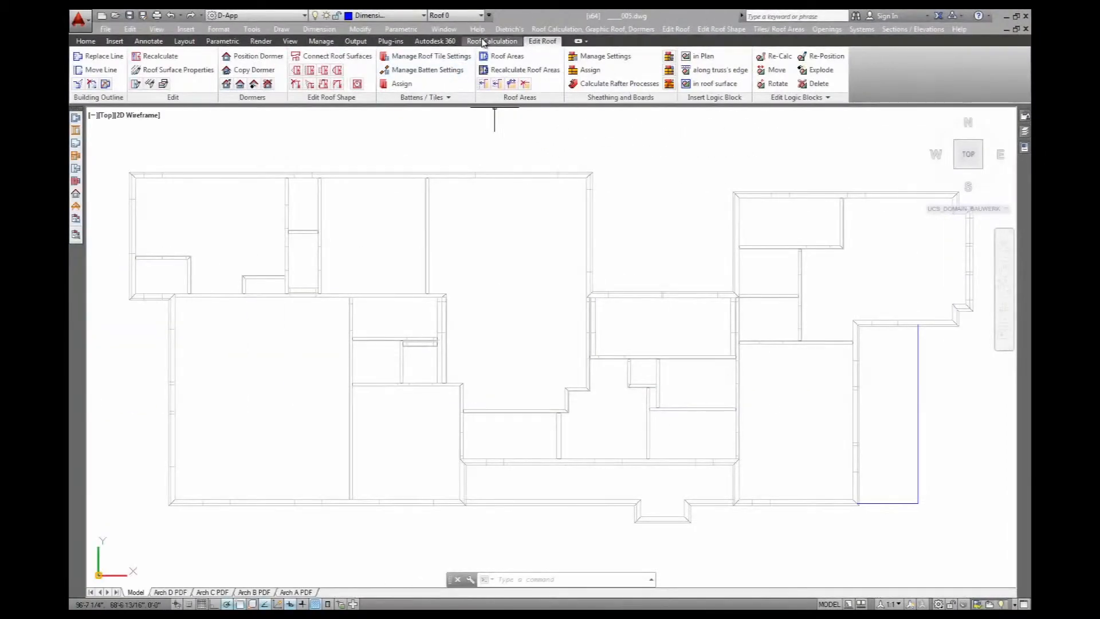
- Create a priority 1 building outline by copying IF 2 walls along their reference axis
left_click(491, 40)
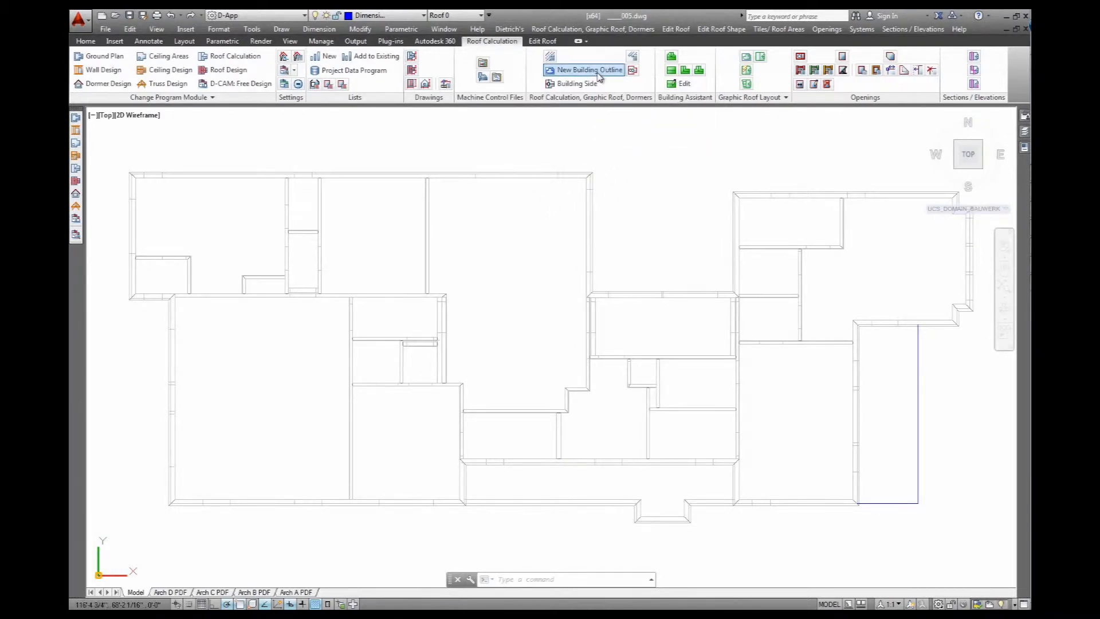
left_click(588, 69)
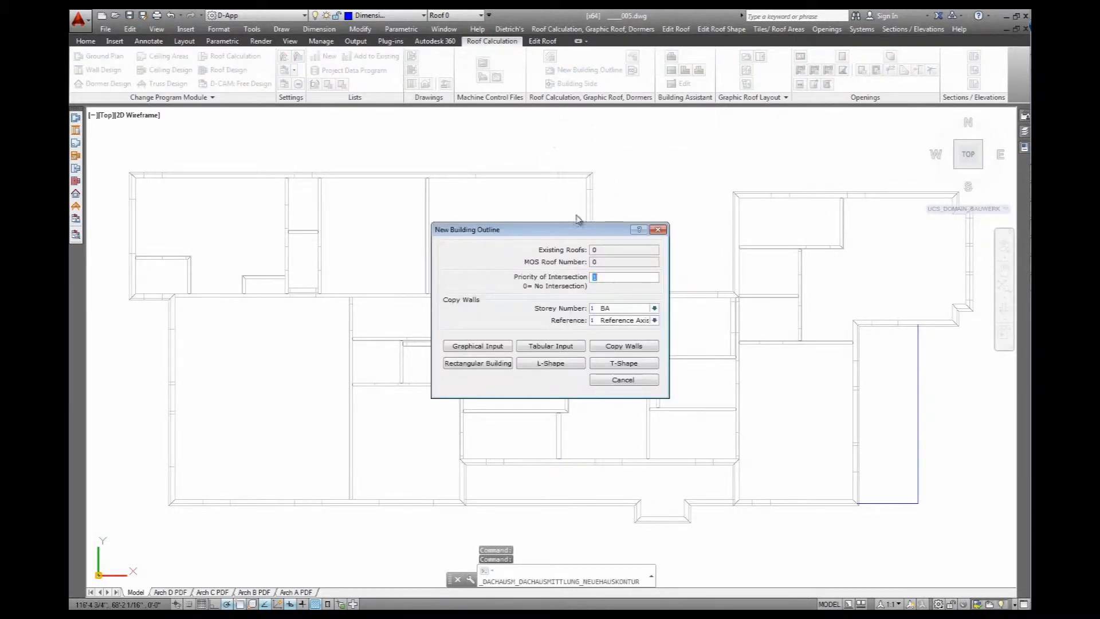
left_click(653, 308)
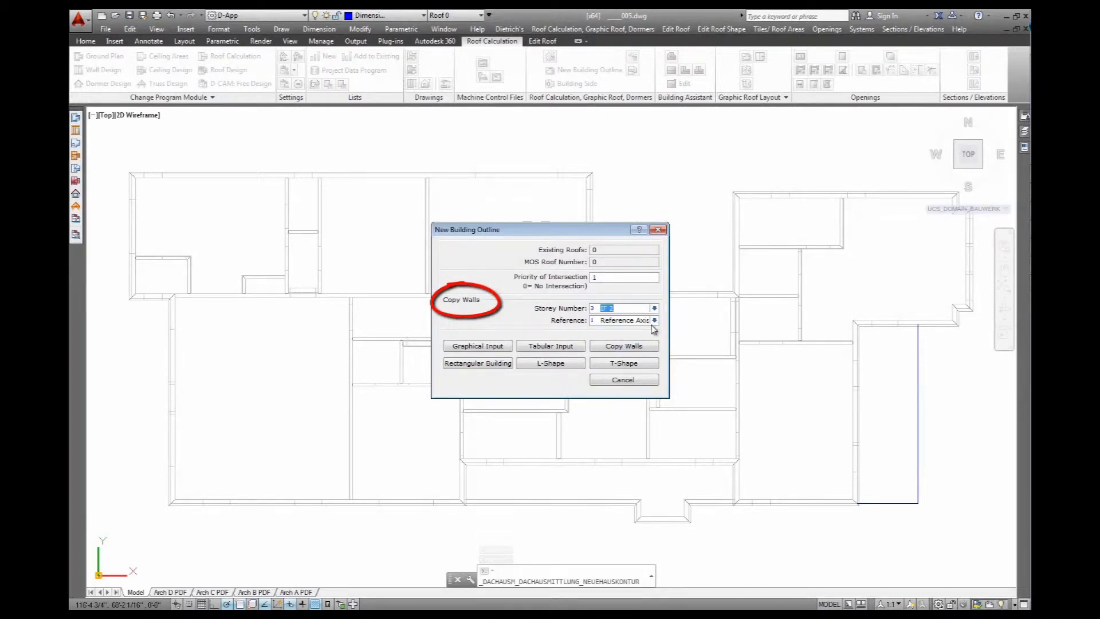
left_click(654, 320)
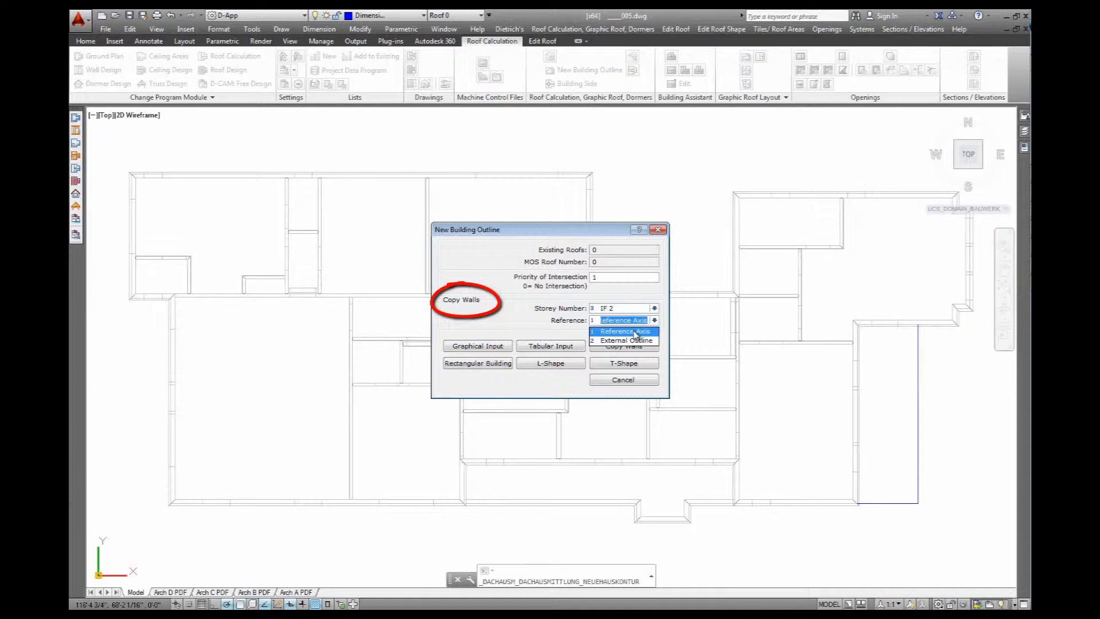
left_click(623, 319)
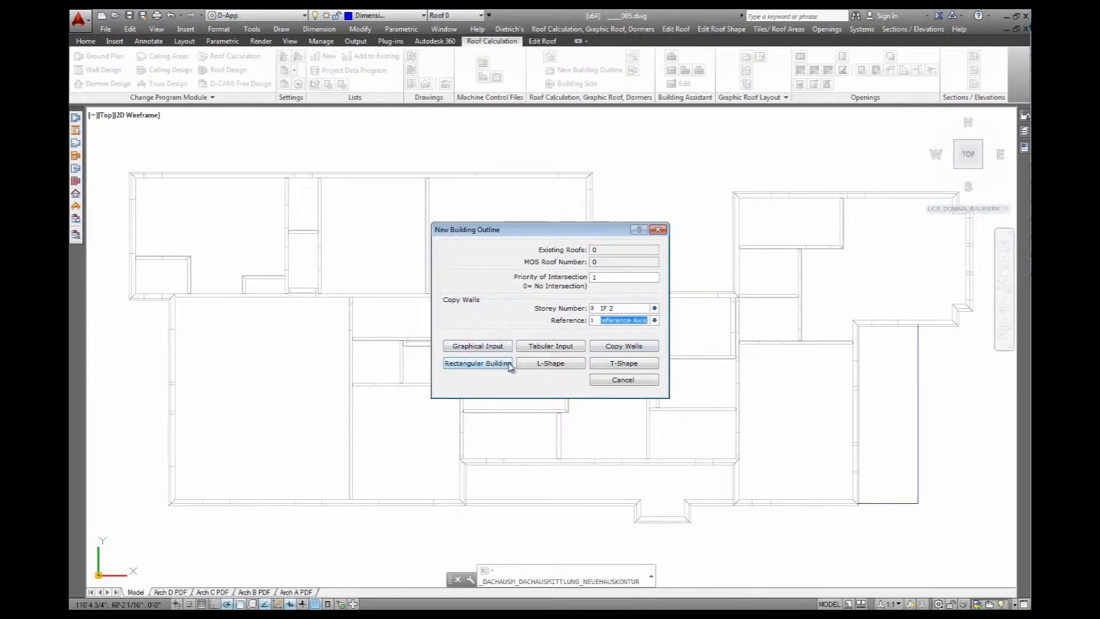
left_click(622, 344)
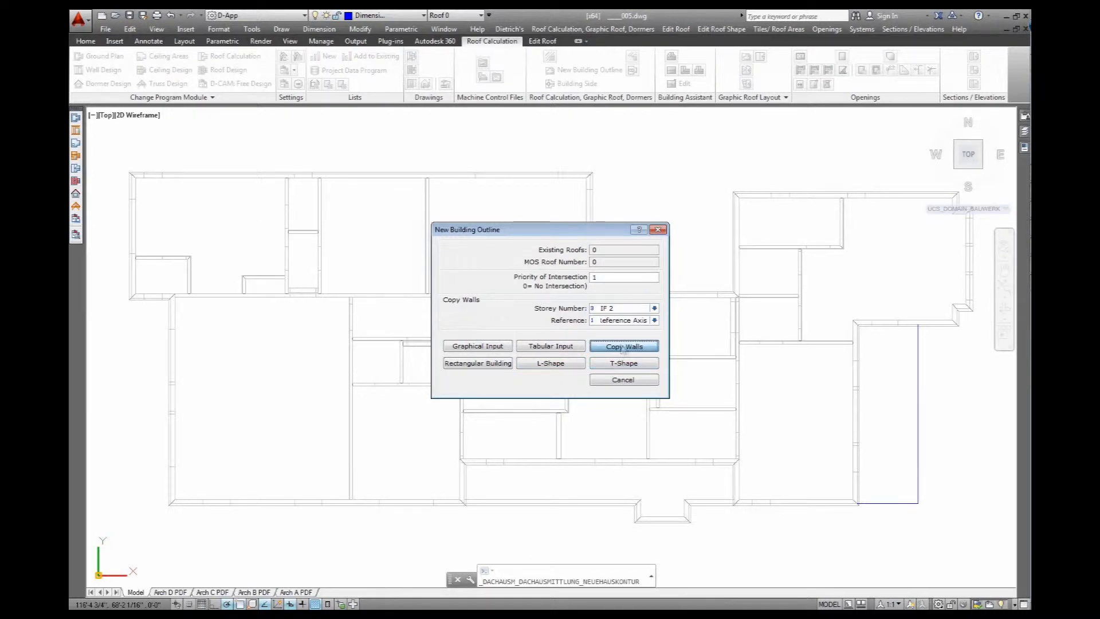
left_click(622, 346)
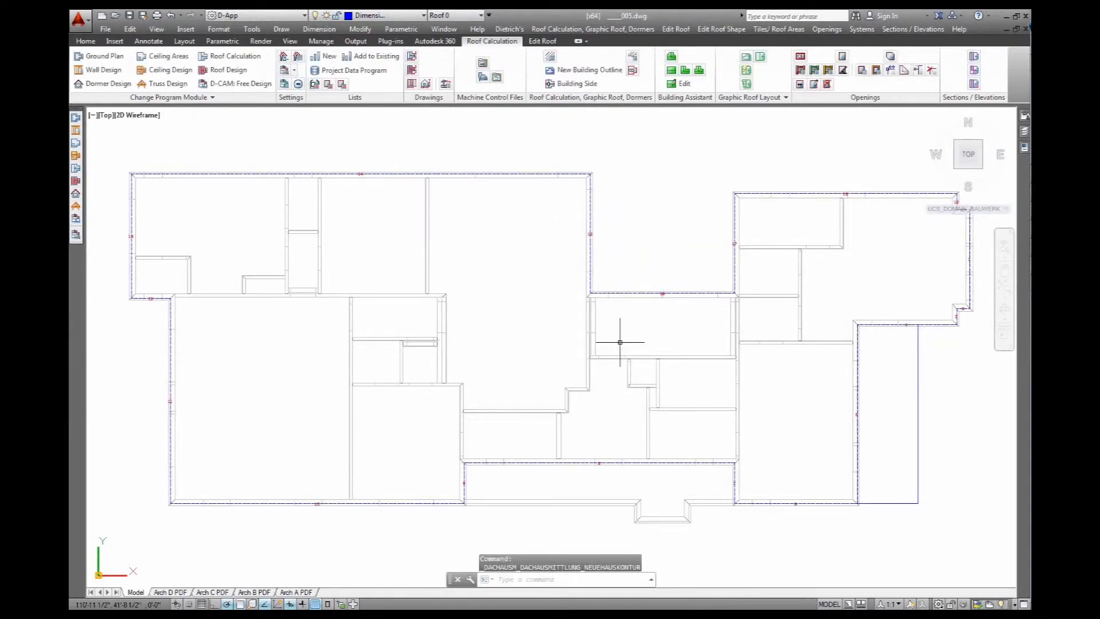
mouse_move(902, 444)
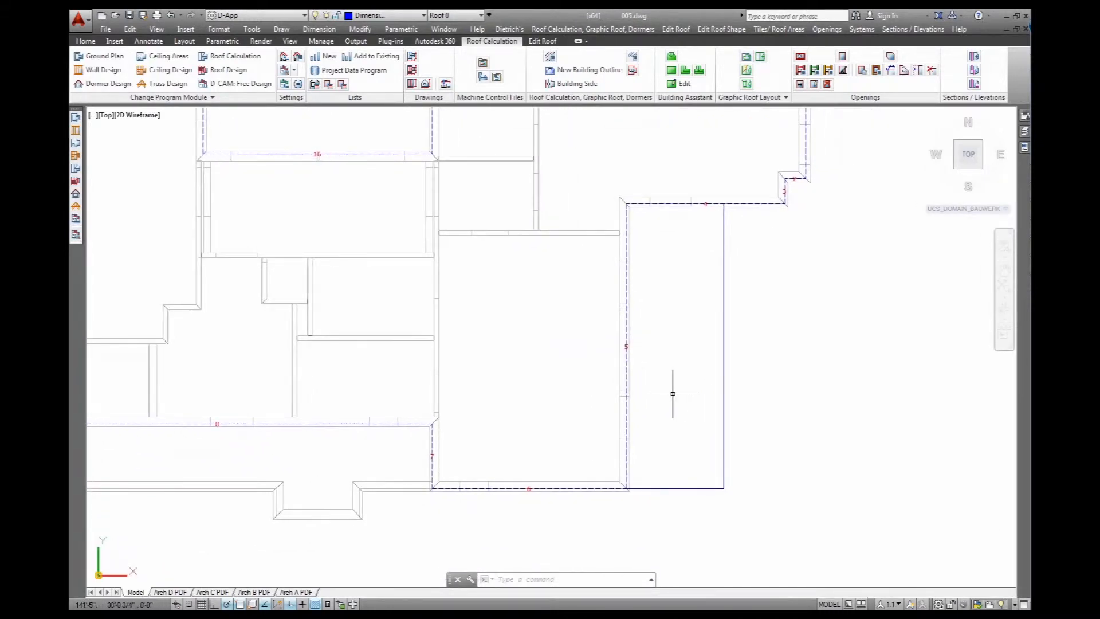
- Add a 7'-0" dimension below the narrow bay and move the right outline edge out 7'
type("DIM")
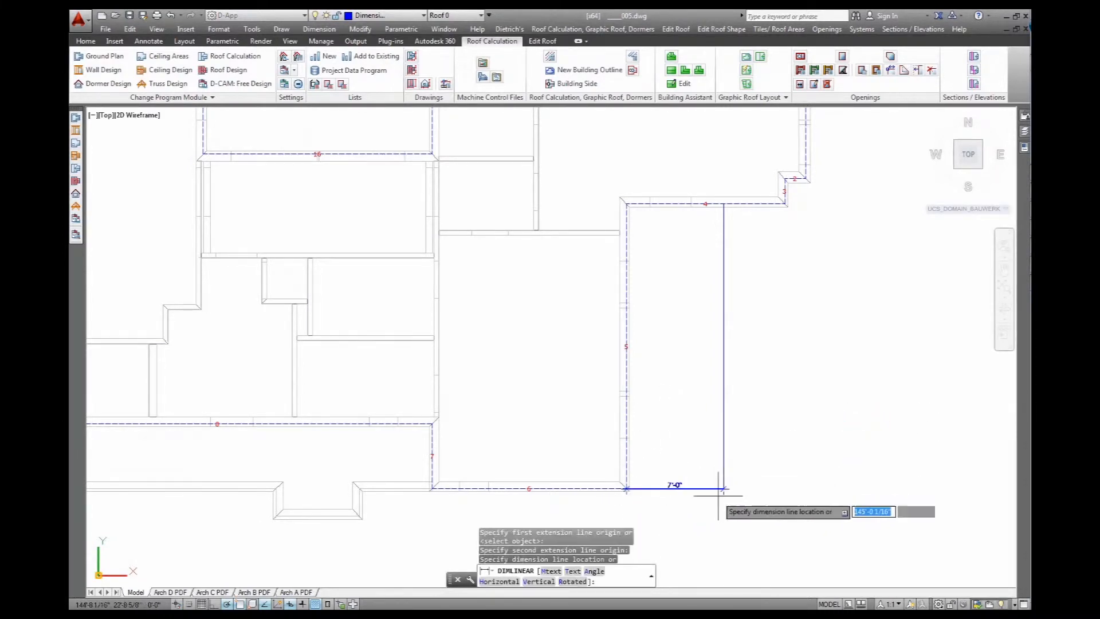
left_click(723, 488)
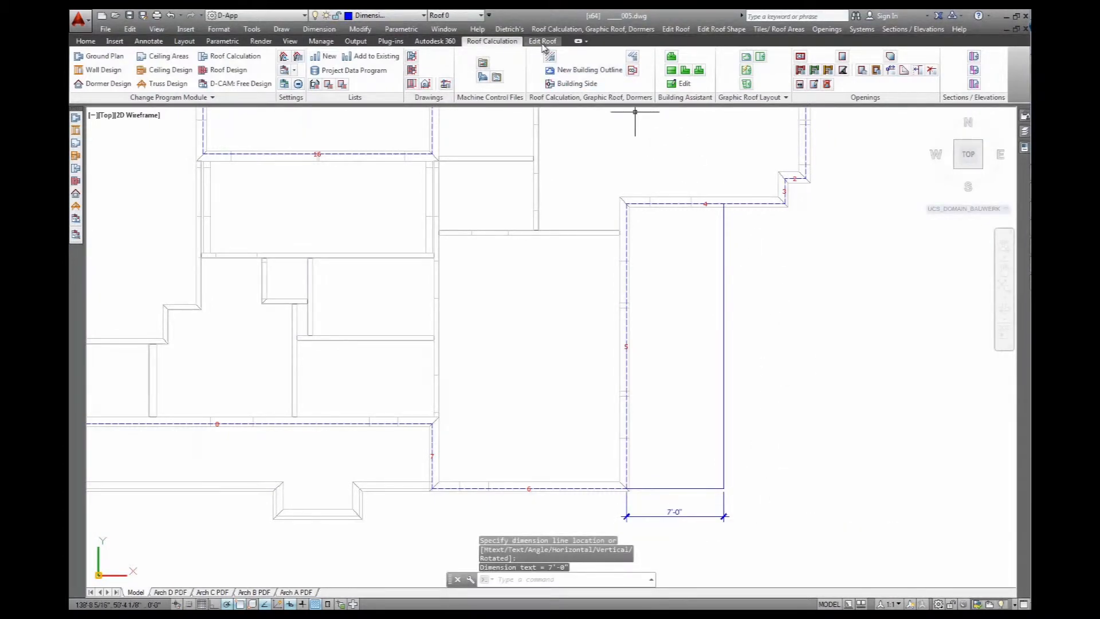
left_click(543, 40)
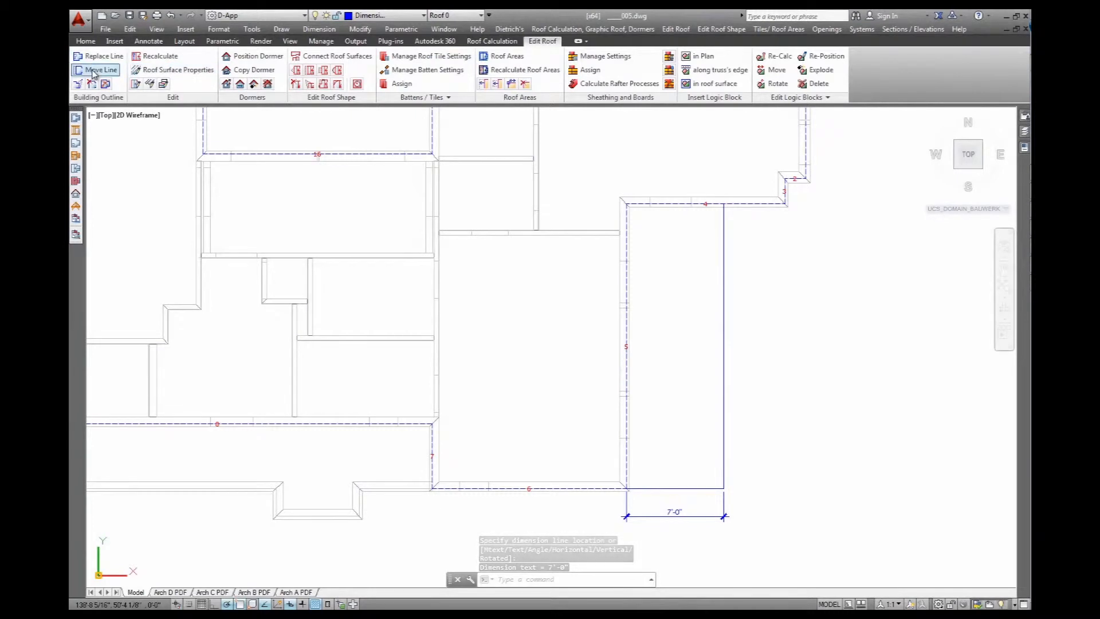
left_click(102, 69)
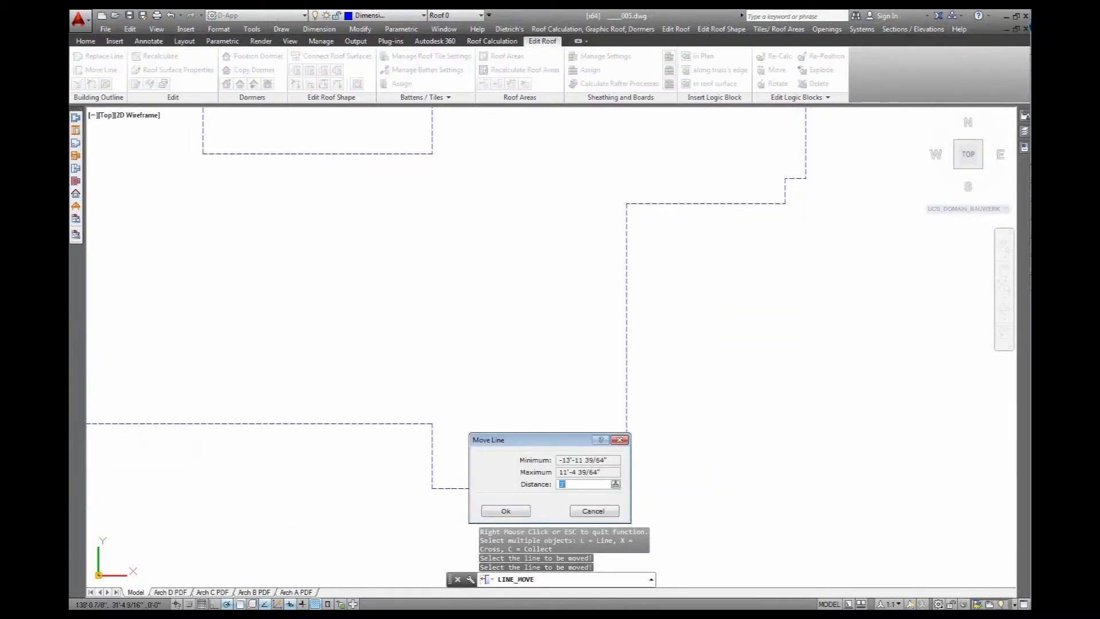
type("7'")
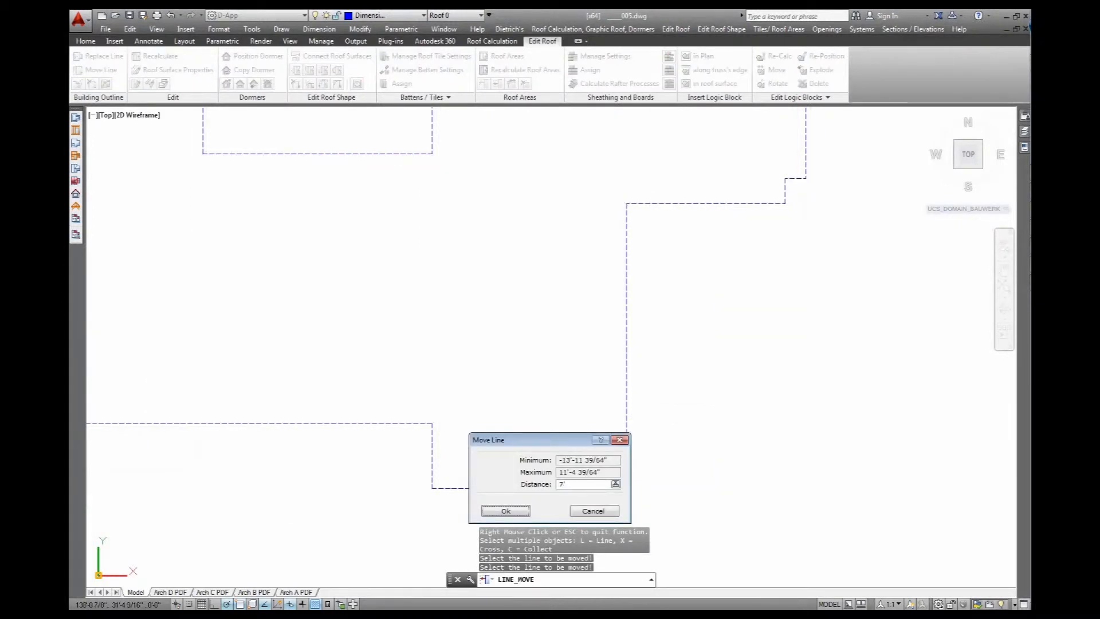
left_click(506, 510)
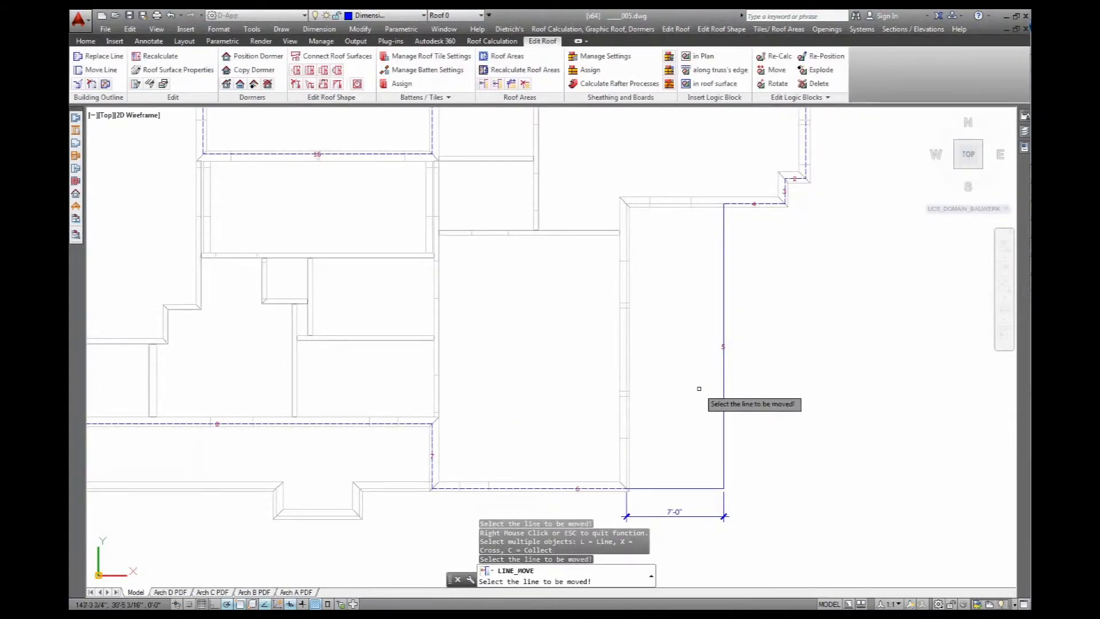
mouse_move(774, 368)
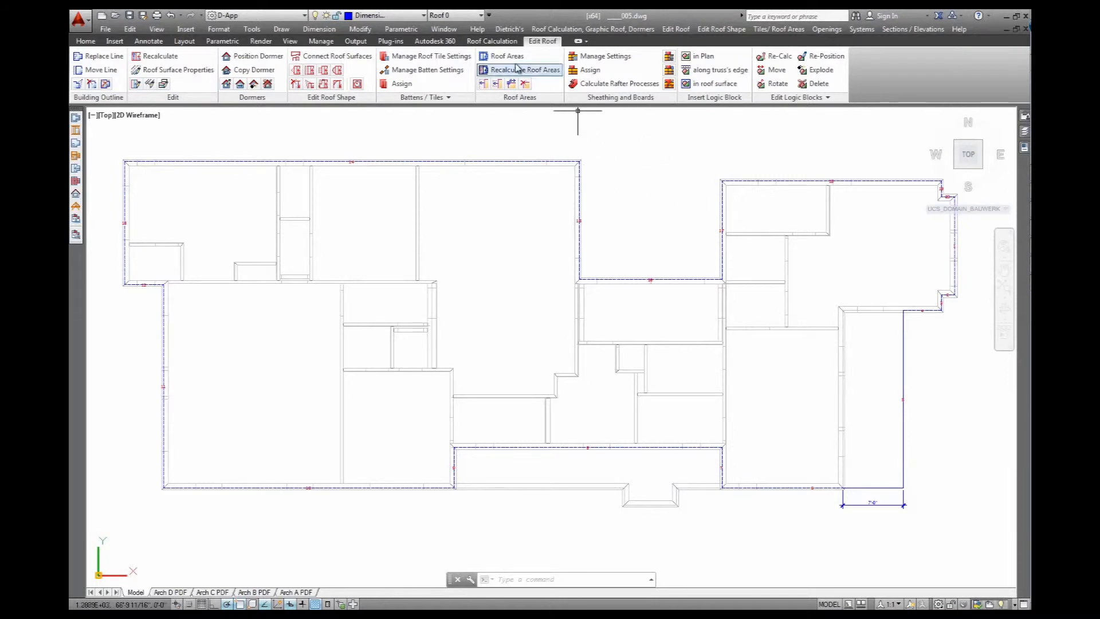
left_click(491, 41)
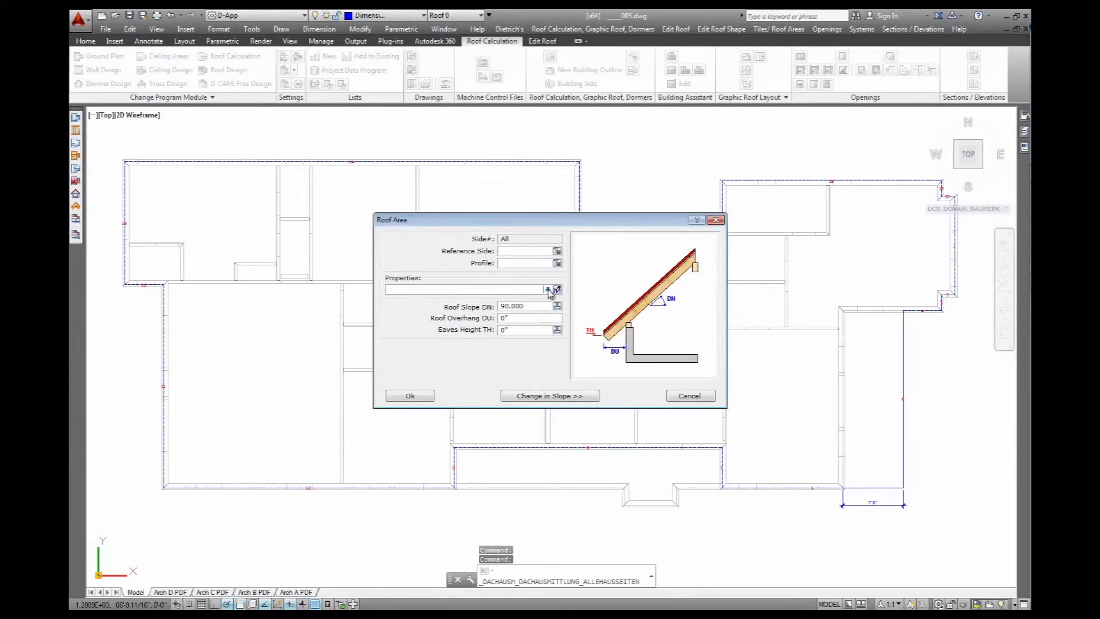
- Choose the R US - perp. Eave roof build-up with a 14.036243 slope from the slope calculator
left_click(556, 288)
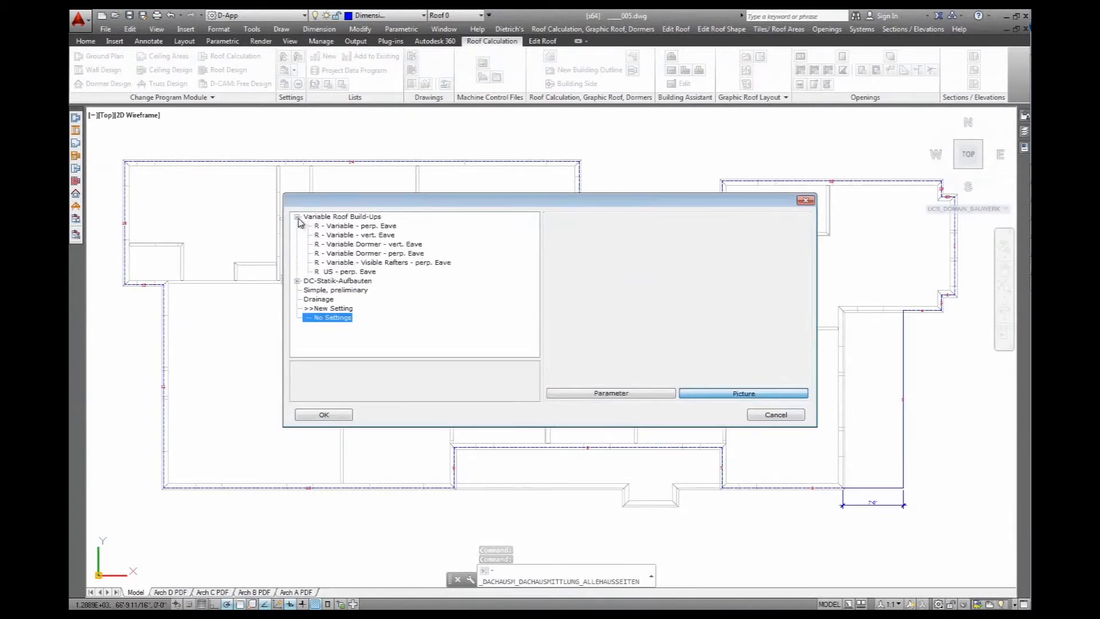
left_click(347, 272)
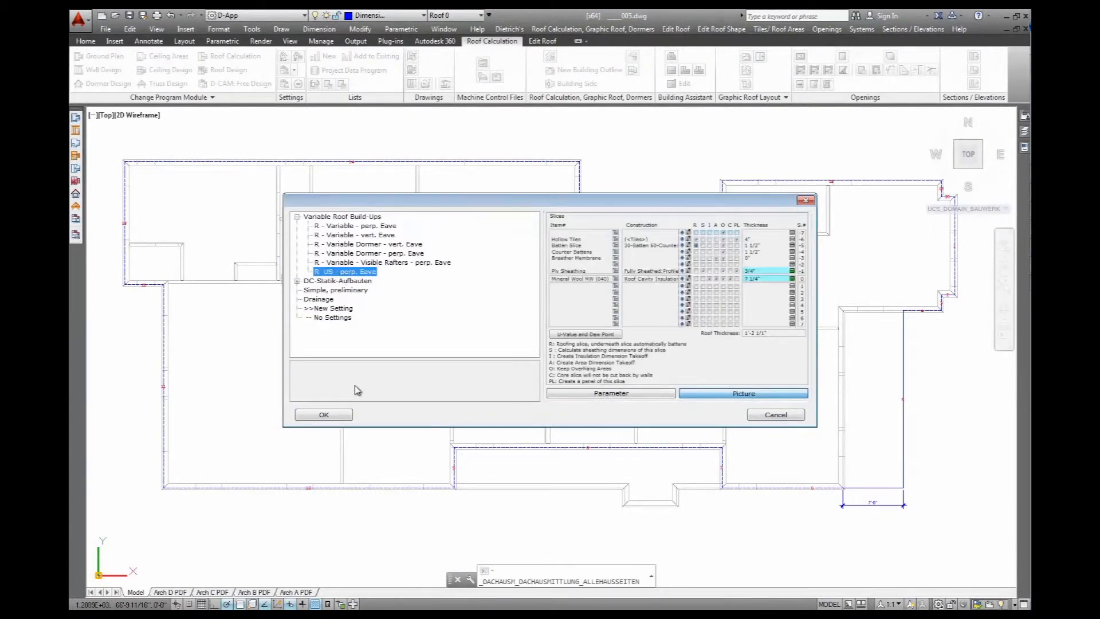
left_click(323, 413)
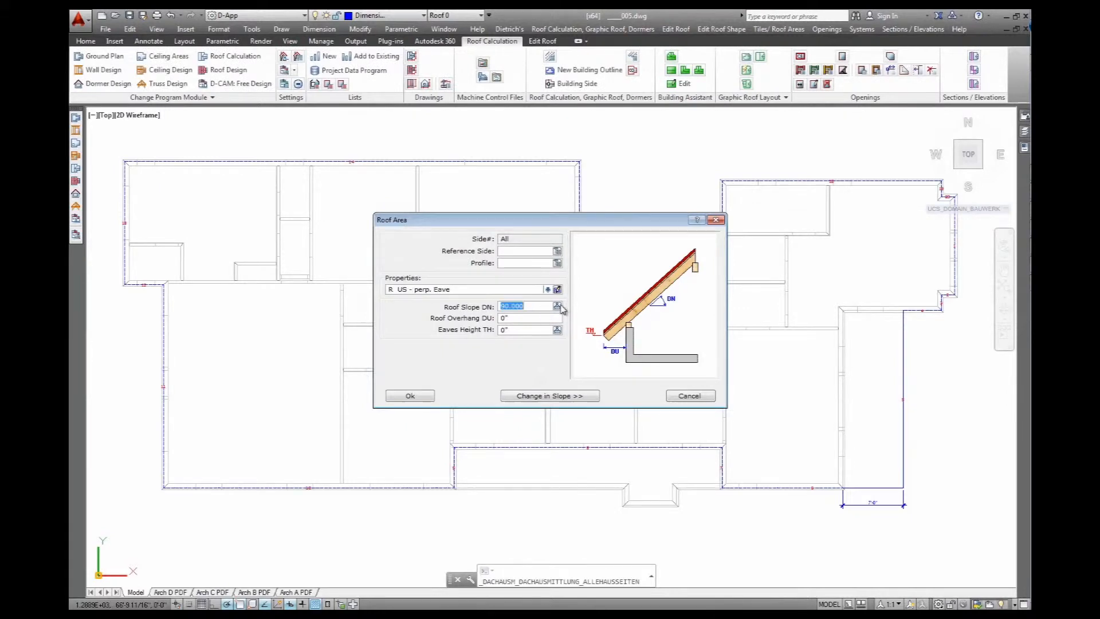
left_click(549, 396)
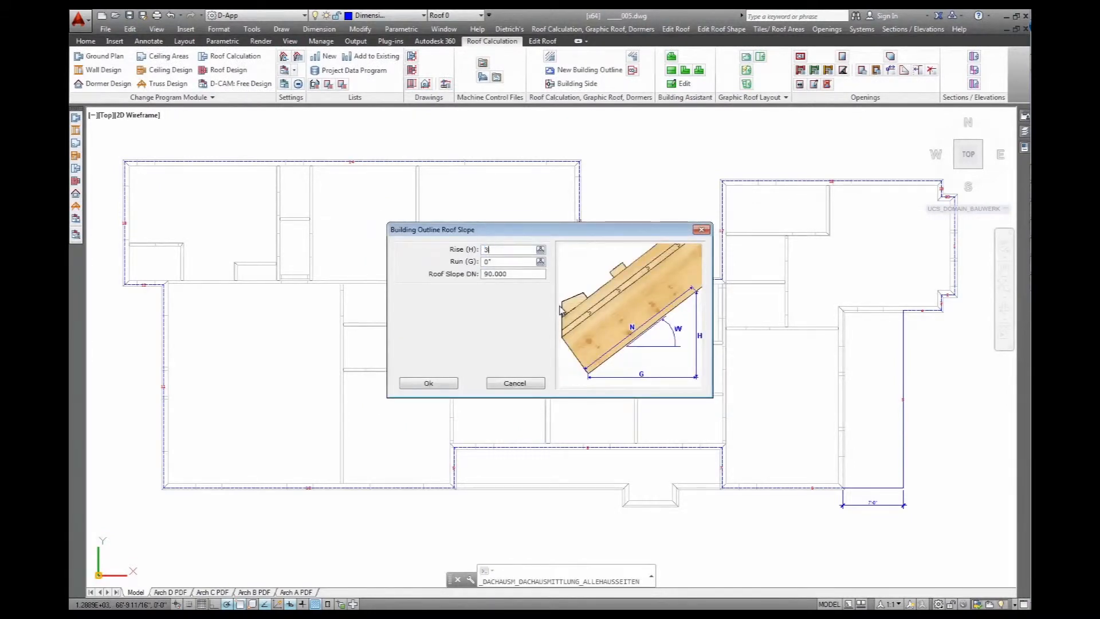
type("1'")
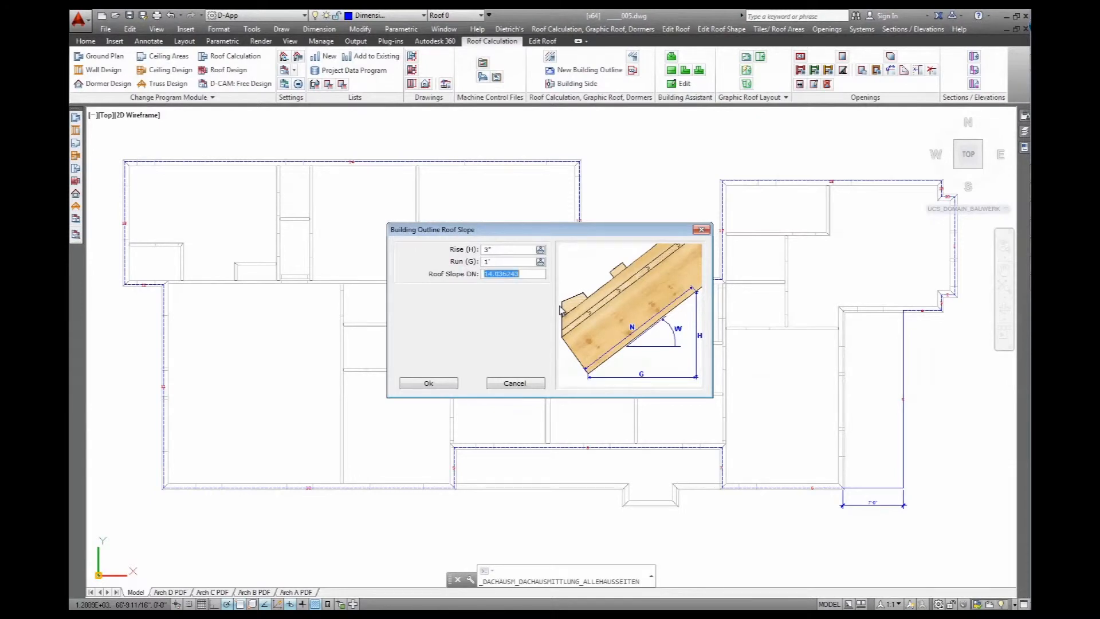
left_click(428, 383)
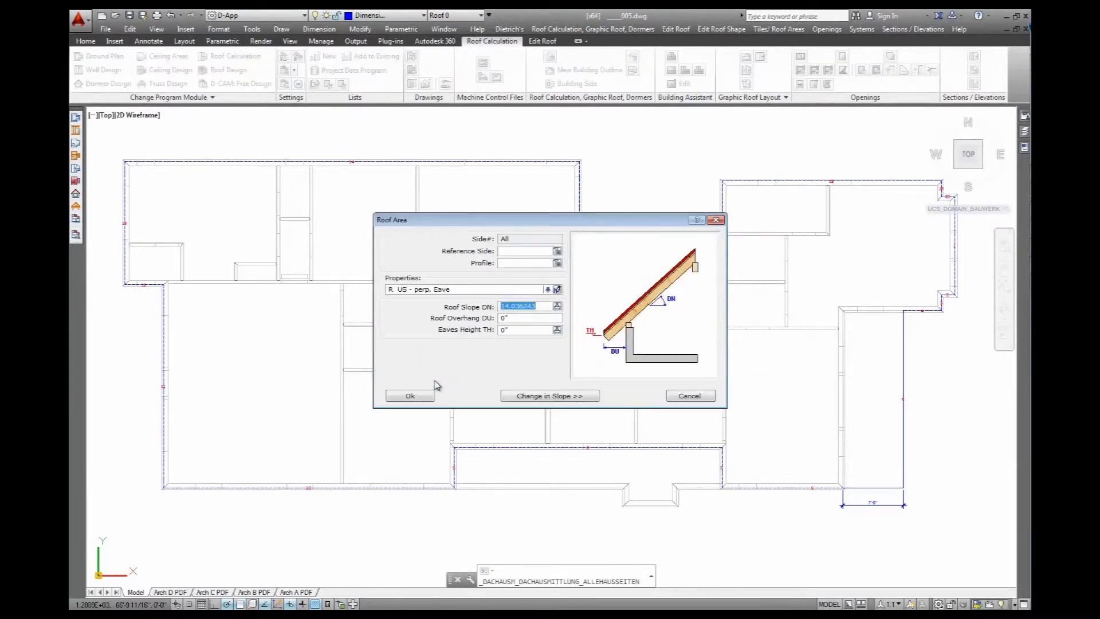
- Set a 2' overhang, accept the calculated eaves height, and generate the roof
left_click(529, 318)
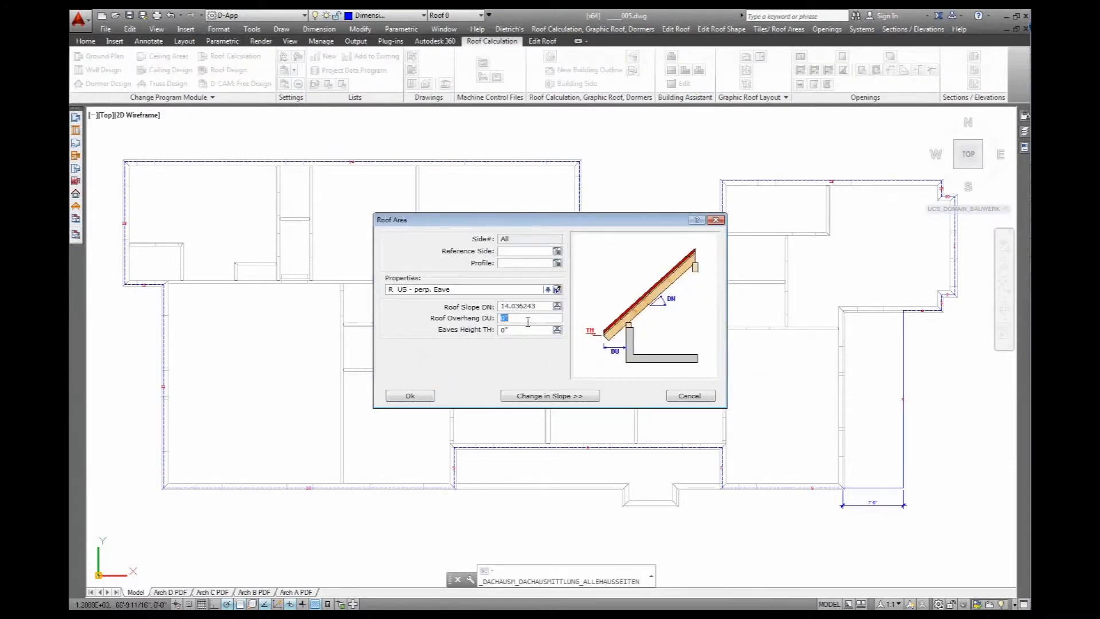
type("2.")
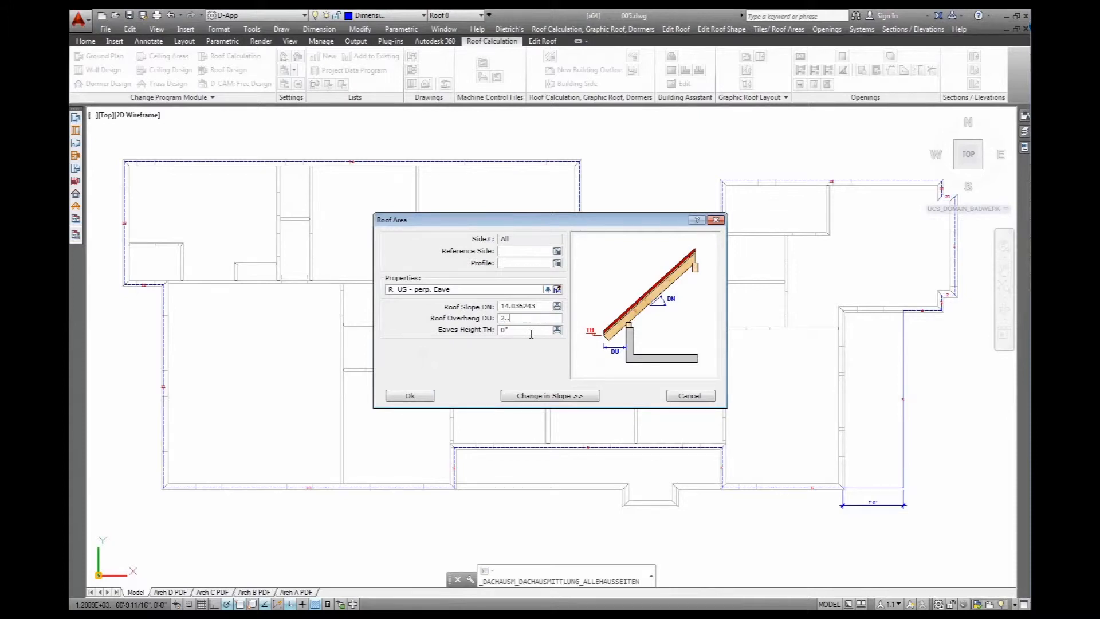
left_click(526, 330)
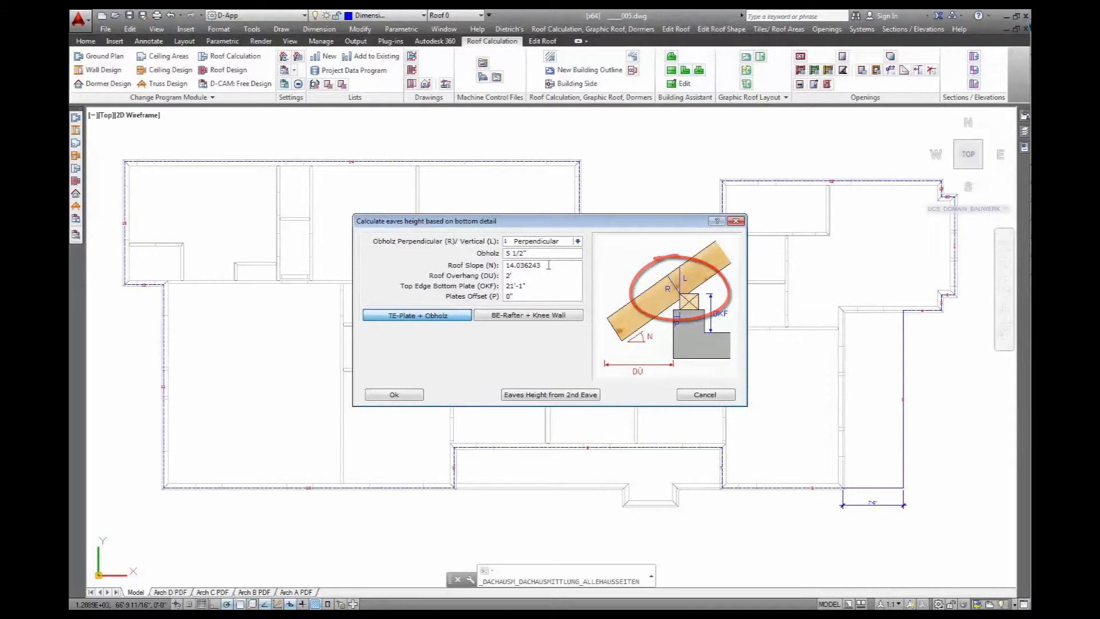
left_click(540, 275)
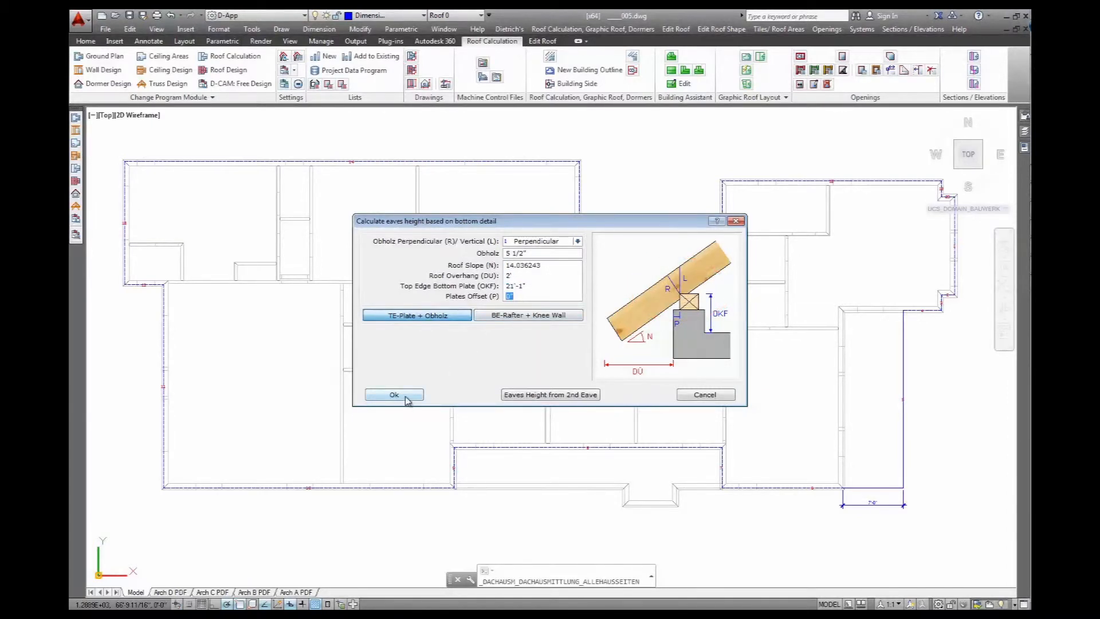
left_click(393, 394)
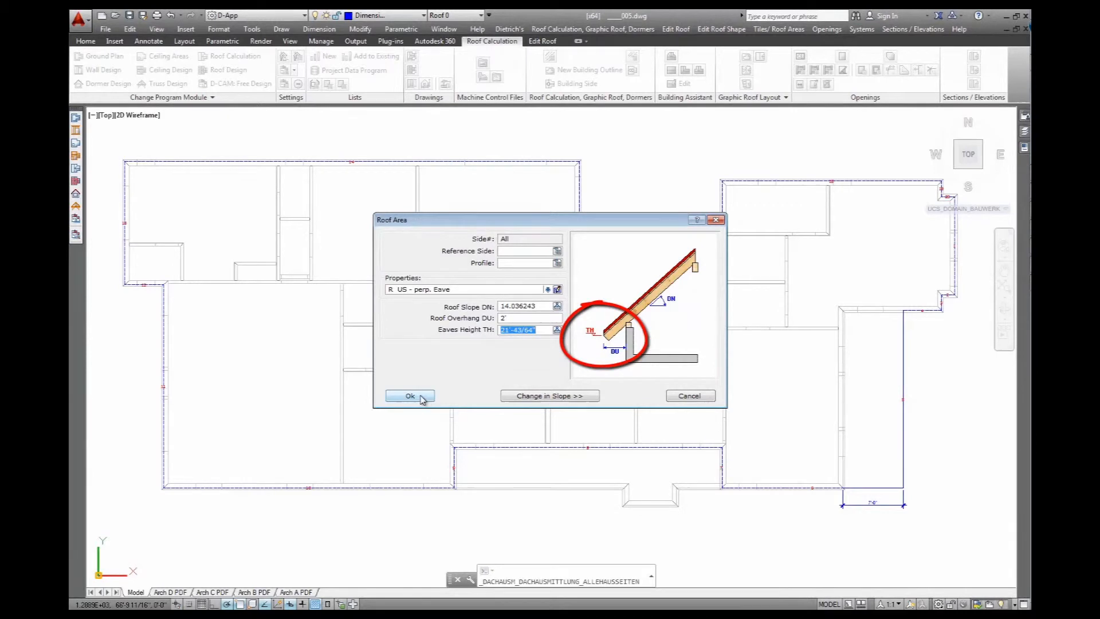
left_click(411, 395)
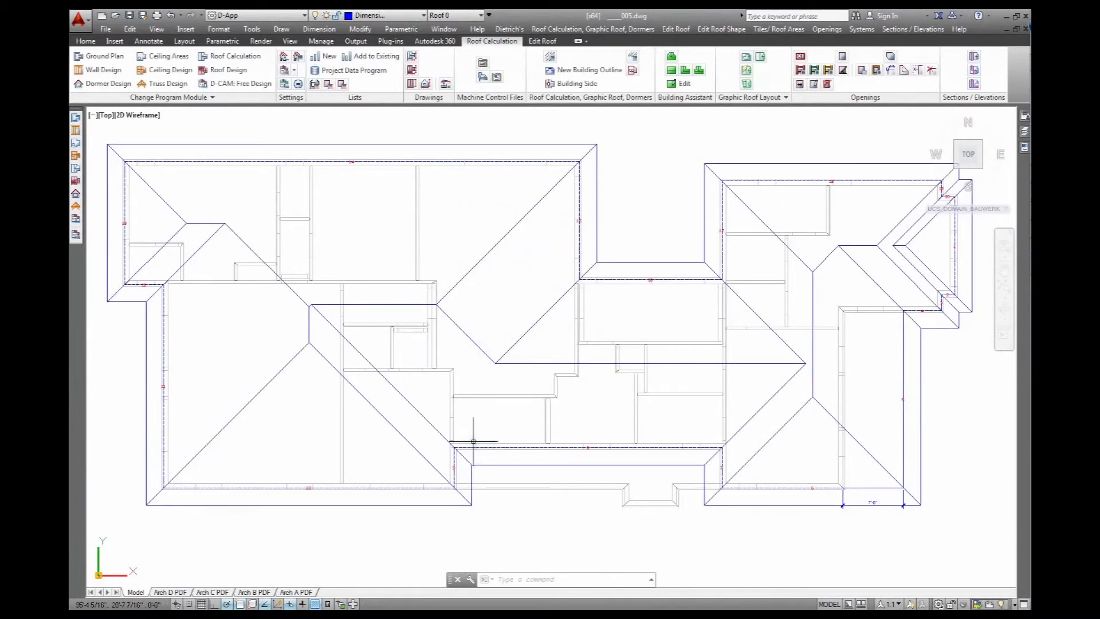
mouse_move(737, 357)
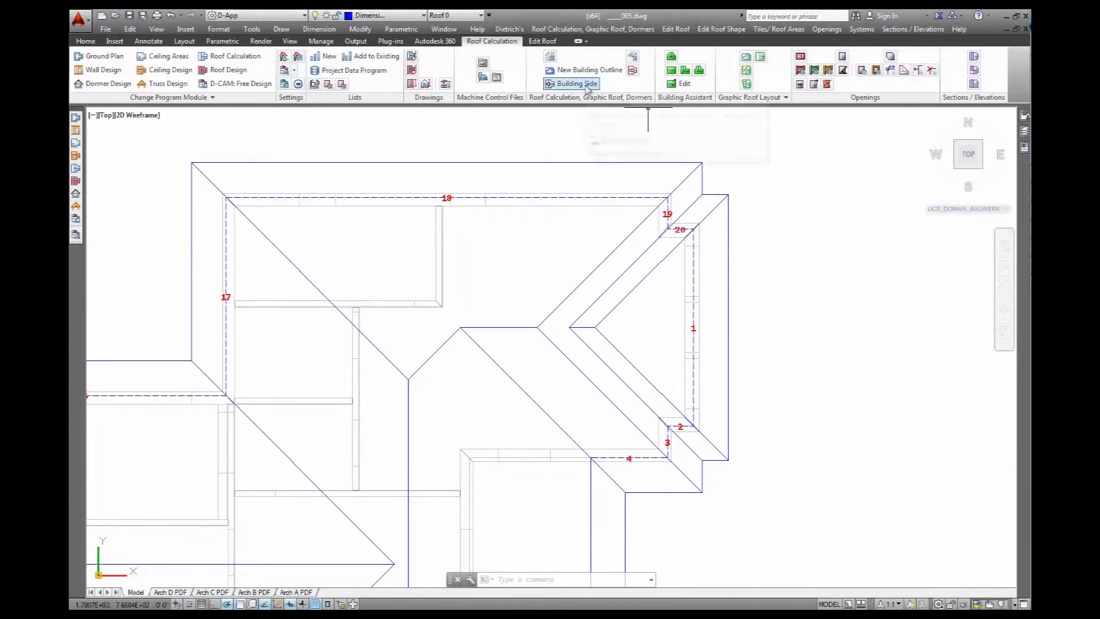
- Give sides 20 and 2 a 90 slope with no eaves, and set side 1's eaves to 20'-8 11/64"
left_click(575, 82)
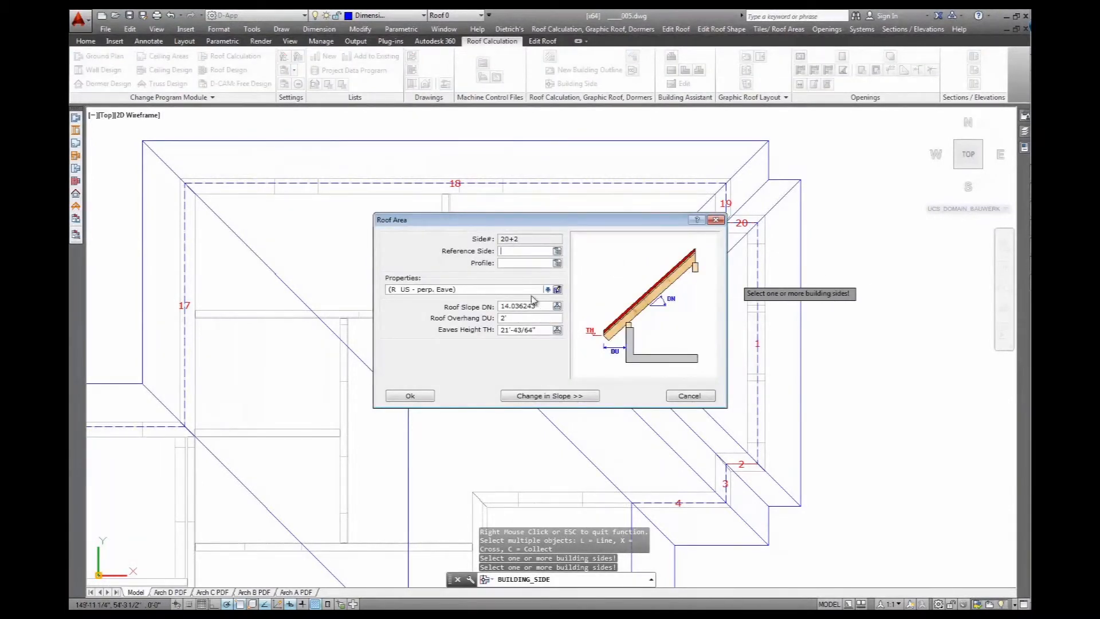
left_click(556, 288)
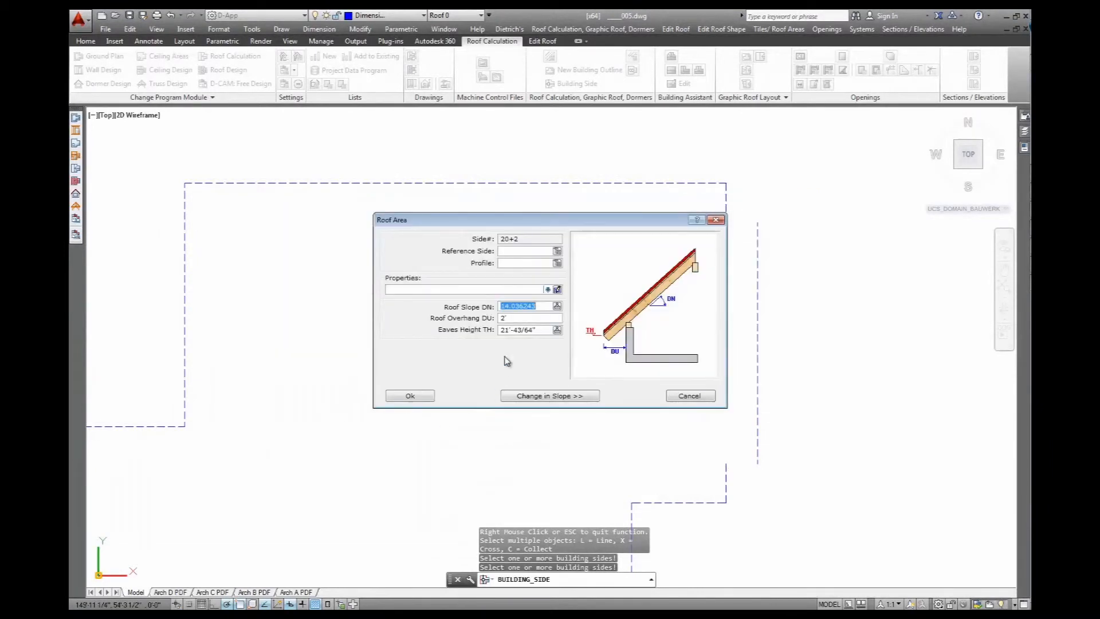
left_click(522, 306)
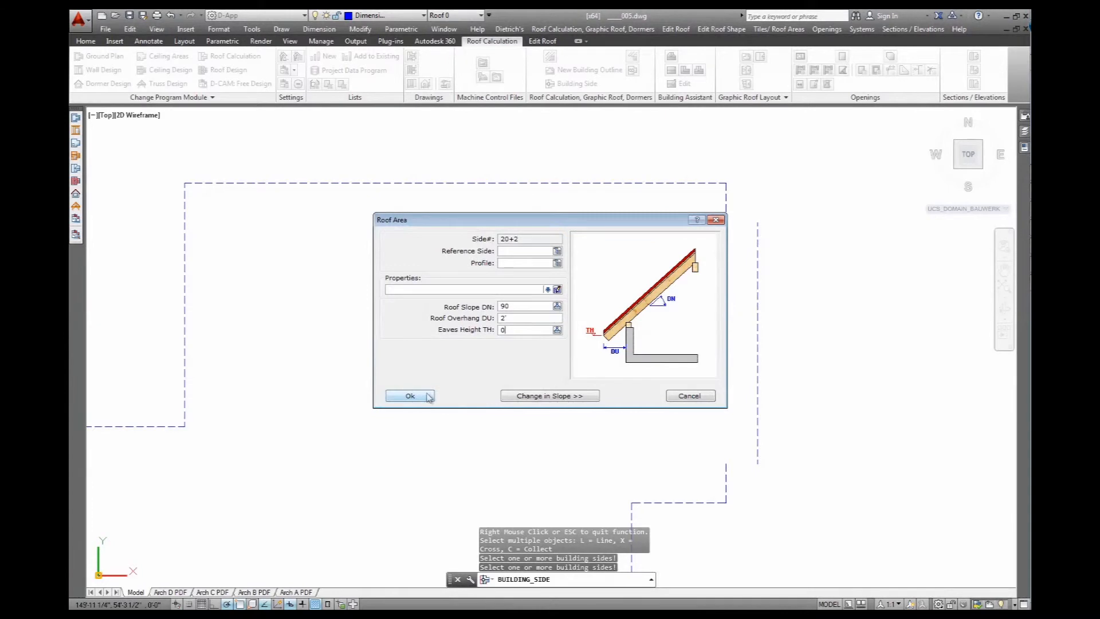
left_click(410, 395)
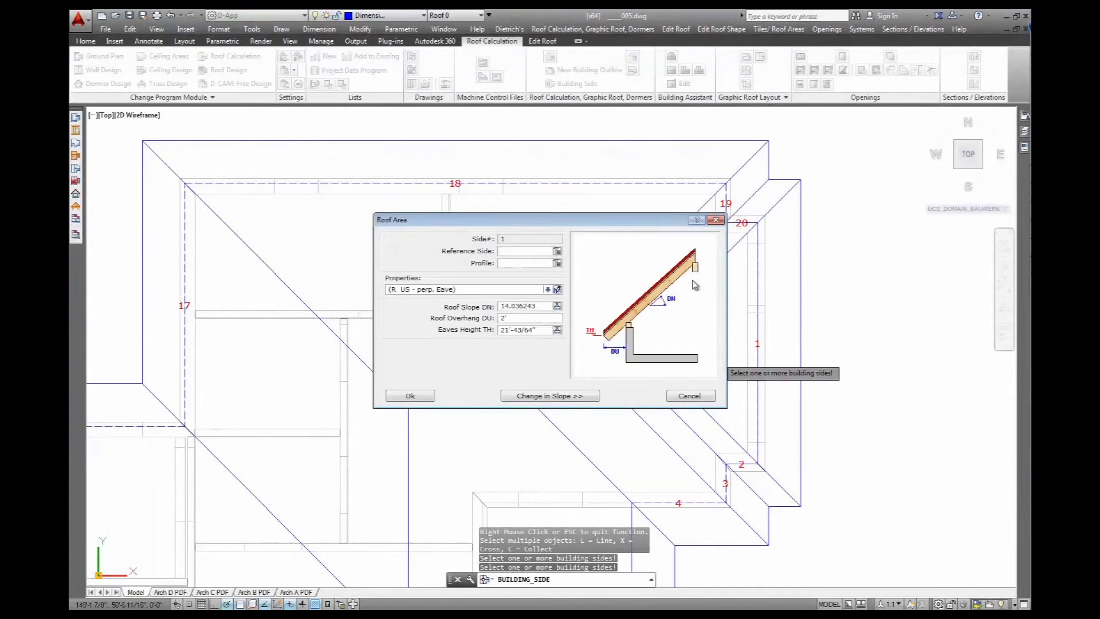
mouse_move(491, 256)
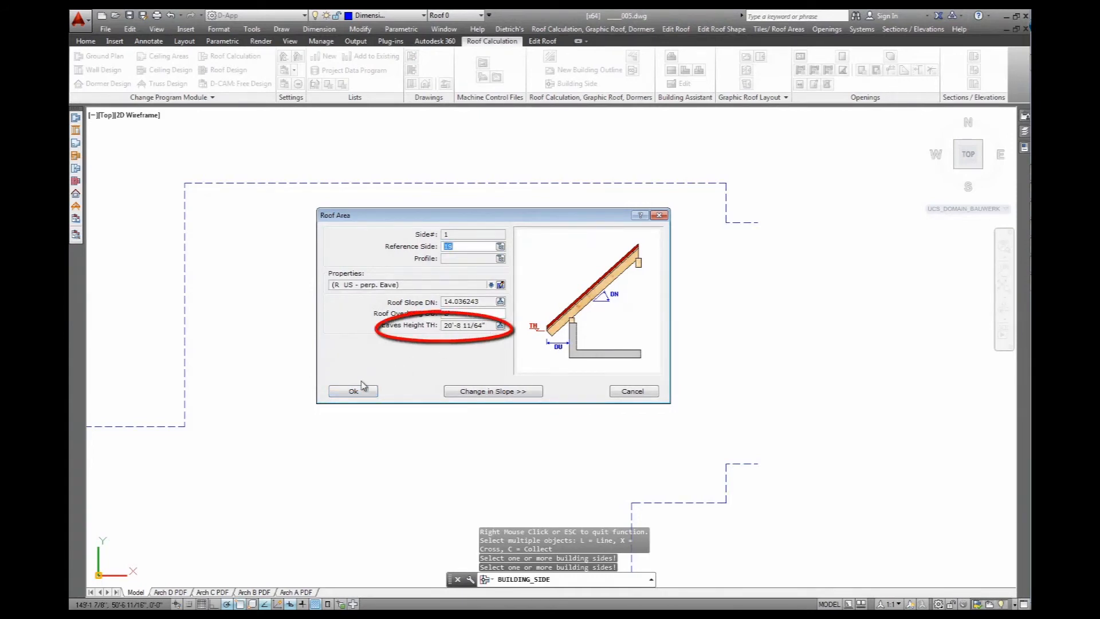
left_click(353, 391)
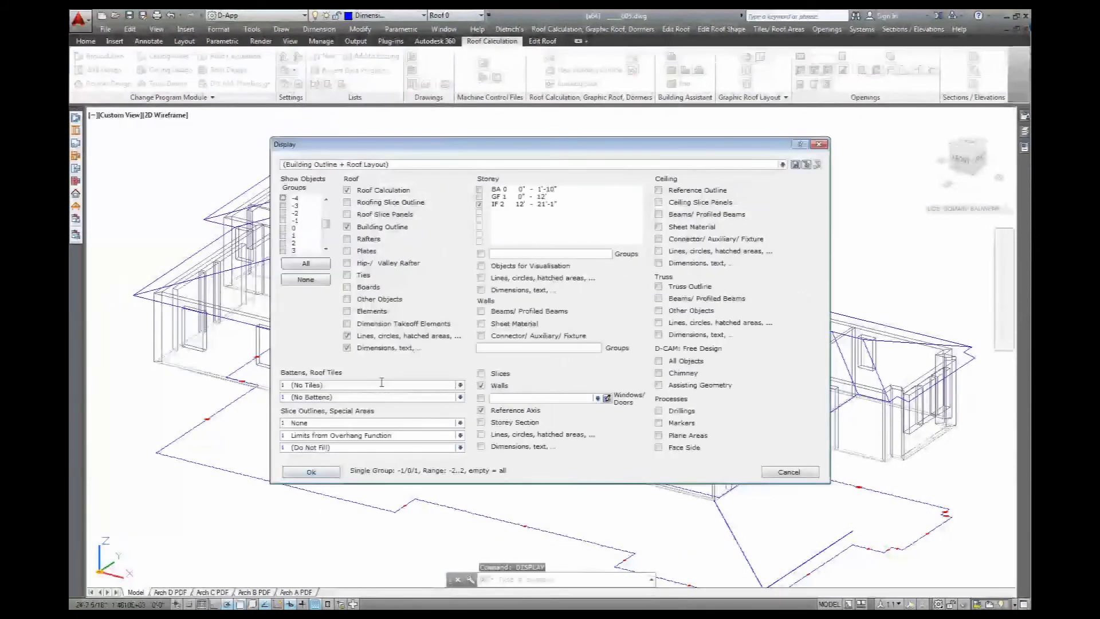
- Enable Roof Slice Panels in the display settings and apply them
left_click(347, 213)
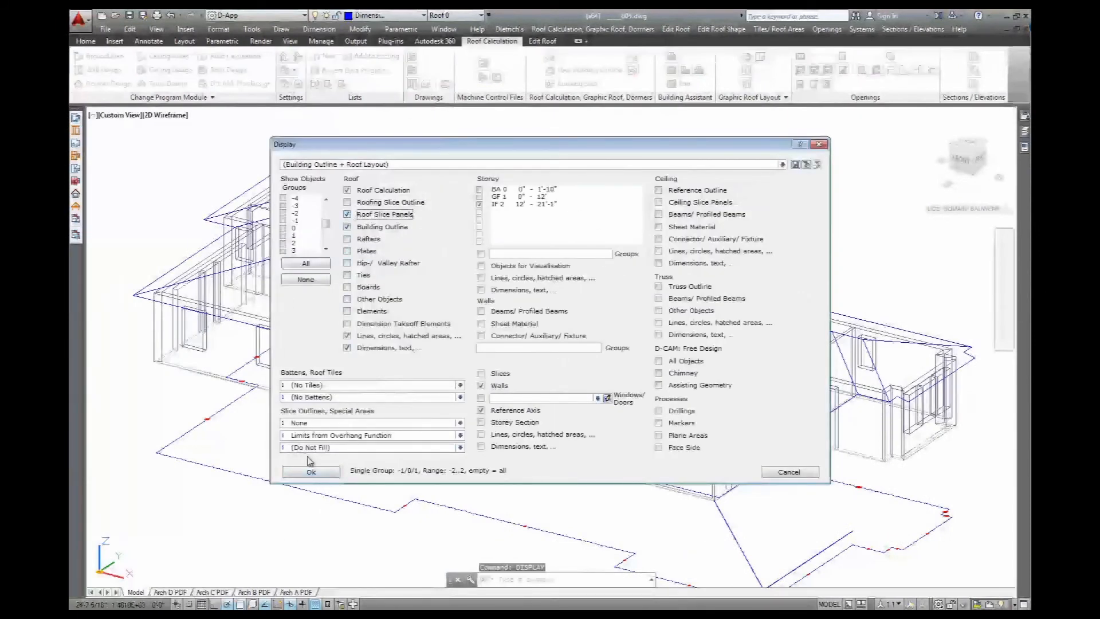
left_click(310, 471)
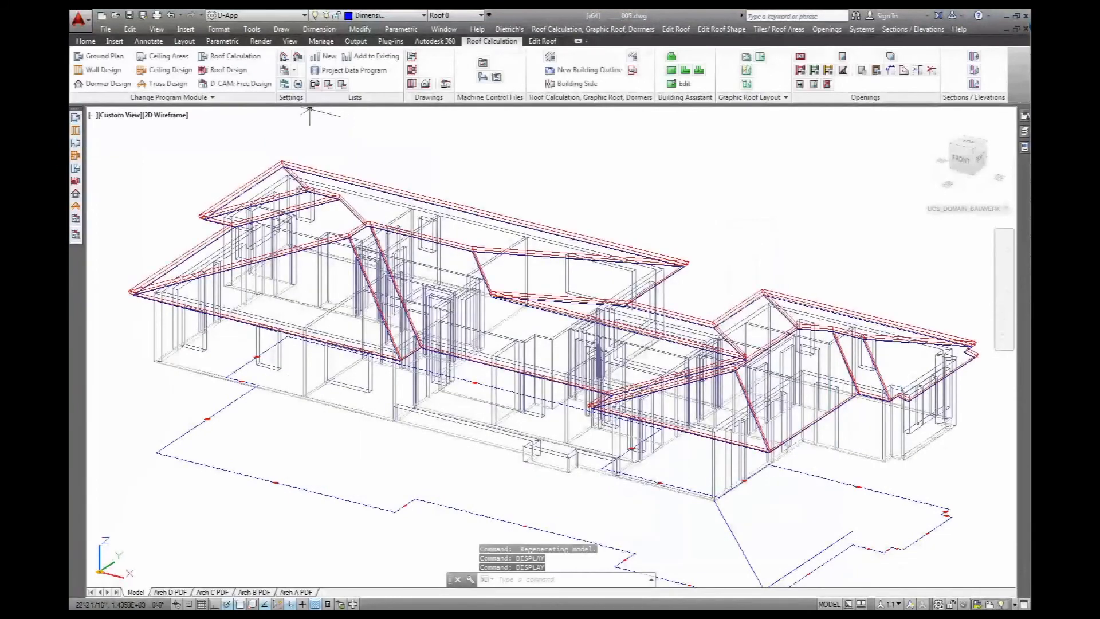